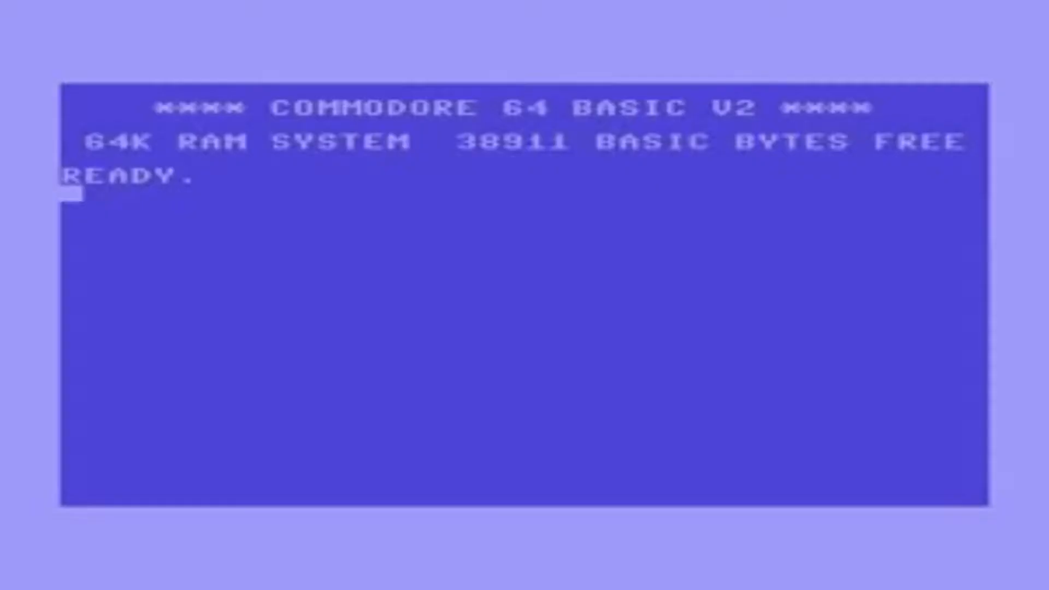
# Enter LOAD "$",8,1 at the READY prompt to load from the disk drive.
pyautogui.write('LOAD')
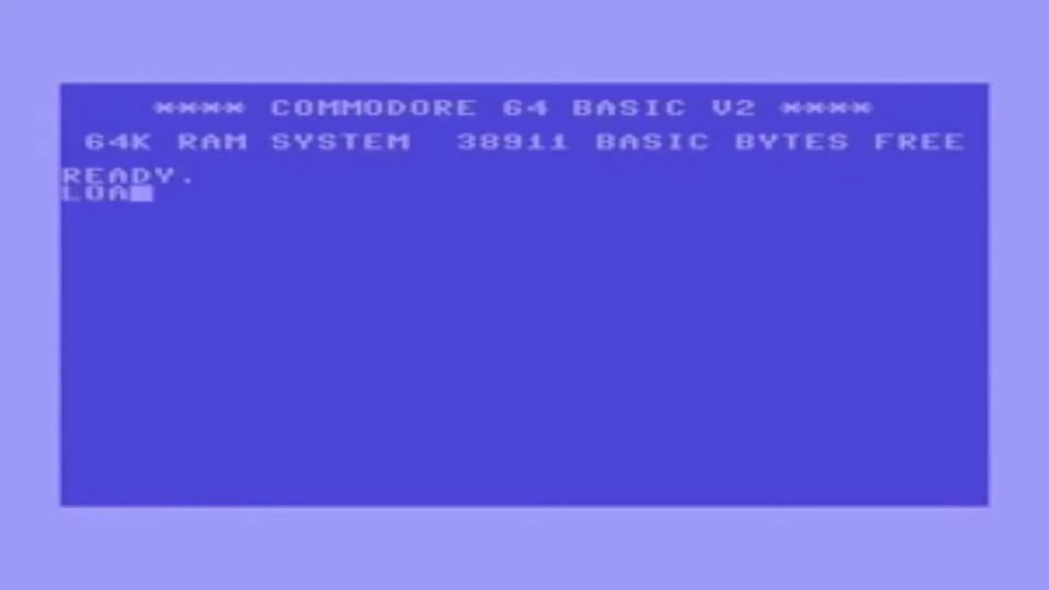
pyautogui.write('D"$",8,1')
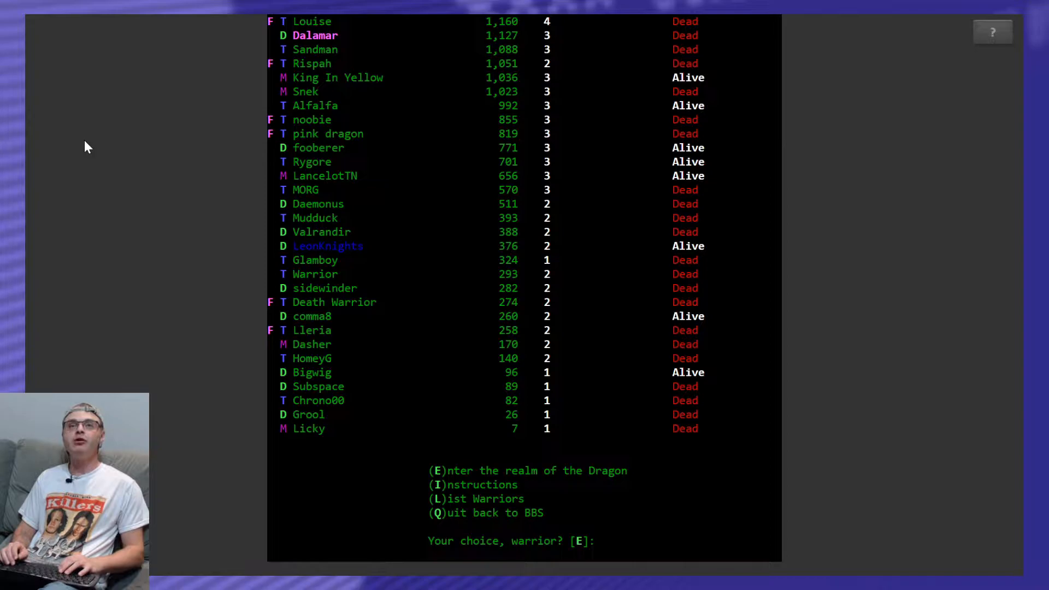
# Choose E to enter the realm of the Dragon from the main menu.
pyautogui.write('E')
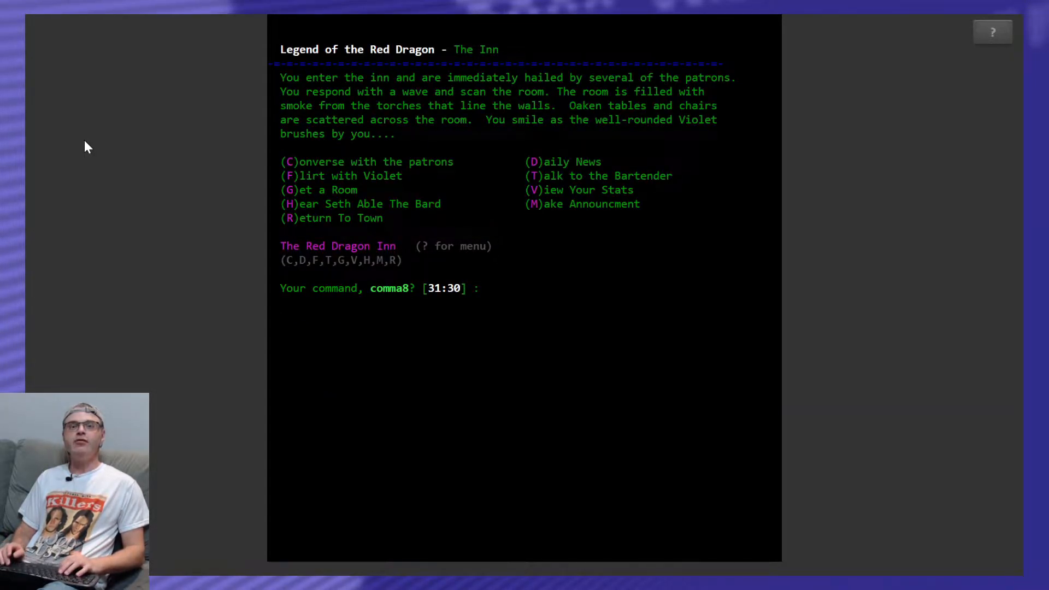
# Flirt with Violet at the Red Dragon Inn using F.
pyautogui.write('F')
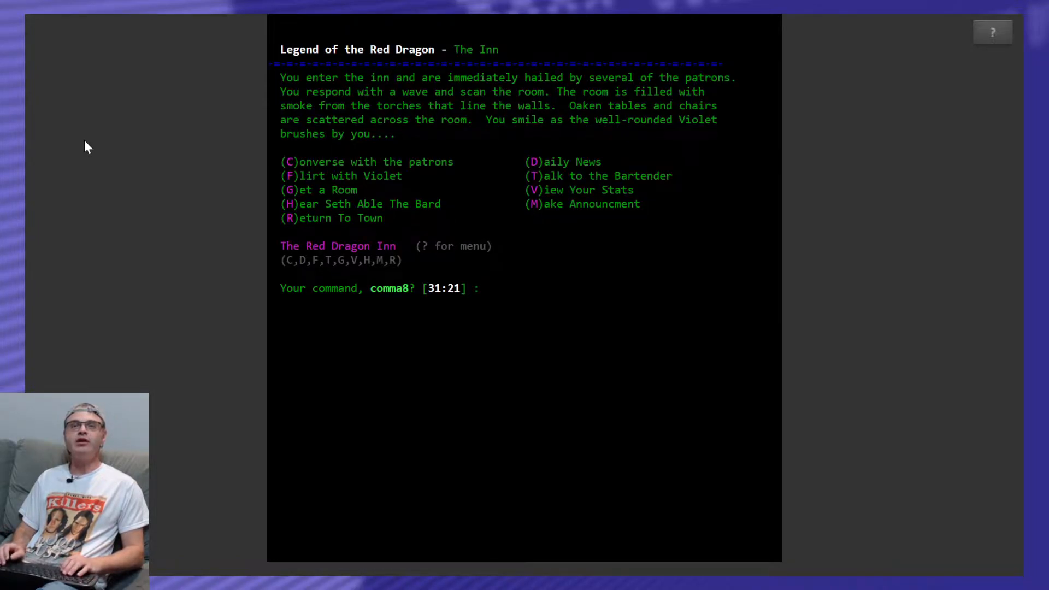
# Talk to the bartender, return, then question master Barak about experience still needed.
pyautogui.write('T')
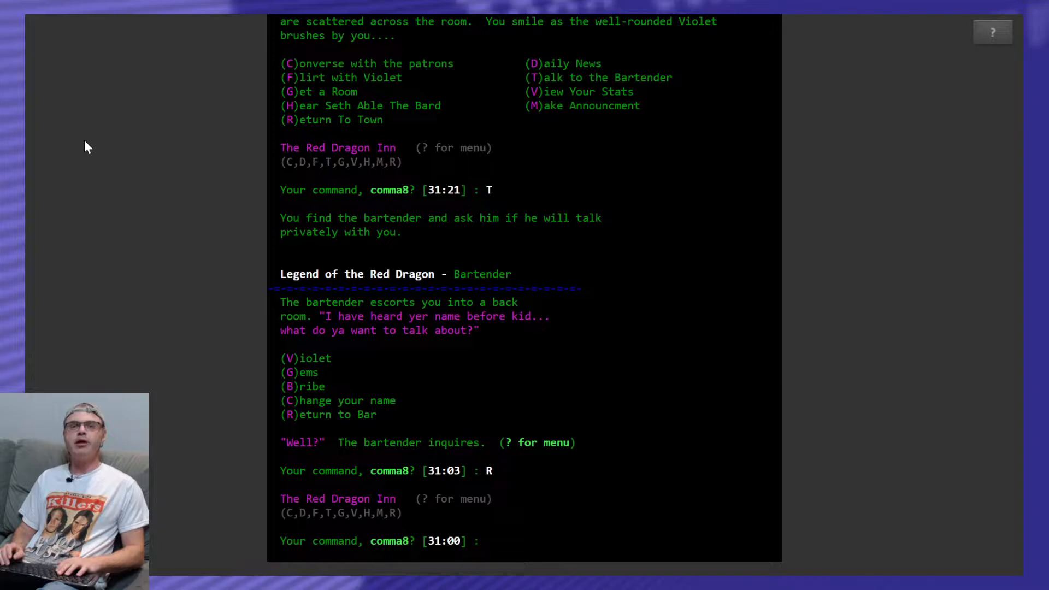
pyautogui.write('R')
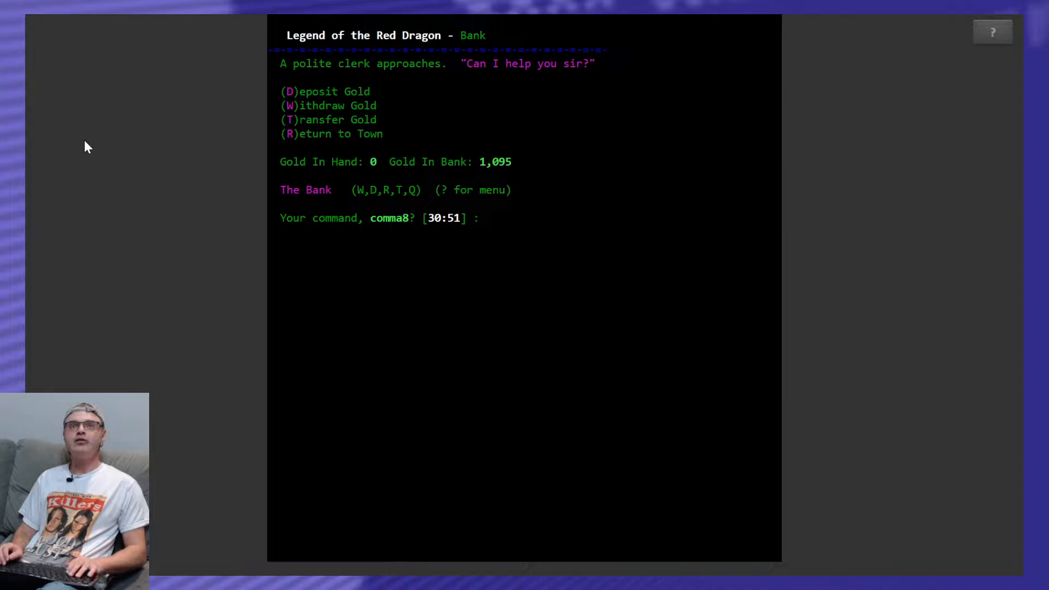
pyautogui.write('Q')
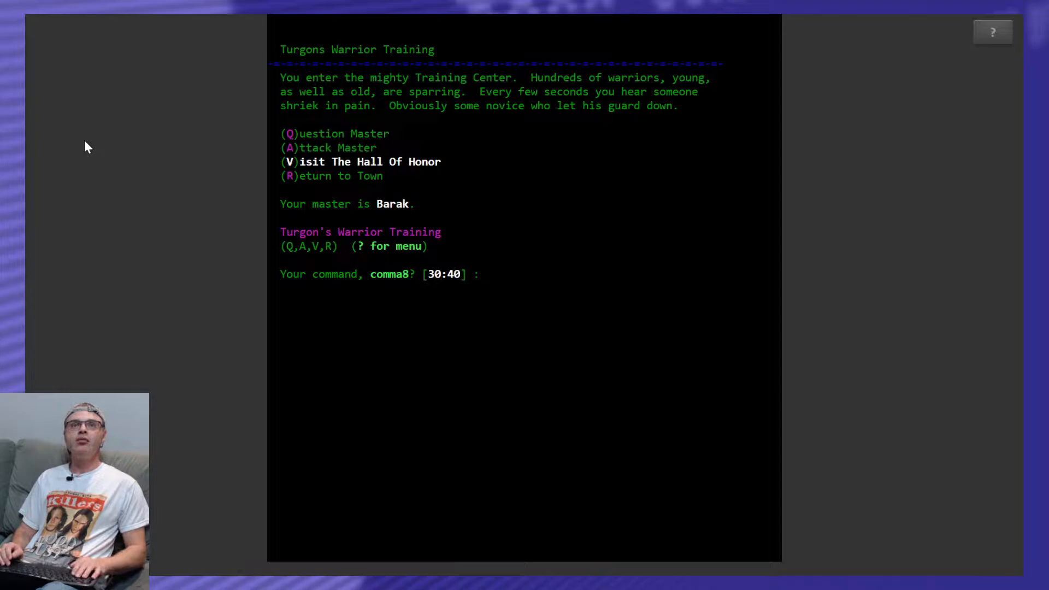
pyautogui.write('Q')
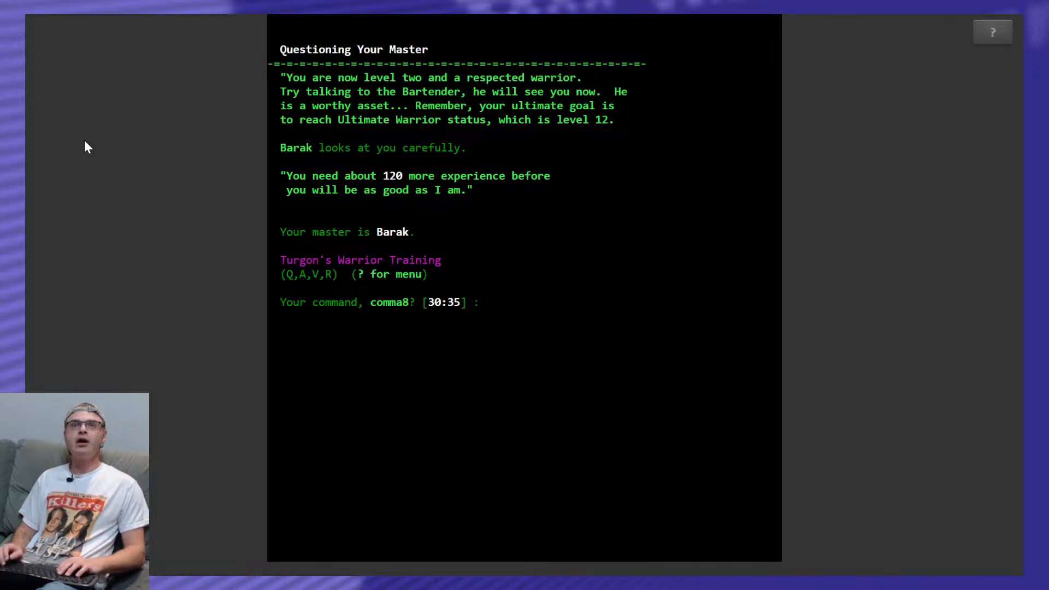
# Return to the Inn and trade gems with the bartender for a Vitality elixir.
pyautogui.write('R')
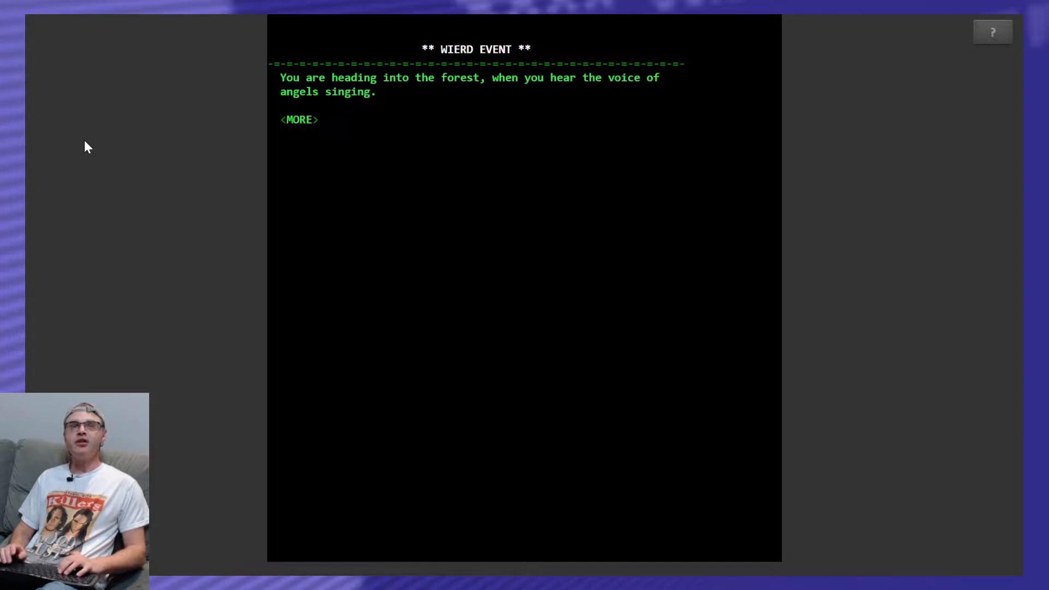
pyautogui.moveTo(67, 203)
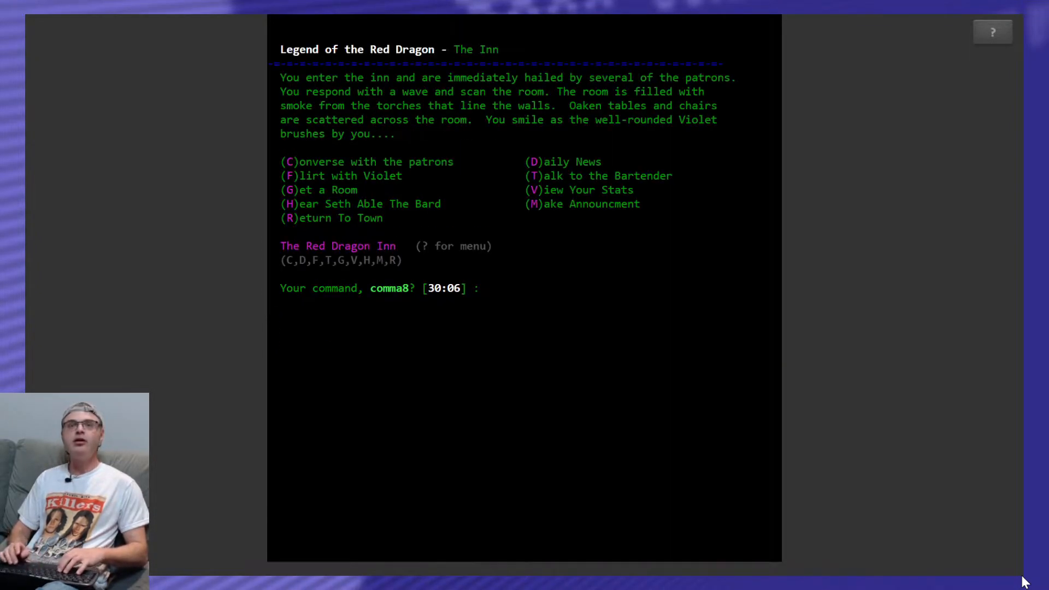
pyautogui.write('T')
pyautogui.write('G')
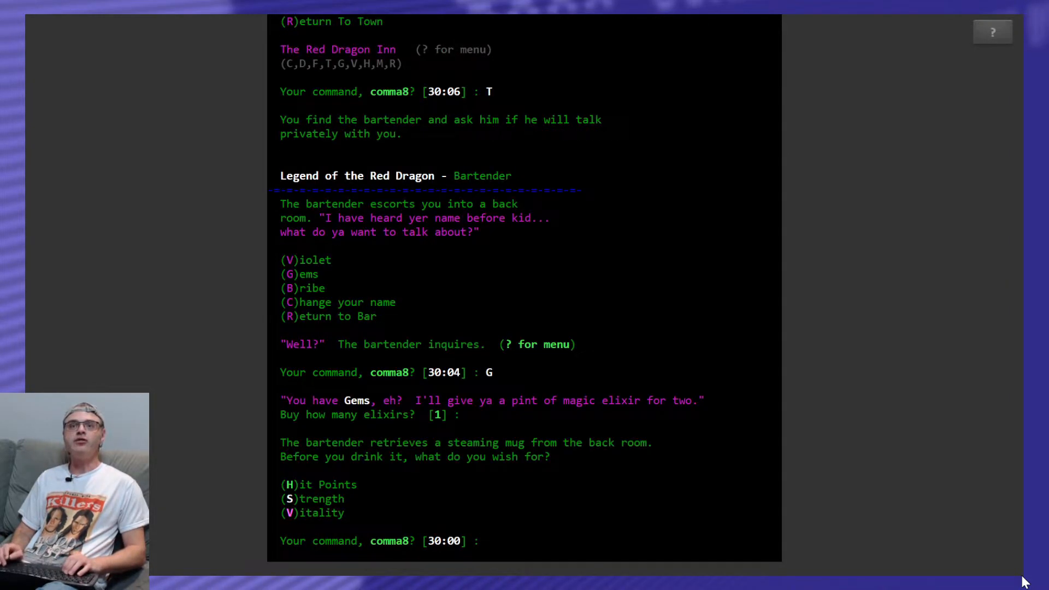
pyautogui.write('V')
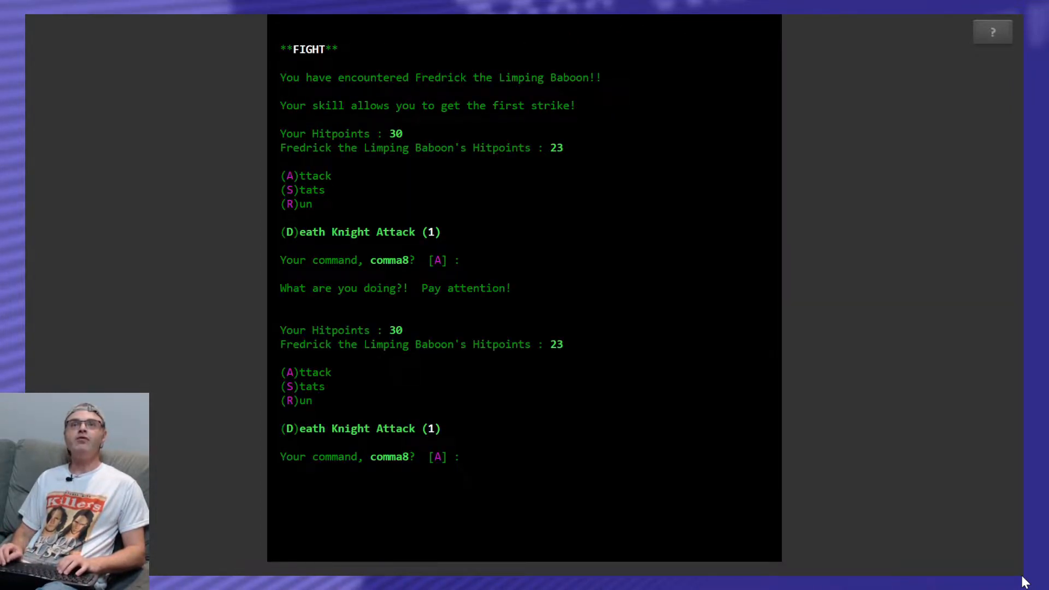
# Attack repeatedly to defeat Fredrick the Limping Baboon, Rude Boy and Wild Man.
pyautogui.write('A')
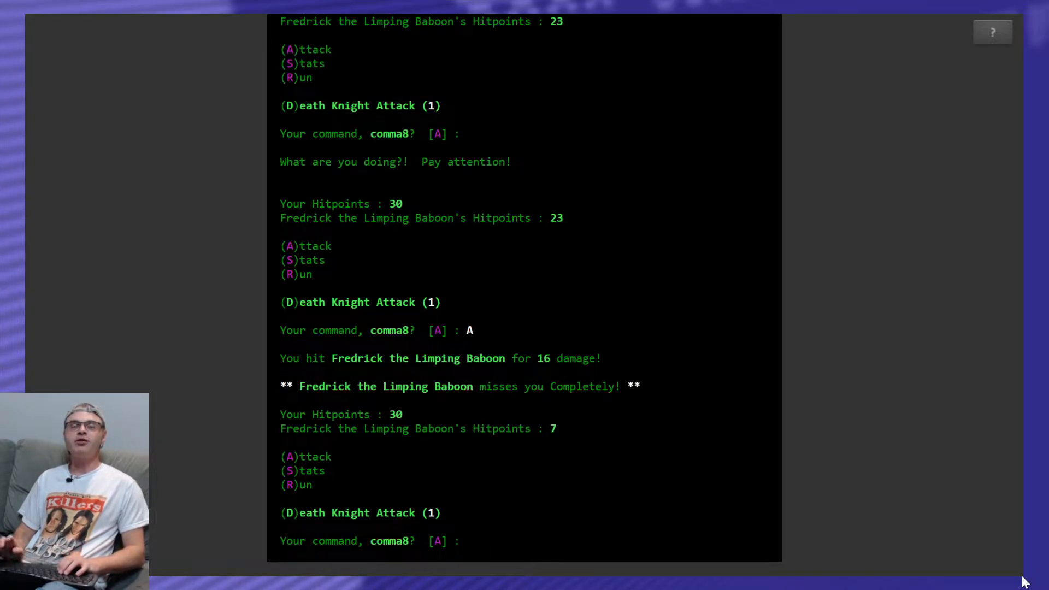
pyautogui.write('A')
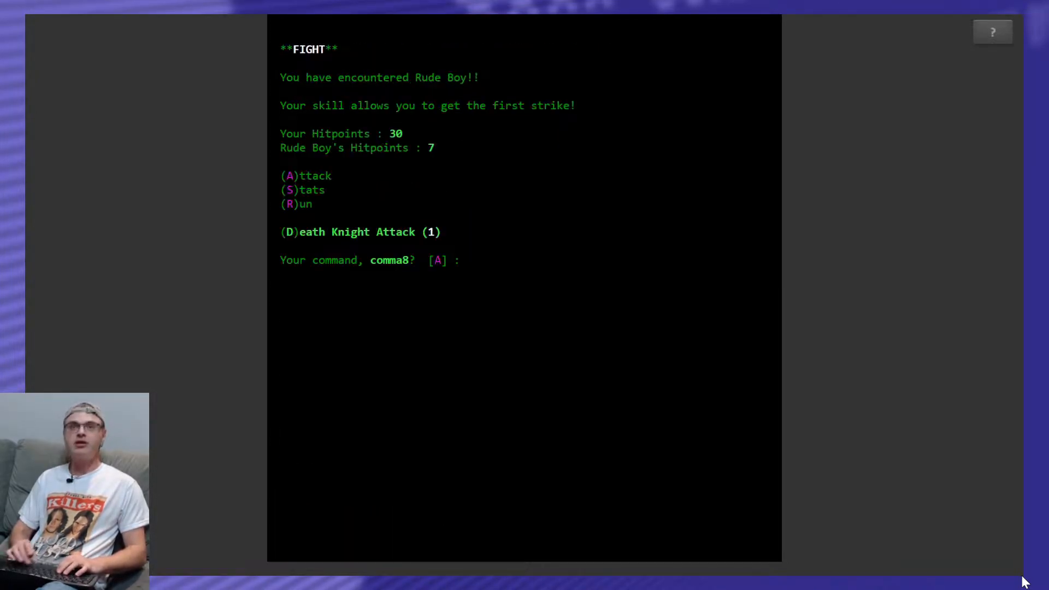
pyautogui.write('A')
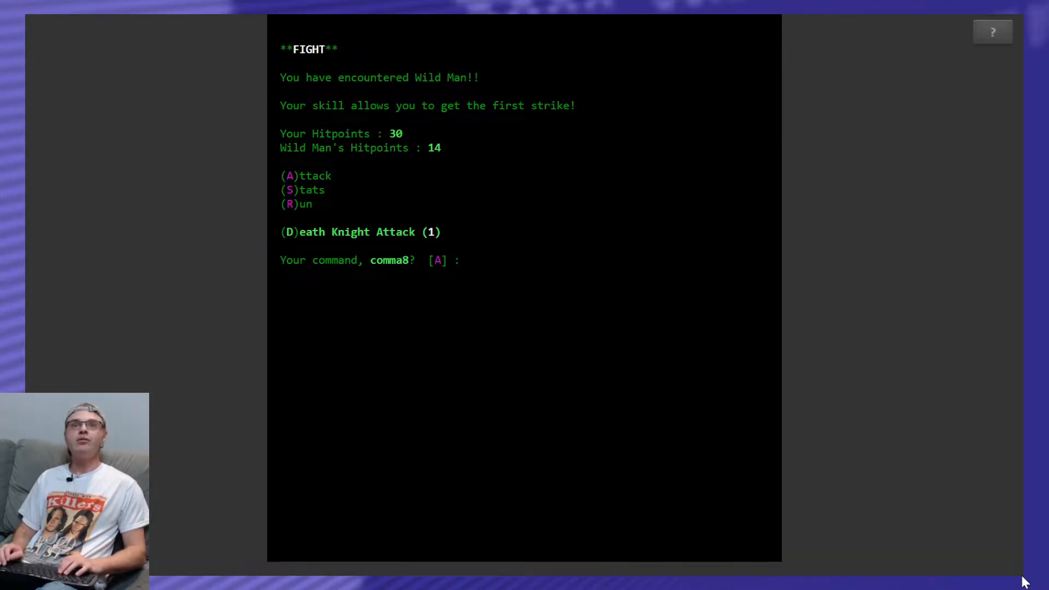
pyautogui.write('A')
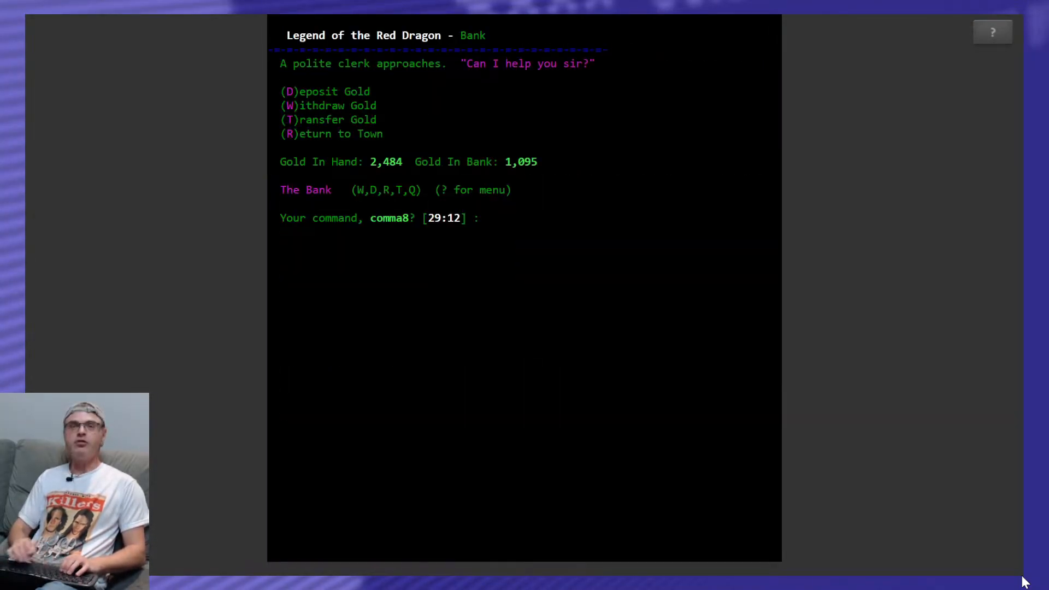
# Withdraw all banked gold with W and 1, then return toward town.
pyautogui.press('w')
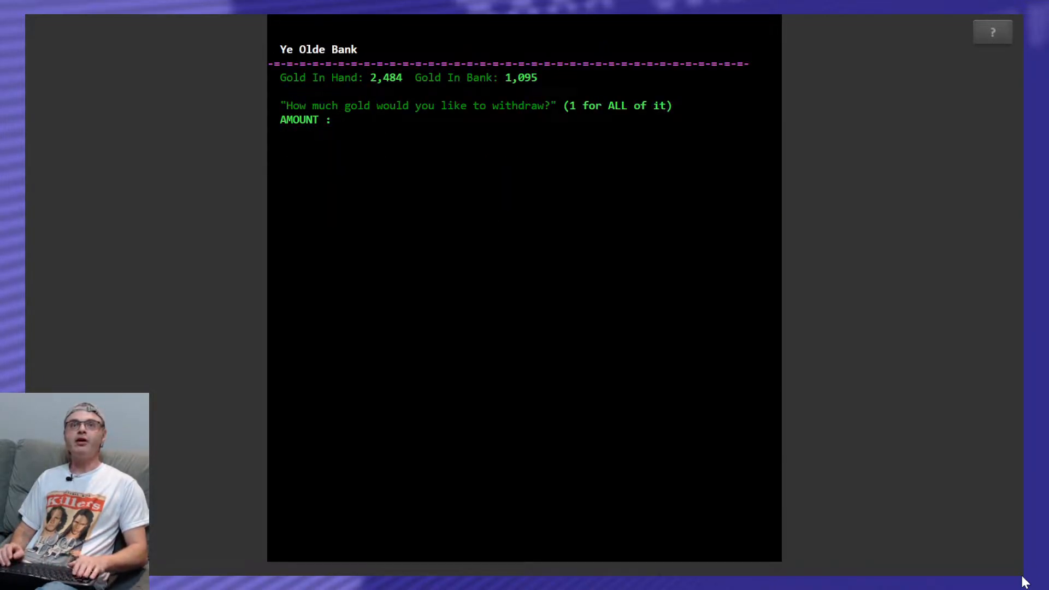
pyautogui.write('1')
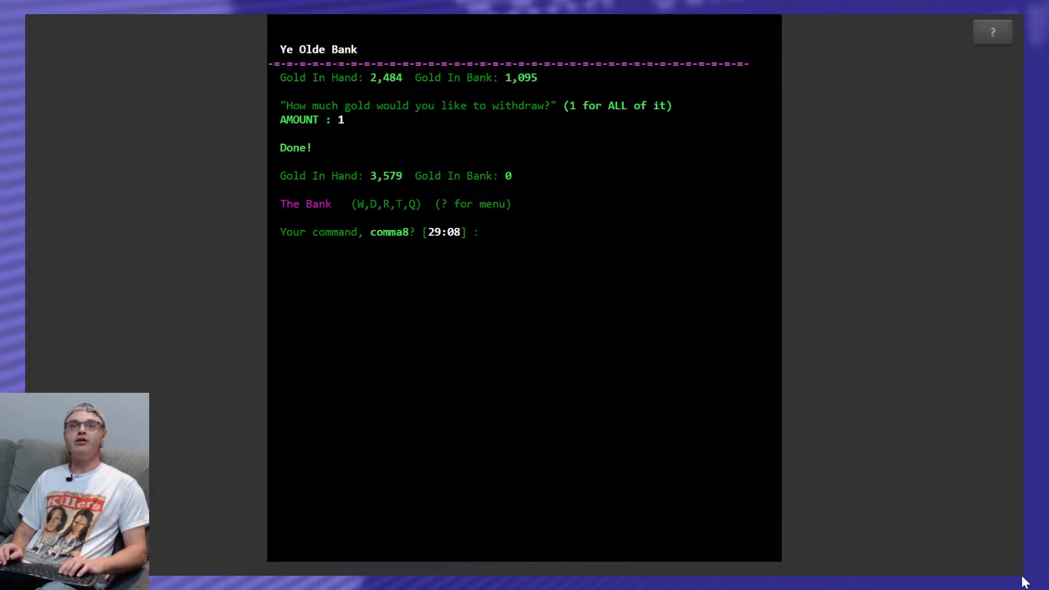
pyautogui.write('L')
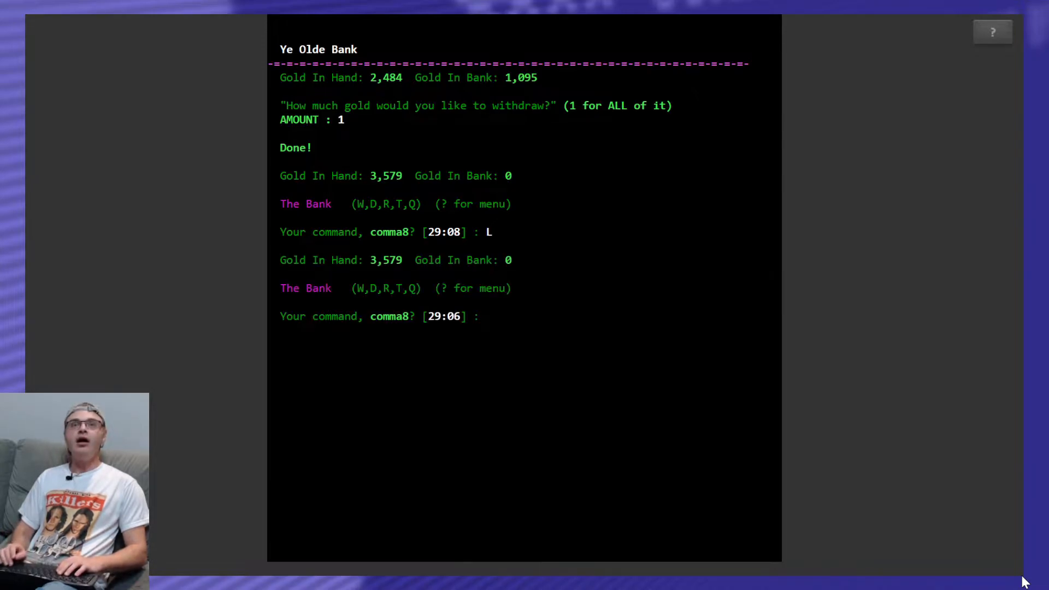
pyautogui.write('R')
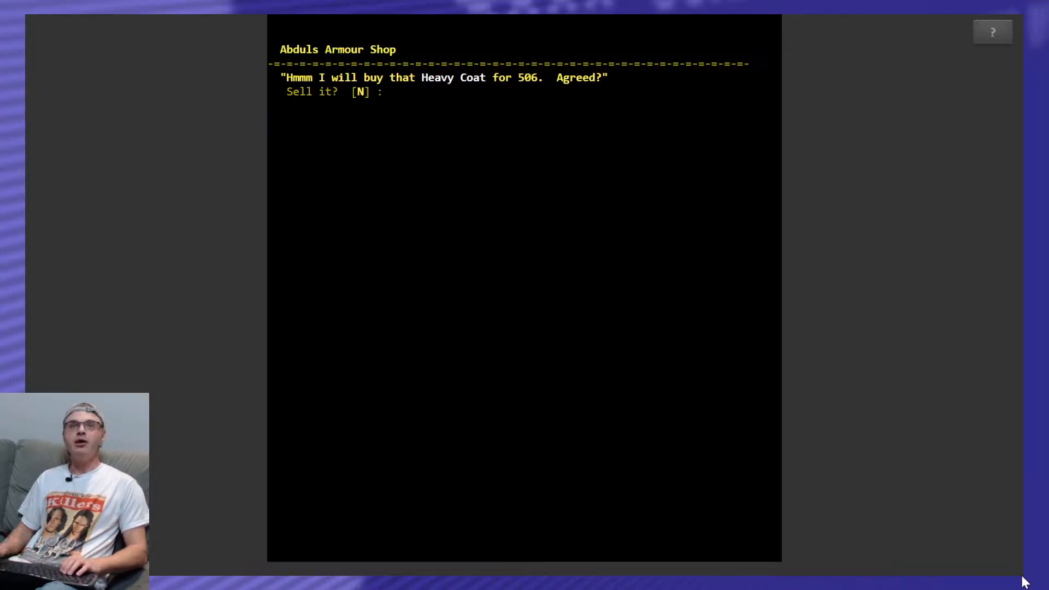
# Sell the Heavy Coat and buy item 3, the Leather Vest, at Abduls Armour.
pyautogui.write('Y')
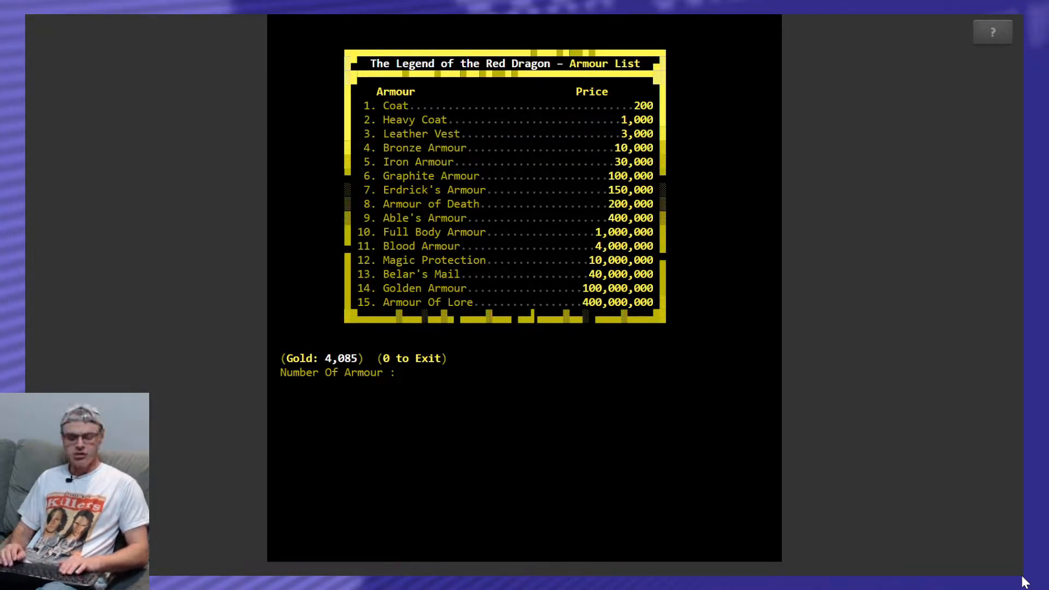
pyautogui.write('3')
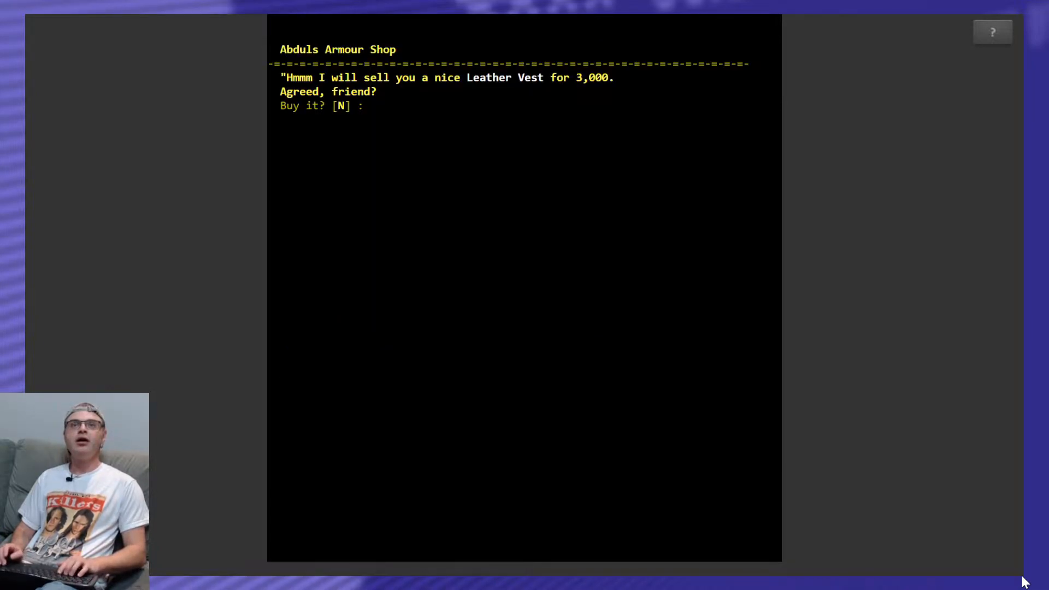
pyautogui.write('Y')
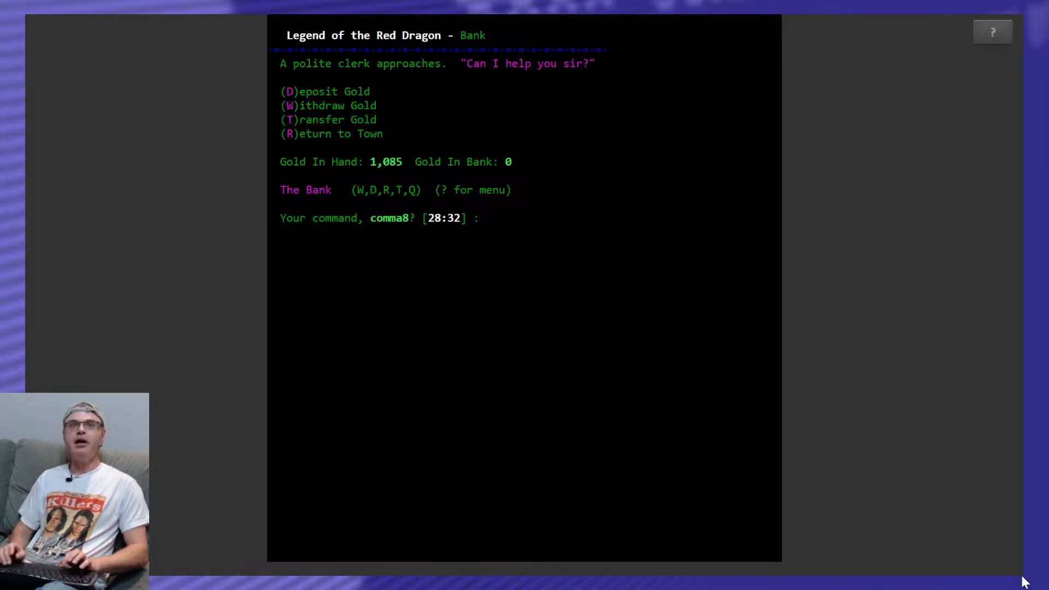
# Deposit all 1,085 gold at the bank and return to town.
pyautogui.write('D')
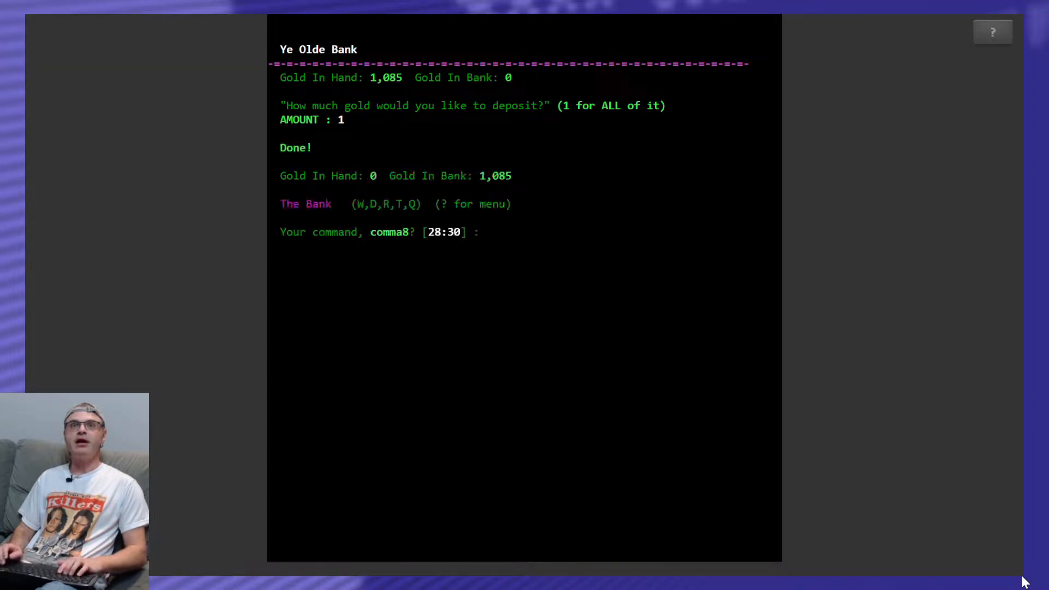
pyautogui.write('R')
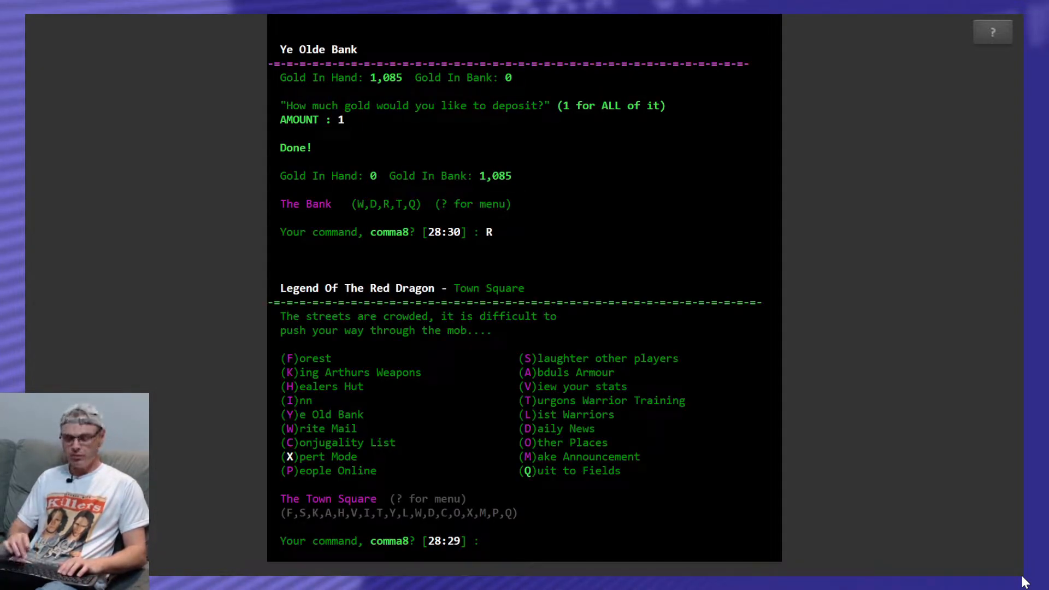
pyautogui.write('P')
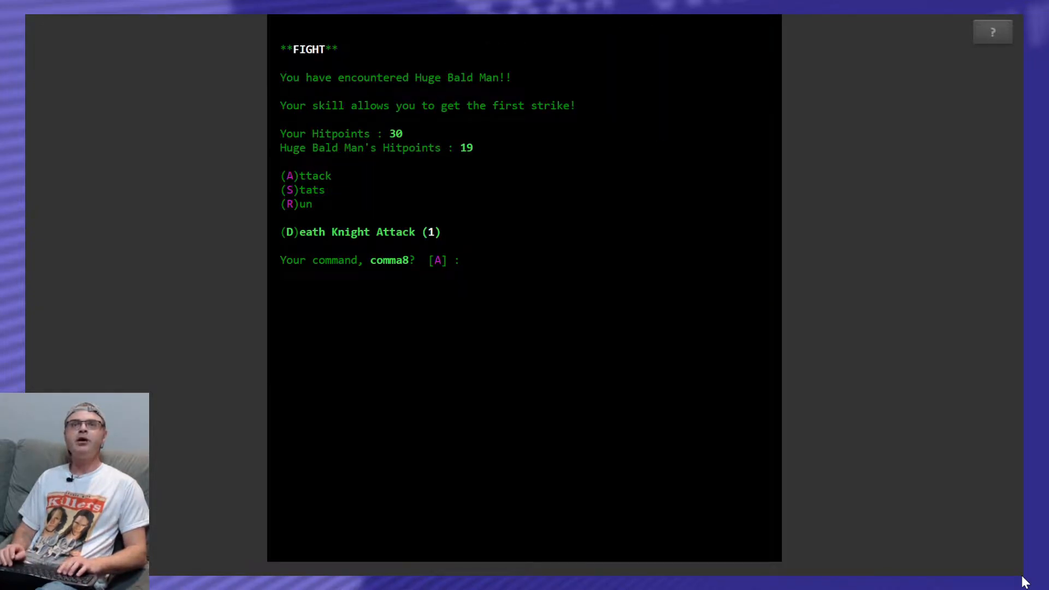
# Attack the Huge Bald Man in the forest until it dies.
pyautogui.write('A')
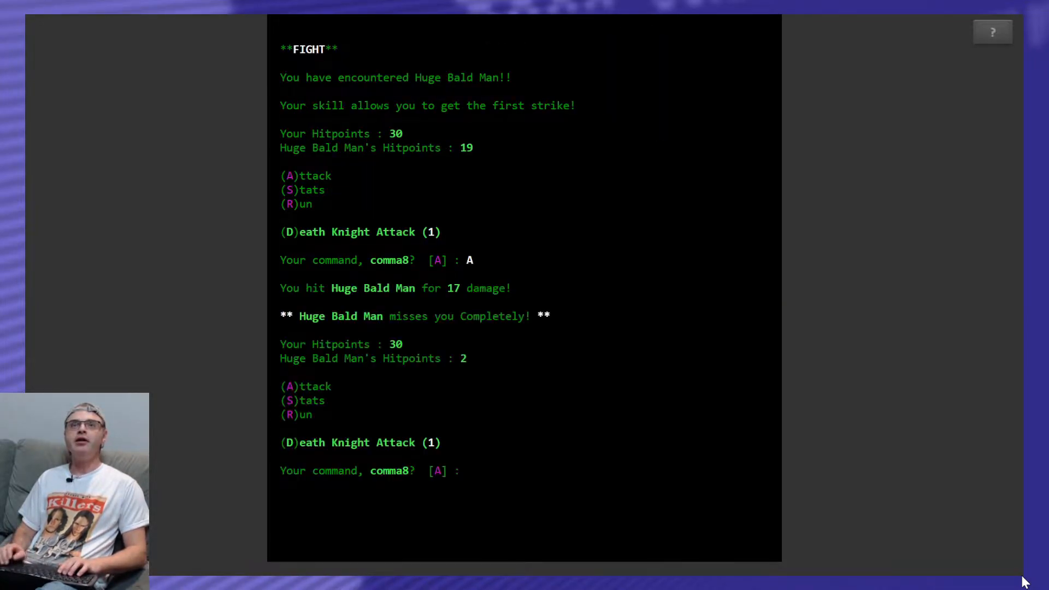
pyautogui.write('A')
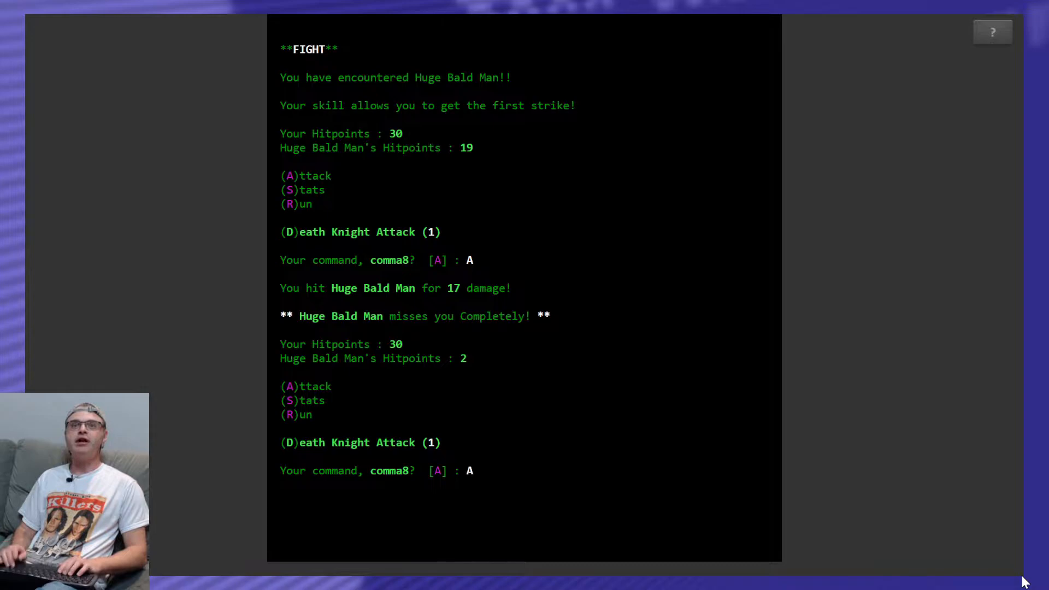
pyautogui.write('A')
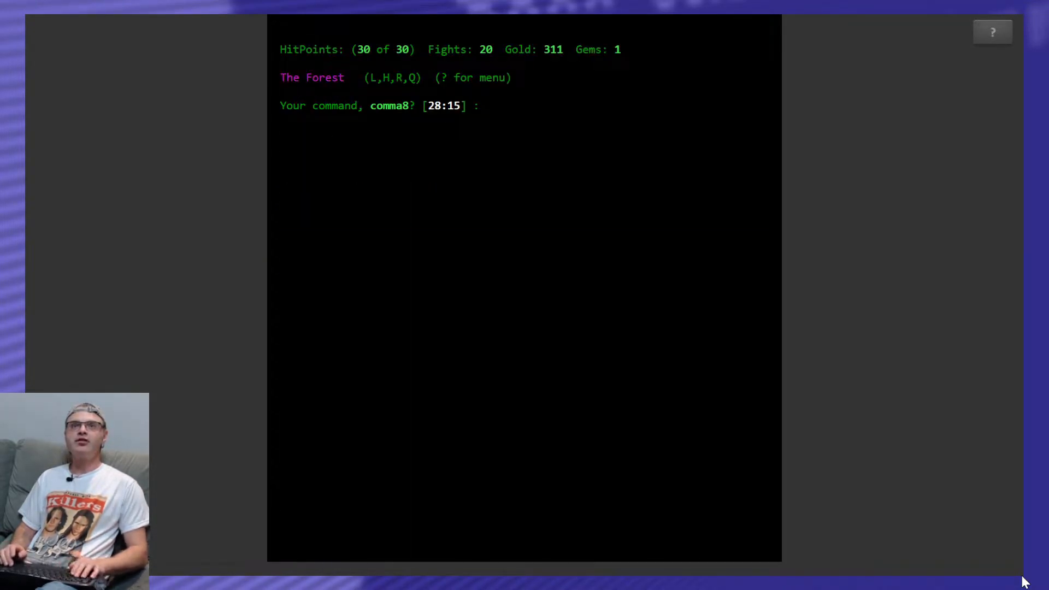
# Leave Turgon's training for the forest and attack Membrain Man.
pyautogui.write('R')
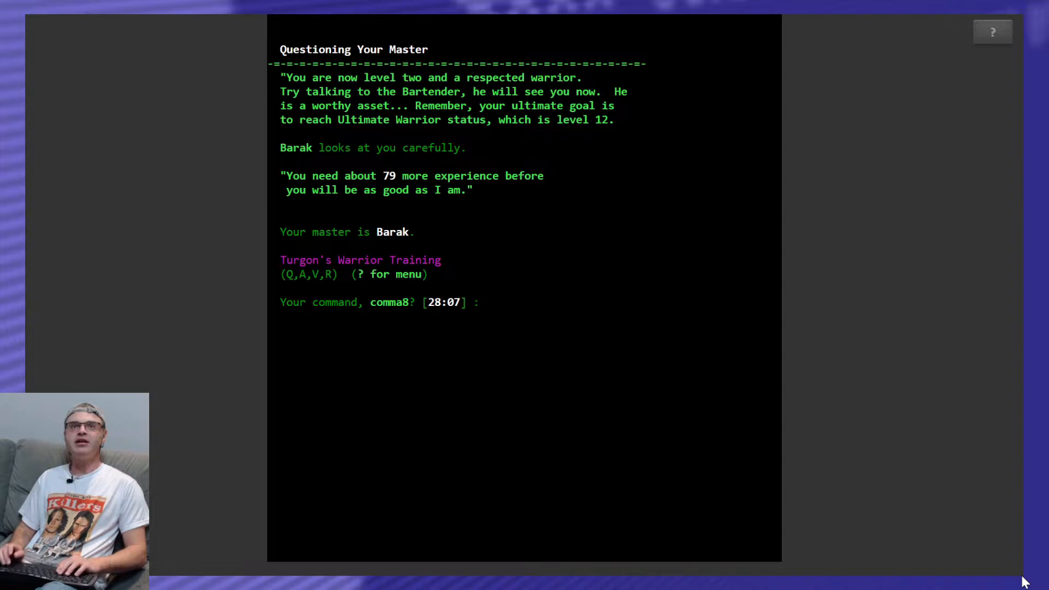
pyautogui.write('R')
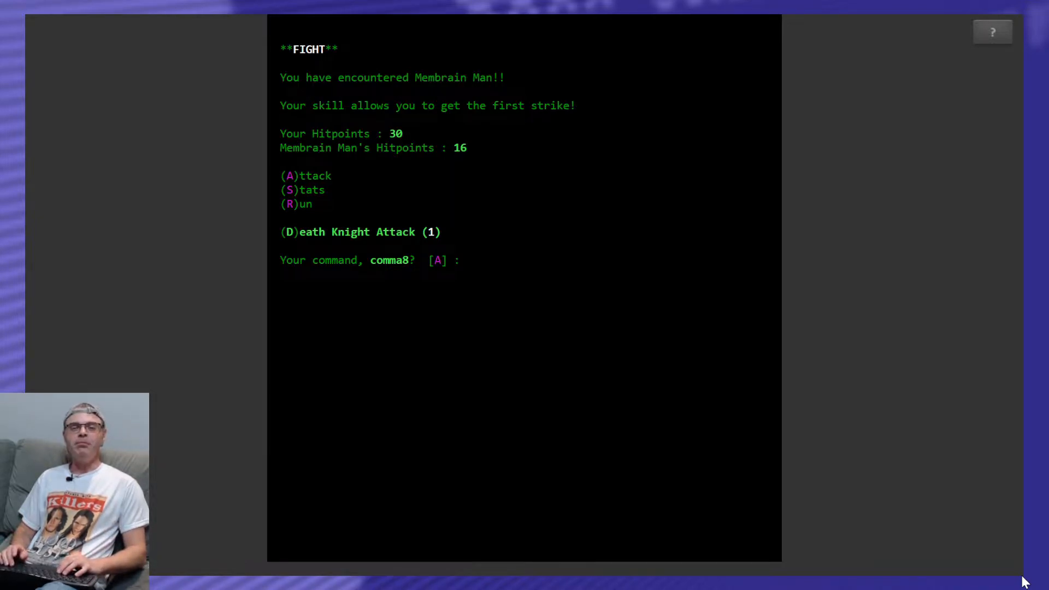
pyautogui.write('A')
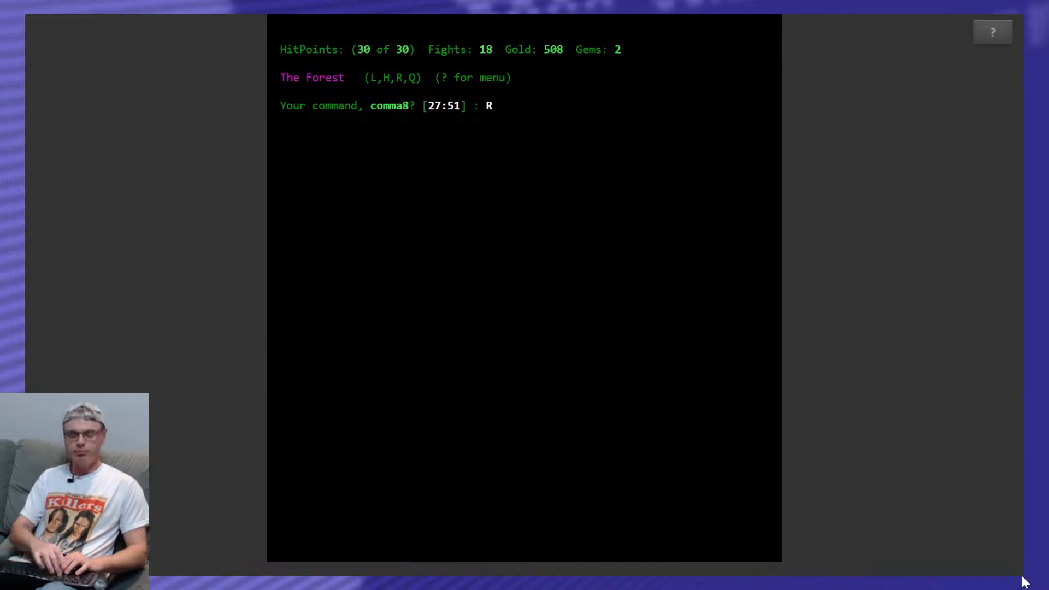
# At the Inn trade gems via T, G for a Vitality elixir, return and head to the forest.
pyautogui.press('R')
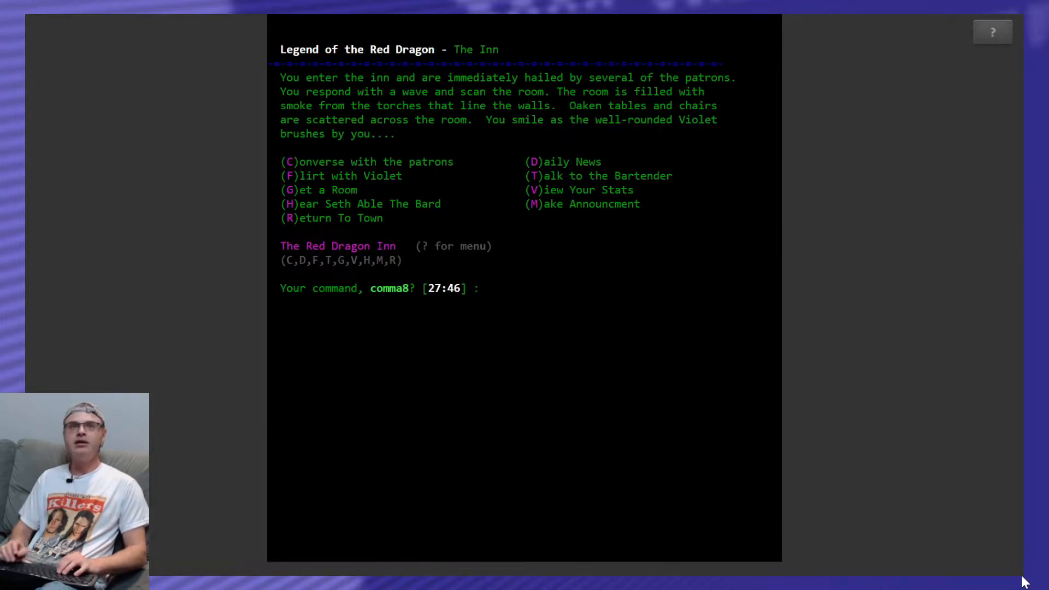
pyautogui.write('T')
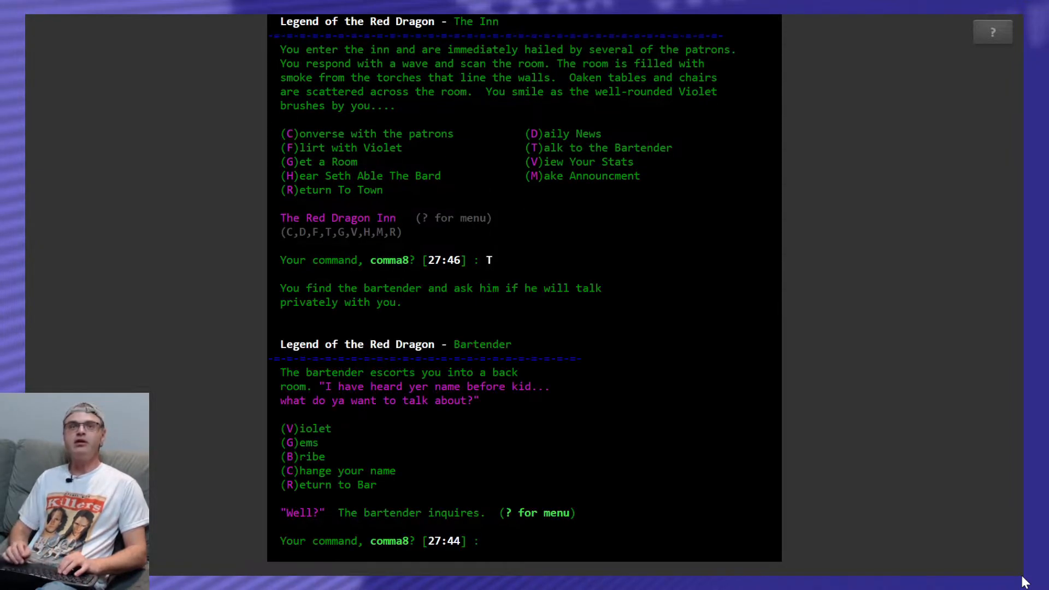
pyautogui.write('G')
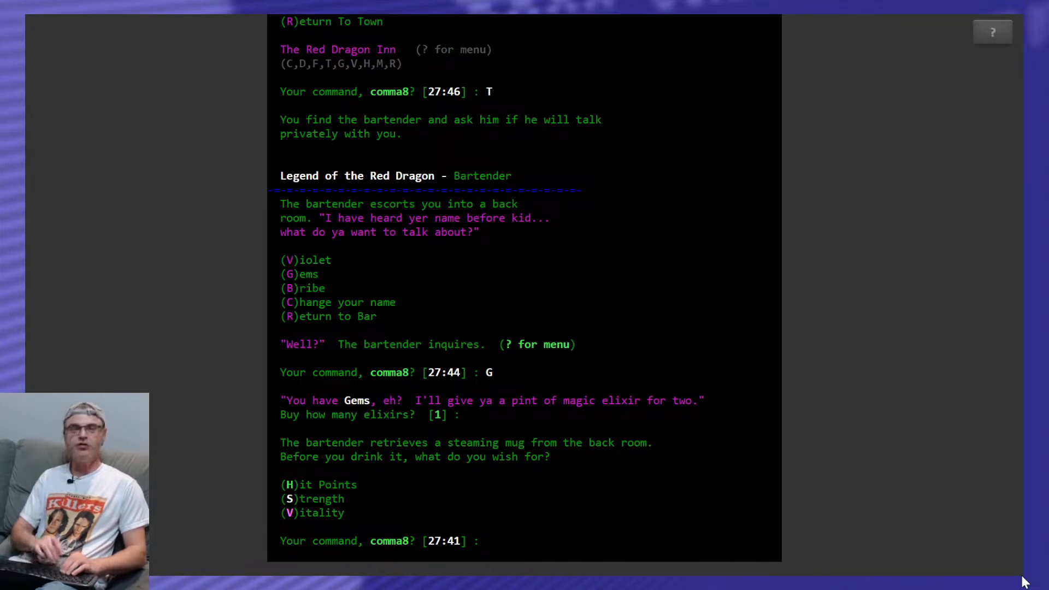
pyautogui.write('V')
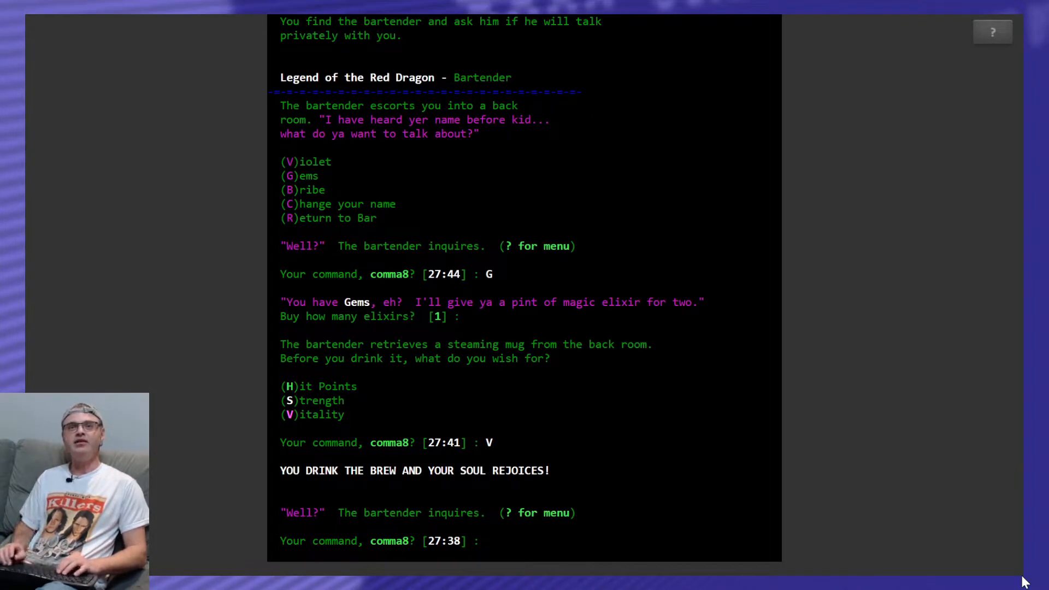
pyautogui.write('R')
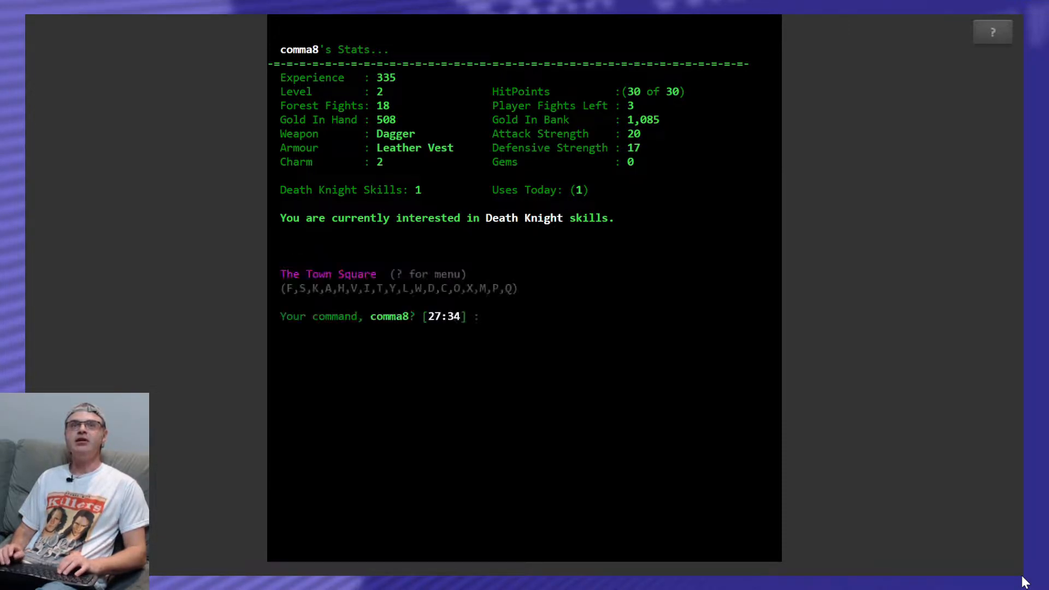
pyautogui.write('F')
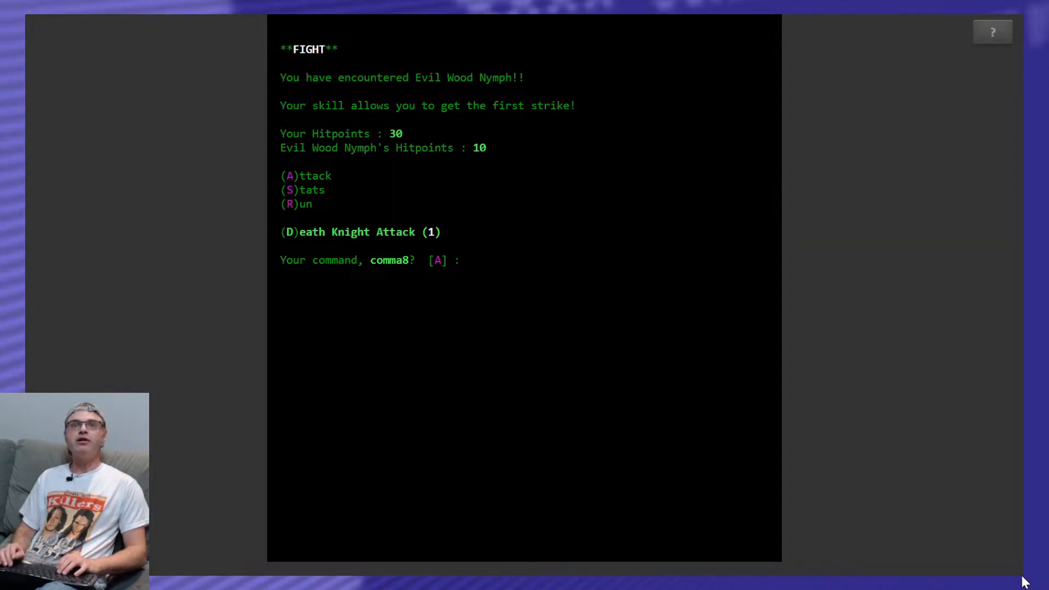
# Attack the Evil Wood Nymph and Fredrick the Limping Baboon until a fairy encounter appears.
pyautogui.write('A')
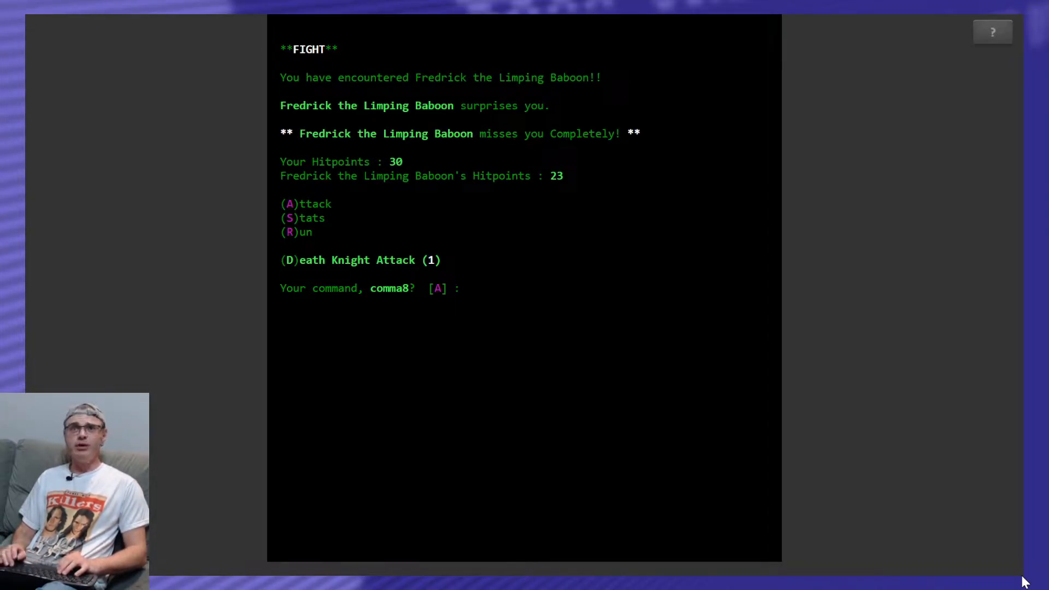
pyautogui.write('A')
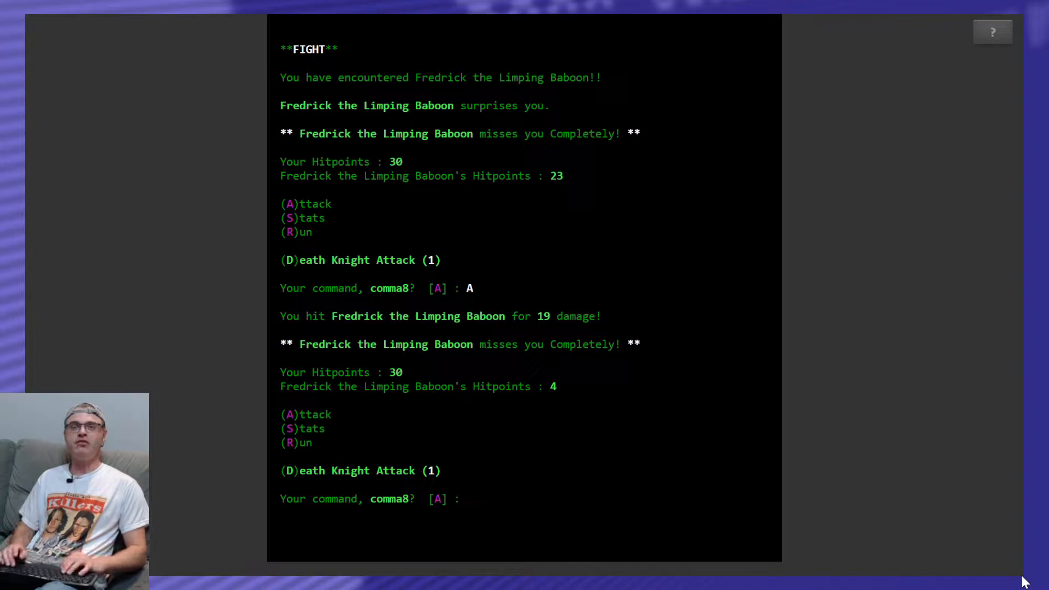
pyautogui.write('A')
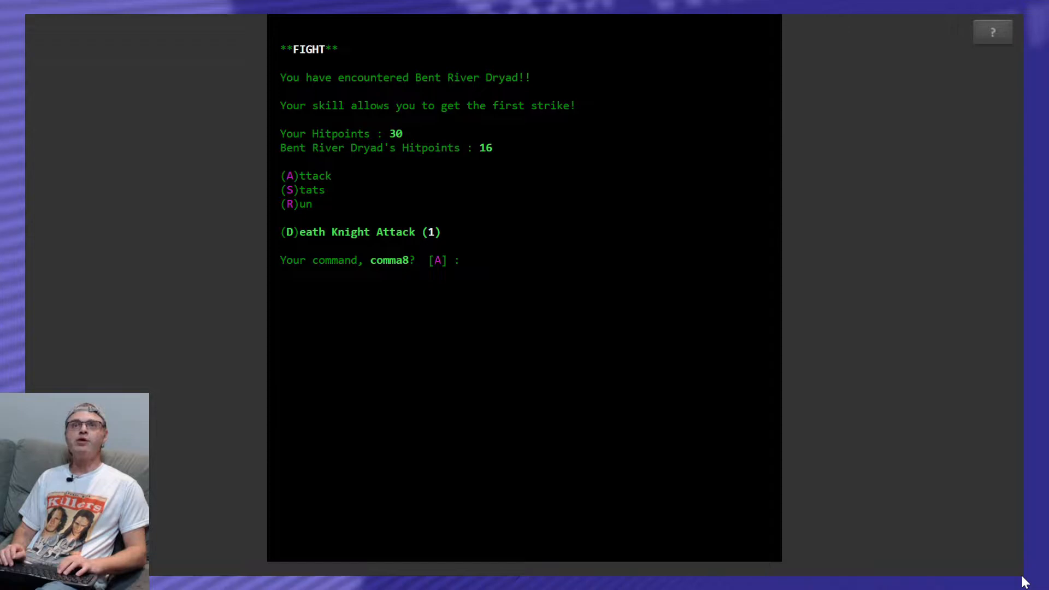
pyautogui.write('A')
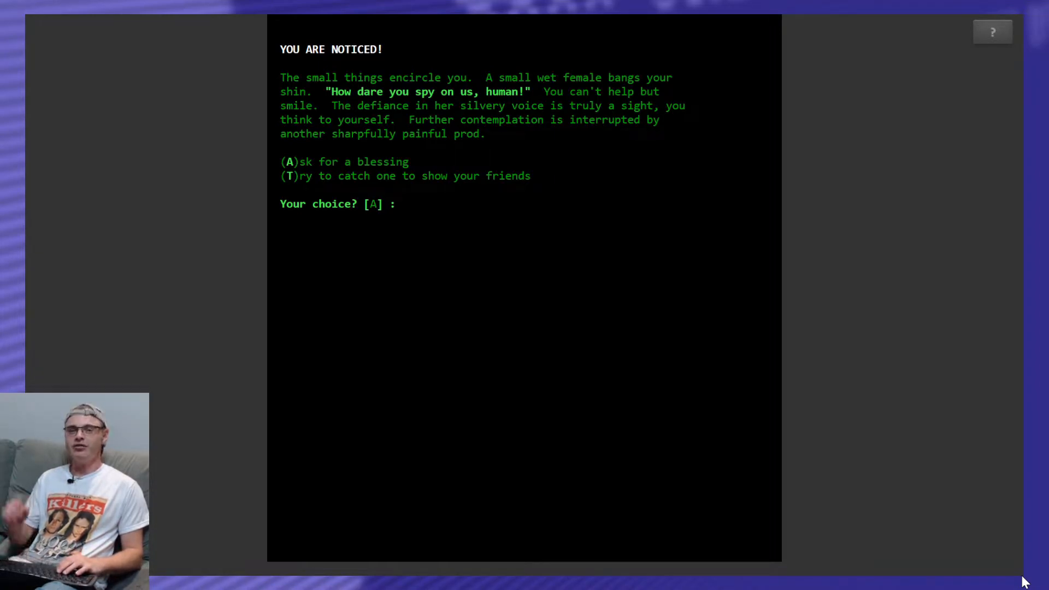
# Ask the fairies for a blessing, returning to the forest with 922 gold and 17 fights.
pyautogui.write('A')
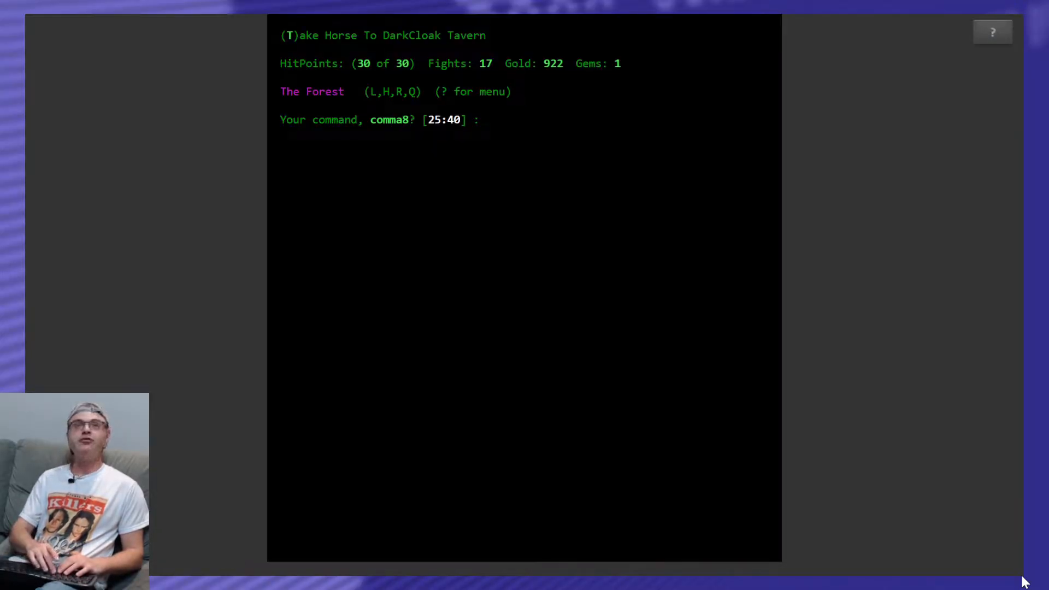
# Take the horse through the woods into the Dark Cloak Tavern.
pyautogui.write('T')
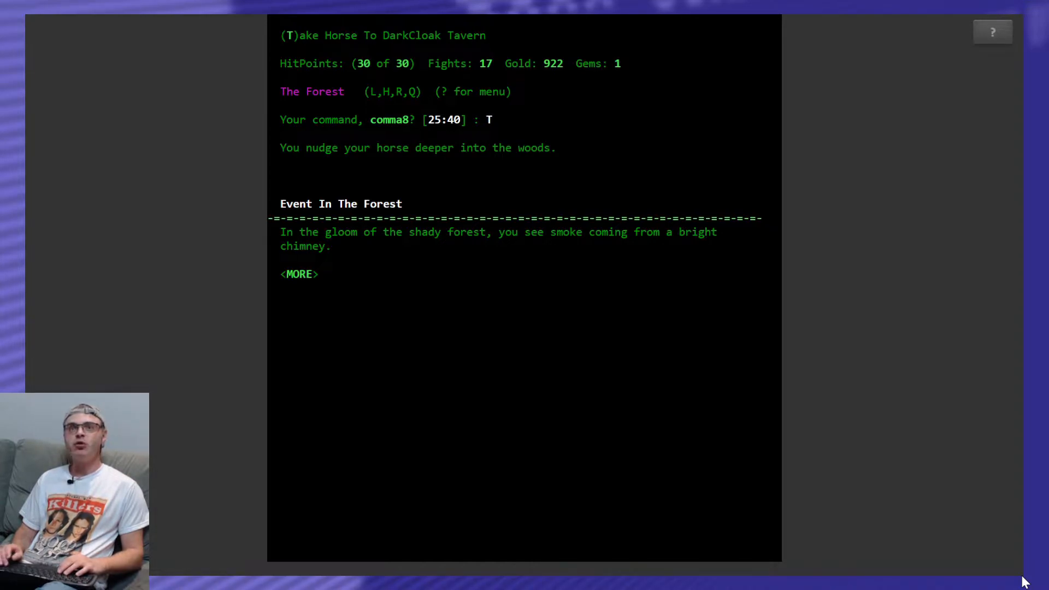
pyautogui.press('enter')
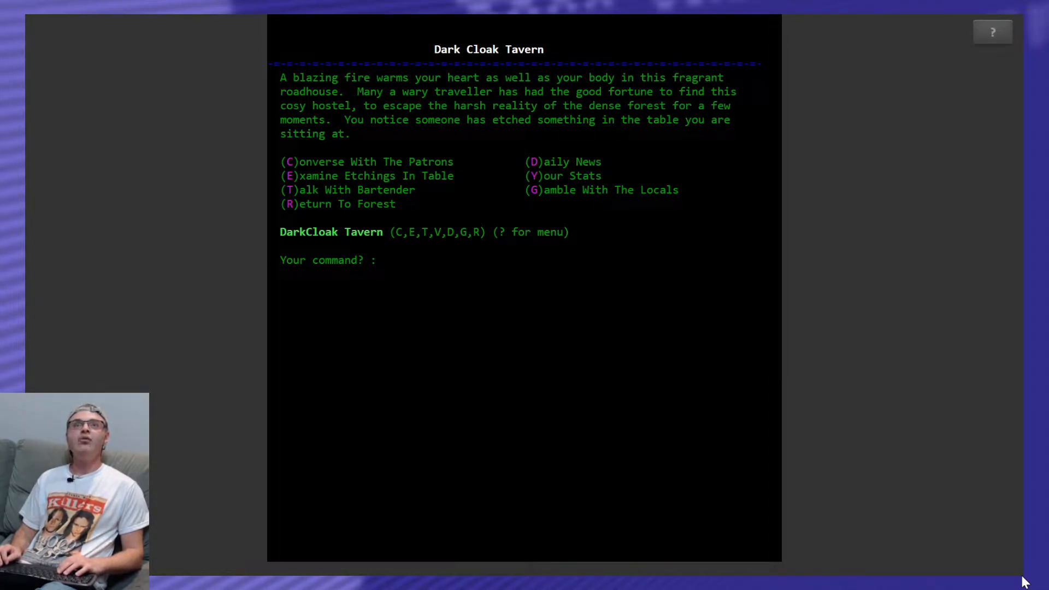
# Listen to the bar conversation, talk with bartender Chance, and return to the forest with 922 gold.
pyautogui.write('E')
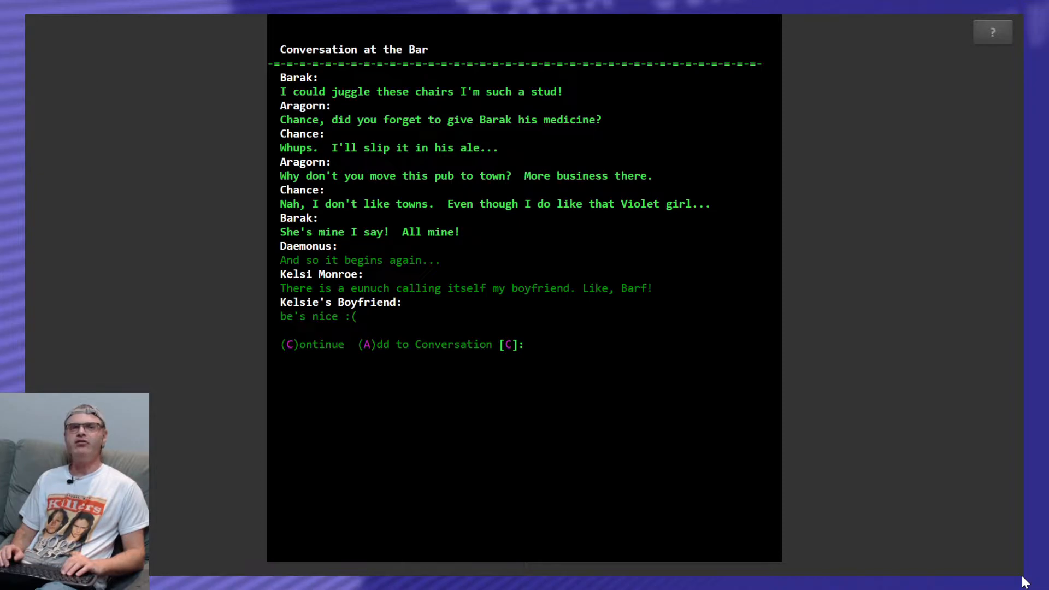
pyautogui.write('C')
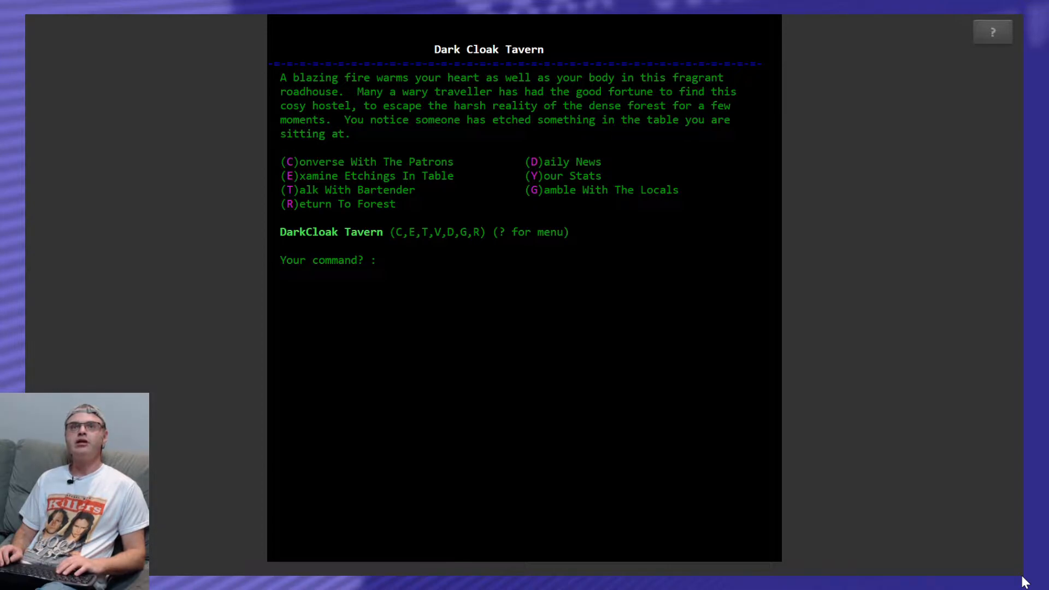
pyautogui.write('T')
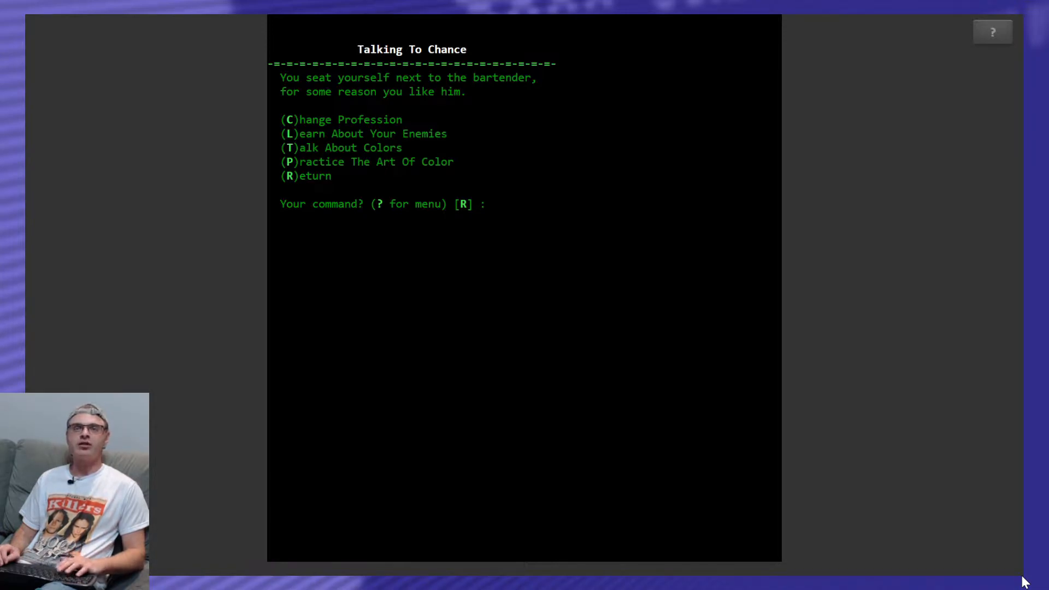
pyautogui.write('R')
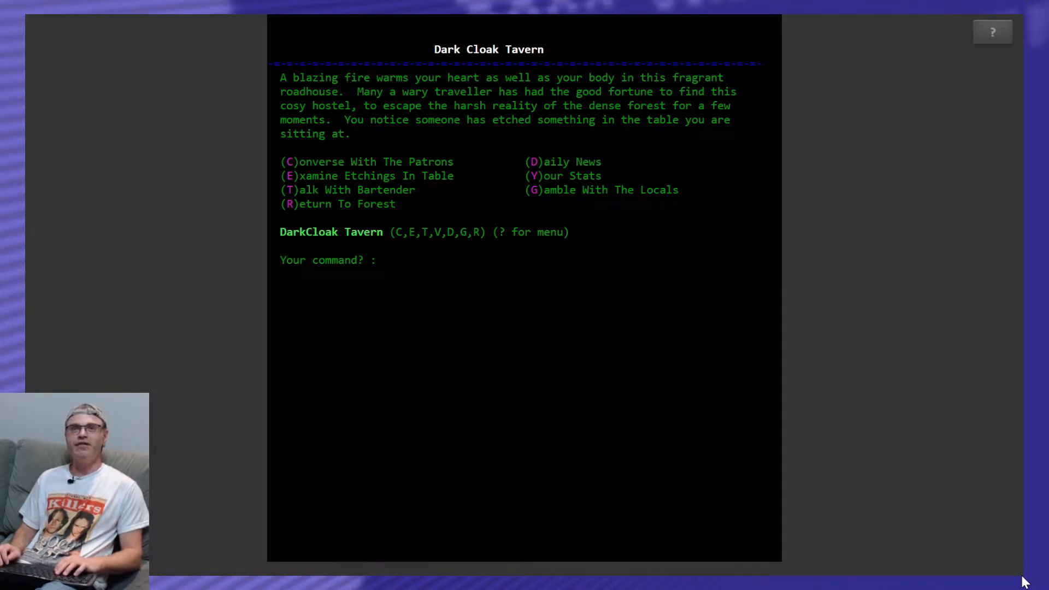
pyautogui.write('R')
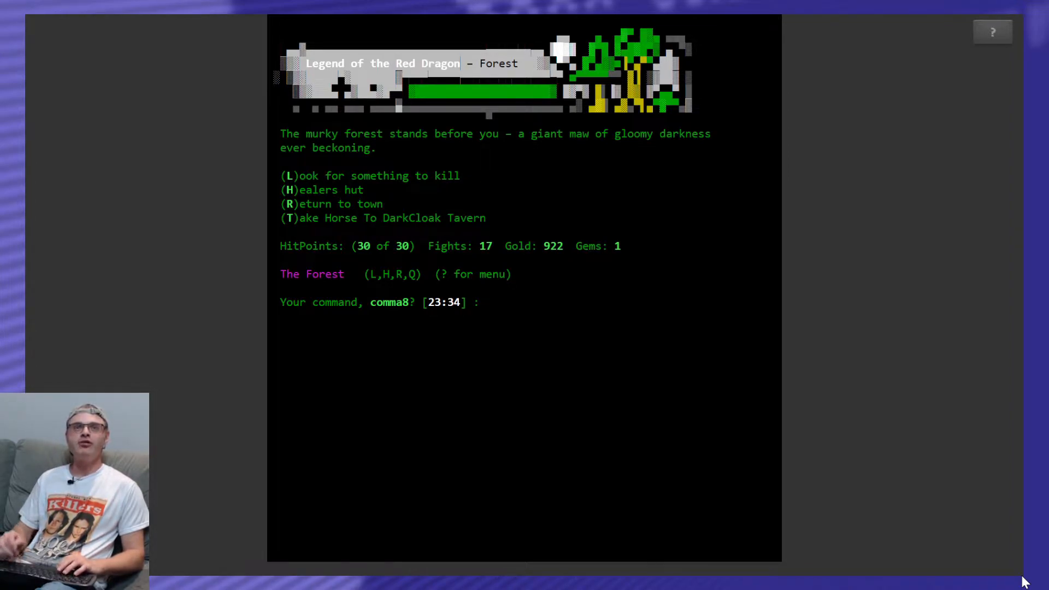
# Look for monsters and slay Membrain Man and the Bent River Dryad, reaching 1,452 gold.
pyautogui.press('L')
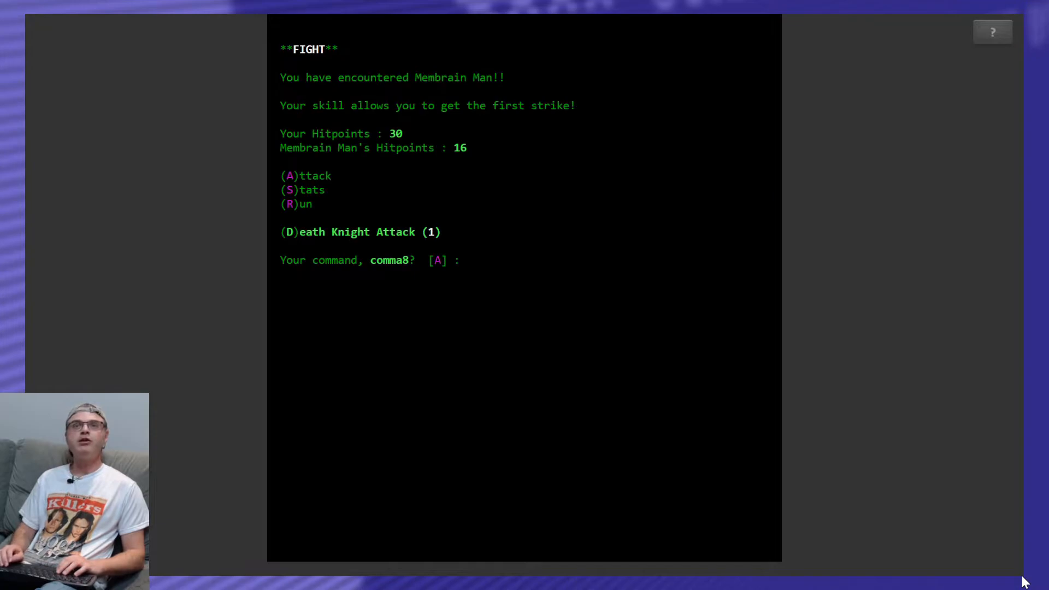
pyautogui.write('A')
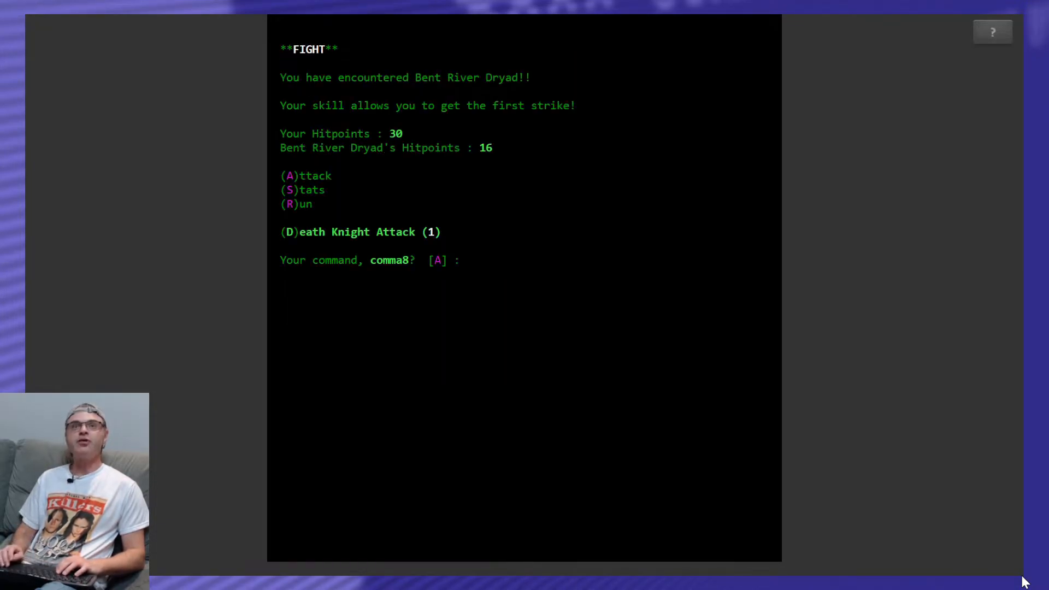
pyautogui.write('A')
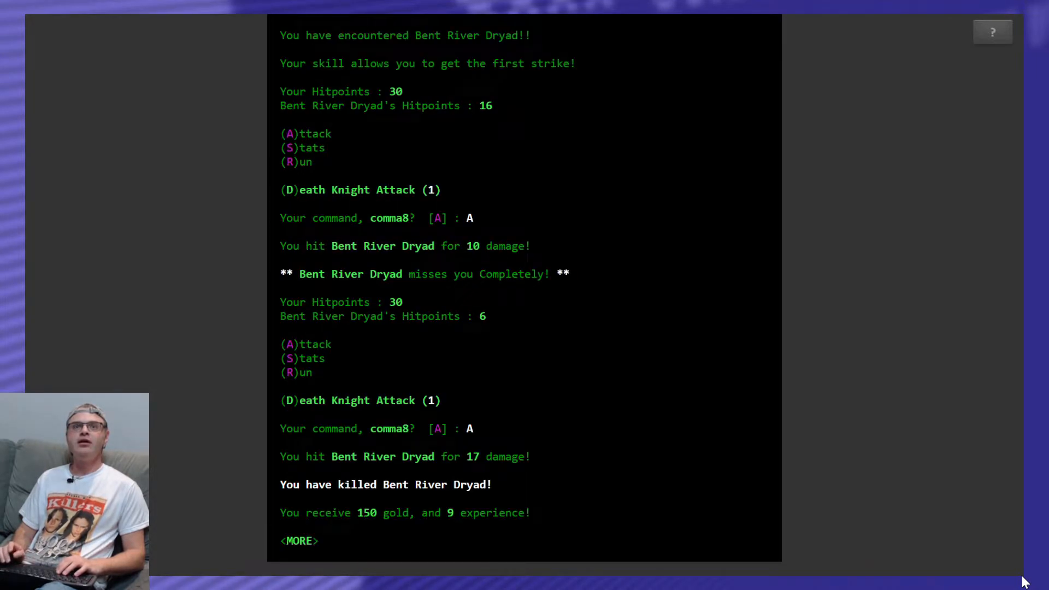
pyautogui.press('enter')
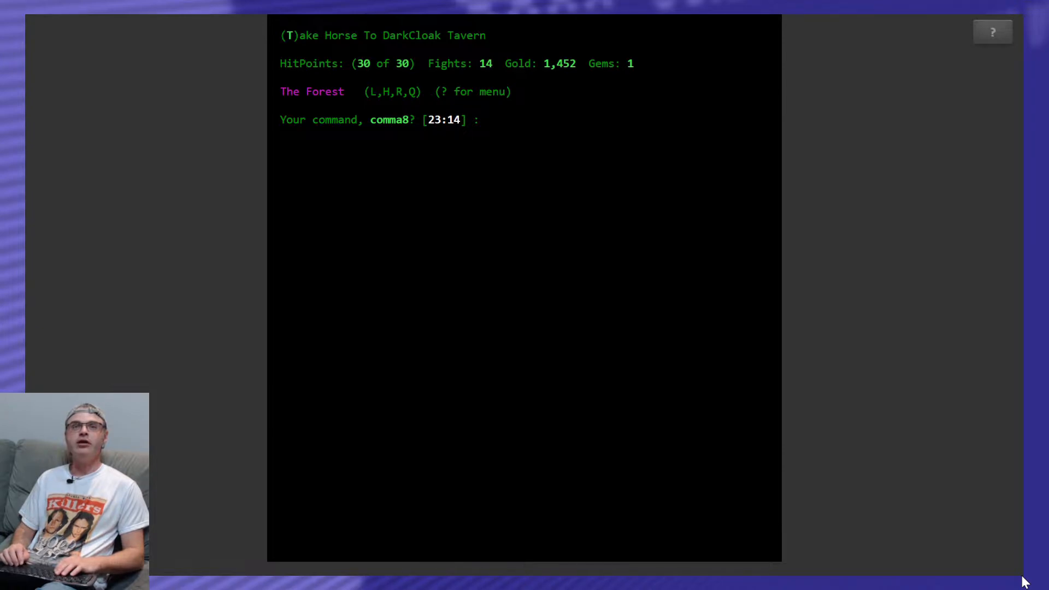
# Hear from the master that 5 more experience is needed, then beat Fredrick the Limping Baboon for 1,549 gold.
pyautogui.write('R')
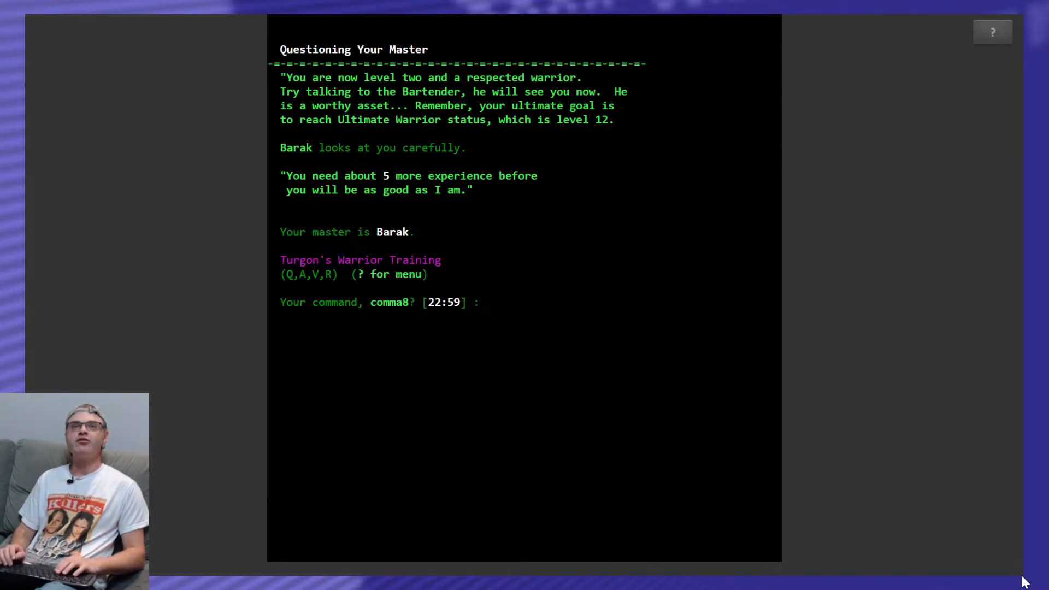
pyautogui.write('R')
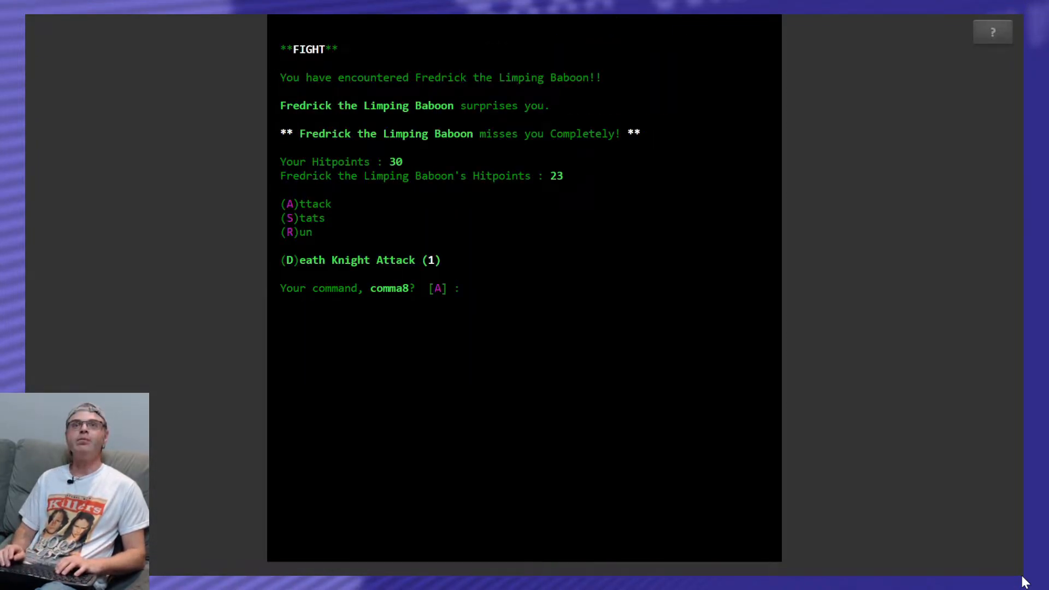
pyautogui.write('A')
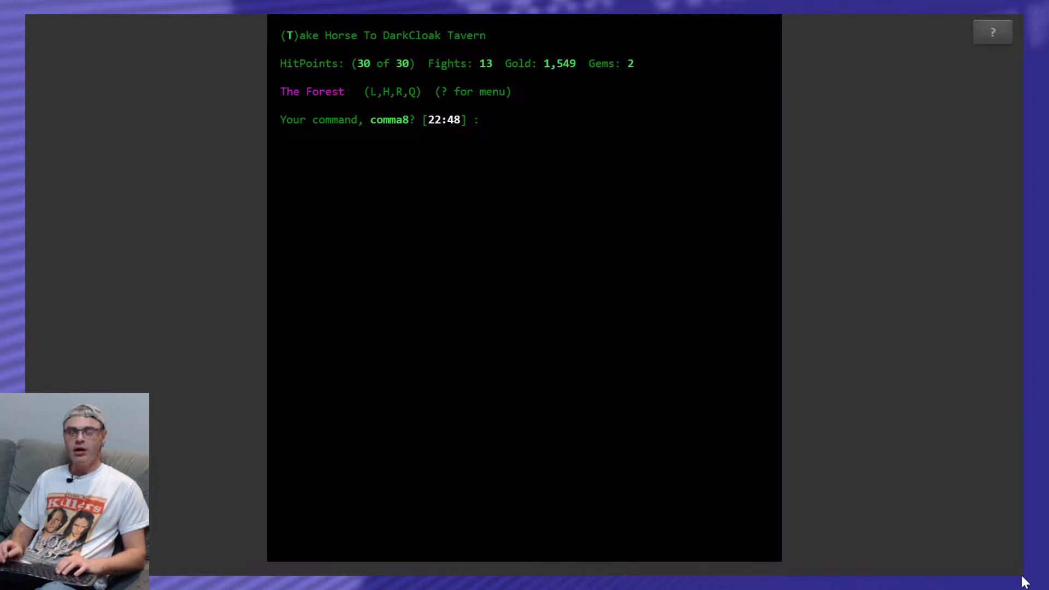
# Return to town and deposit the carried gold at the bank.
pyautogui.write('R')
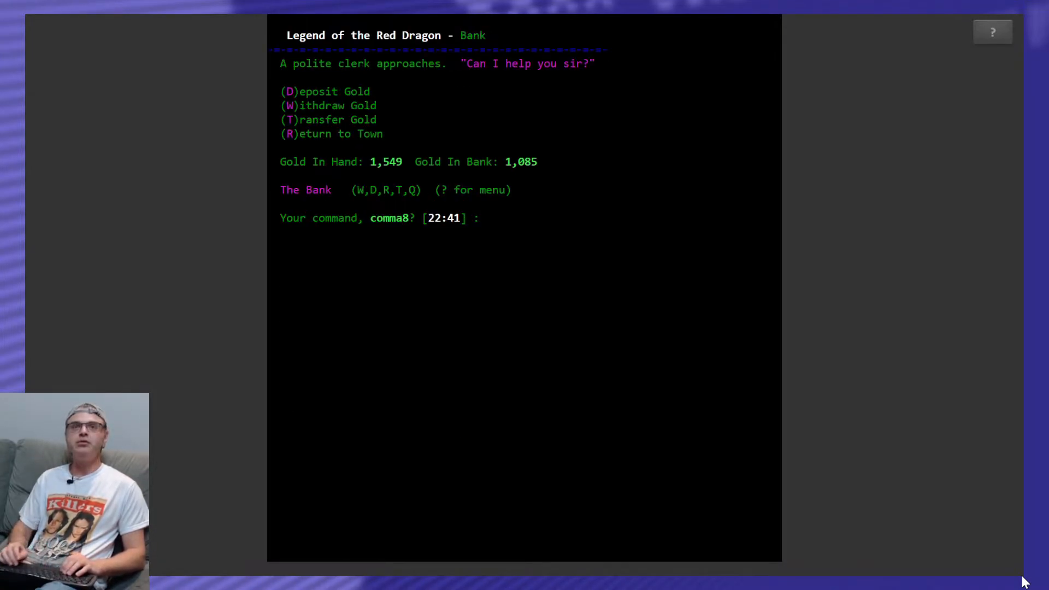
pyautogui.write('D')
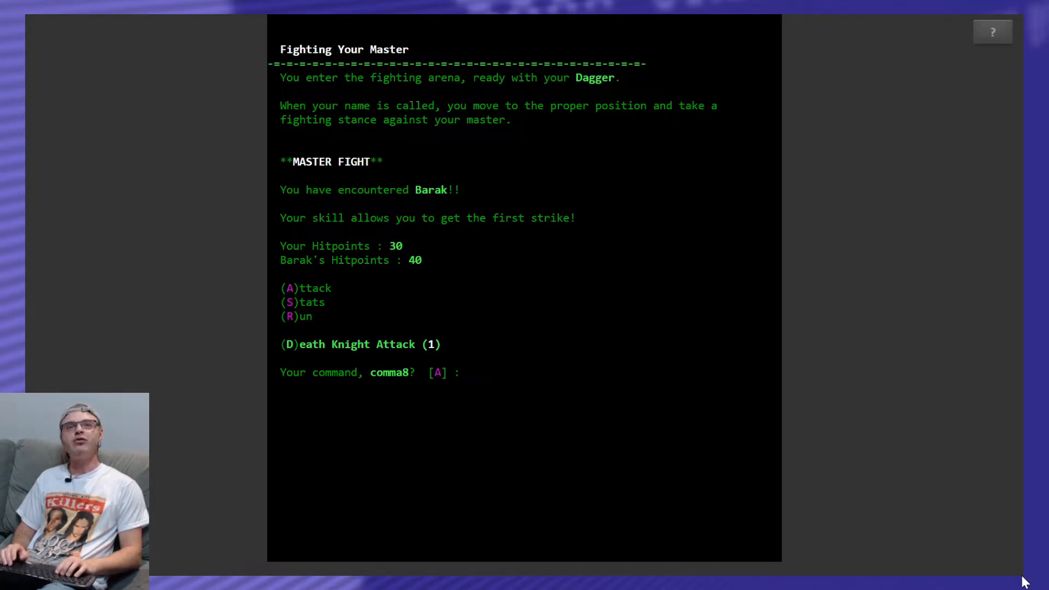
# Attack master Barak until he is bested, reaching level 3.
pyautogui.write('A')
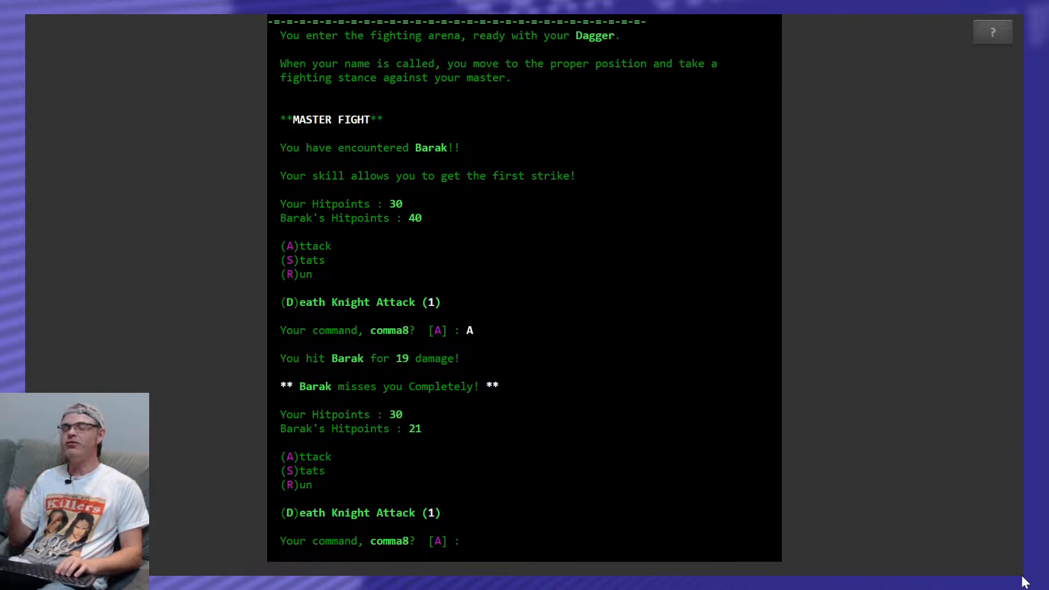
pyautogui.write('A')
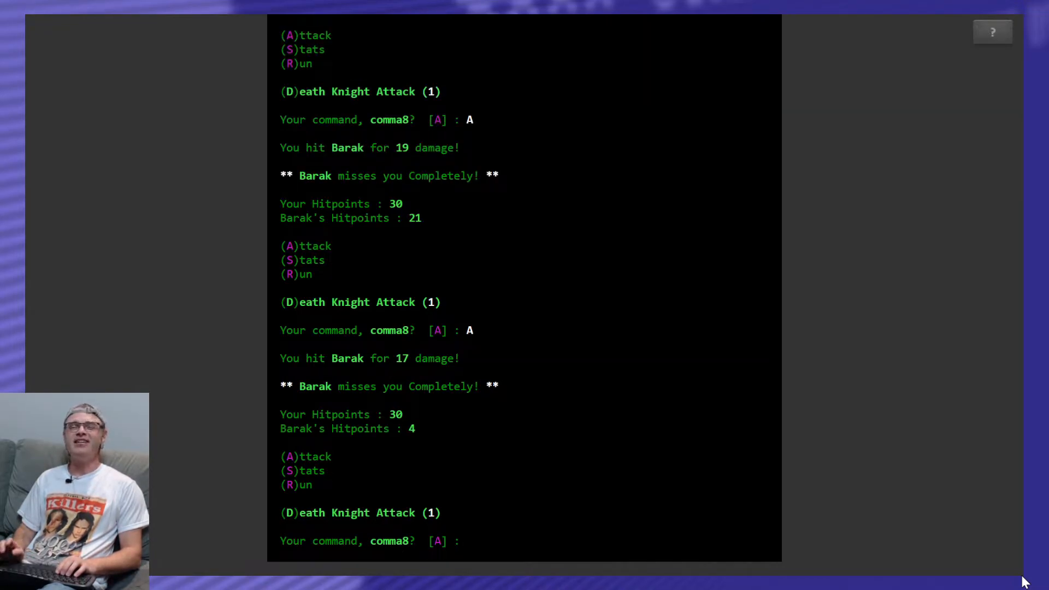
pyautogui.write('A')
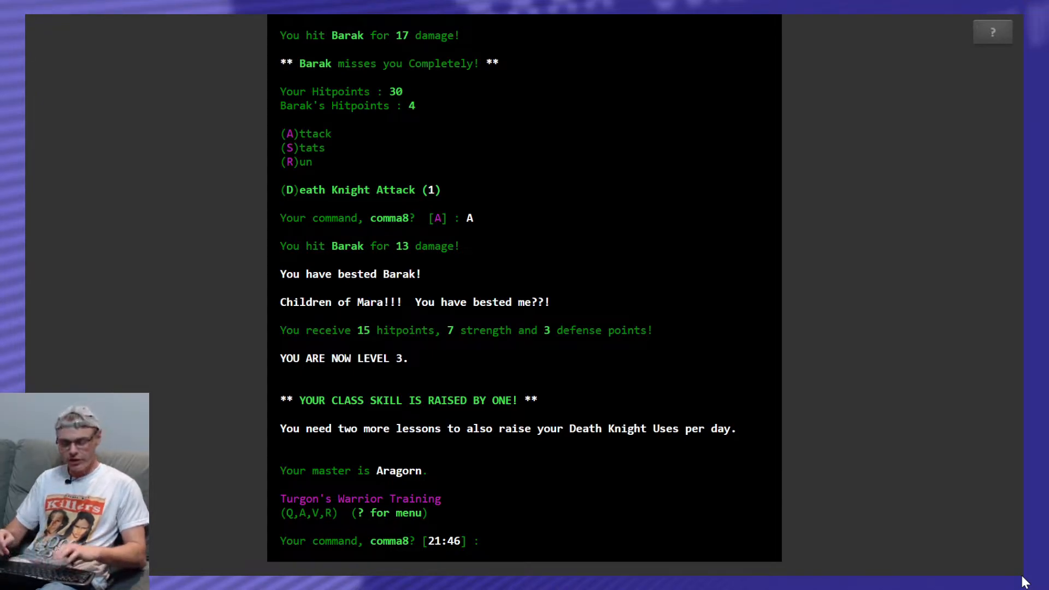
# Visit the bank, then defeat Headbanger Of The West and Morbid Walker in the forest.
pyautogui.write('R')
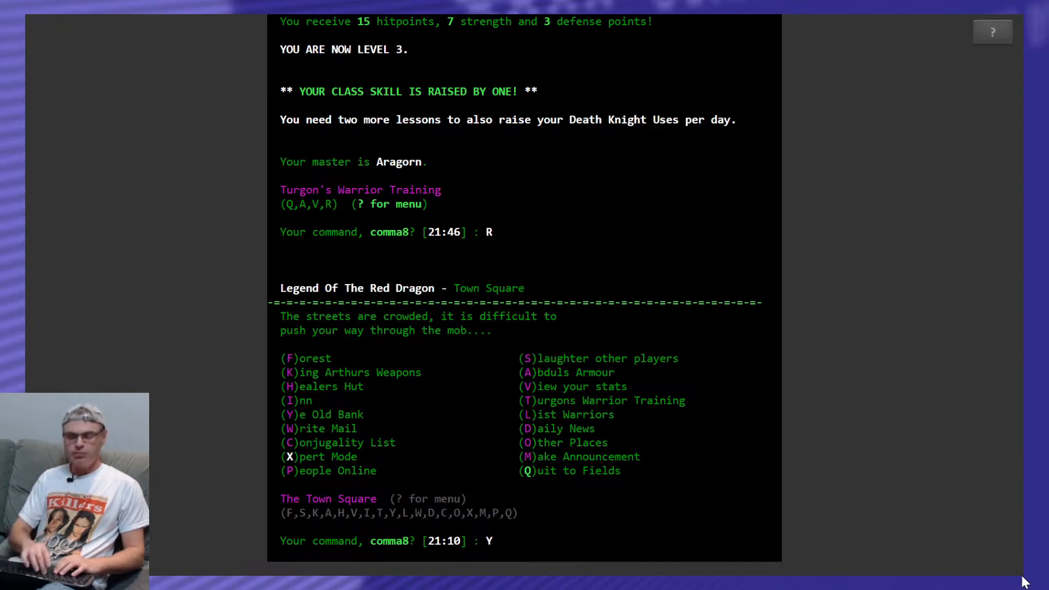
pyautogui.press('Y')
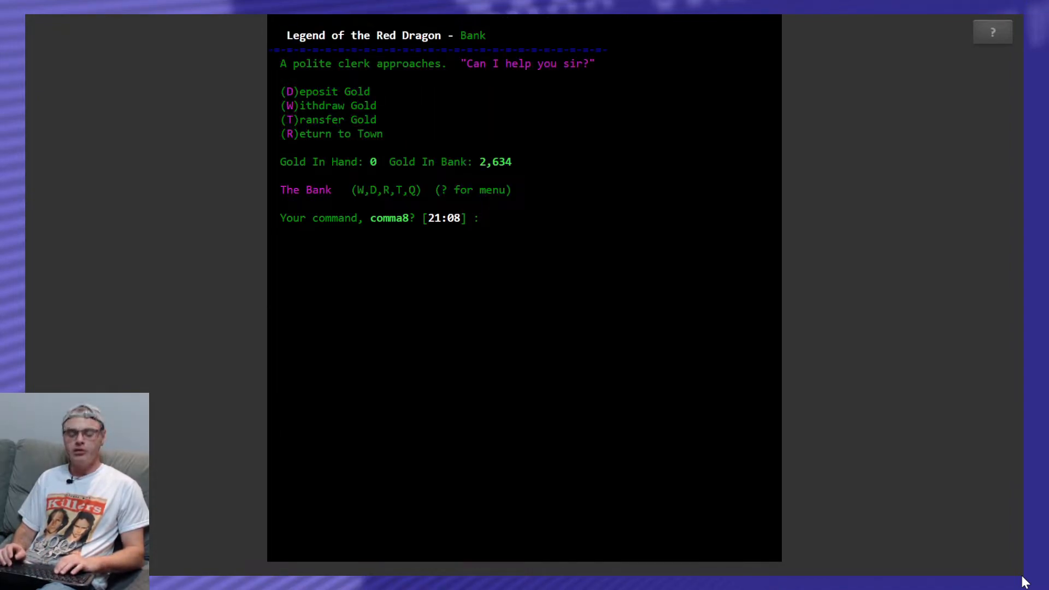
pyautogui.write('R')
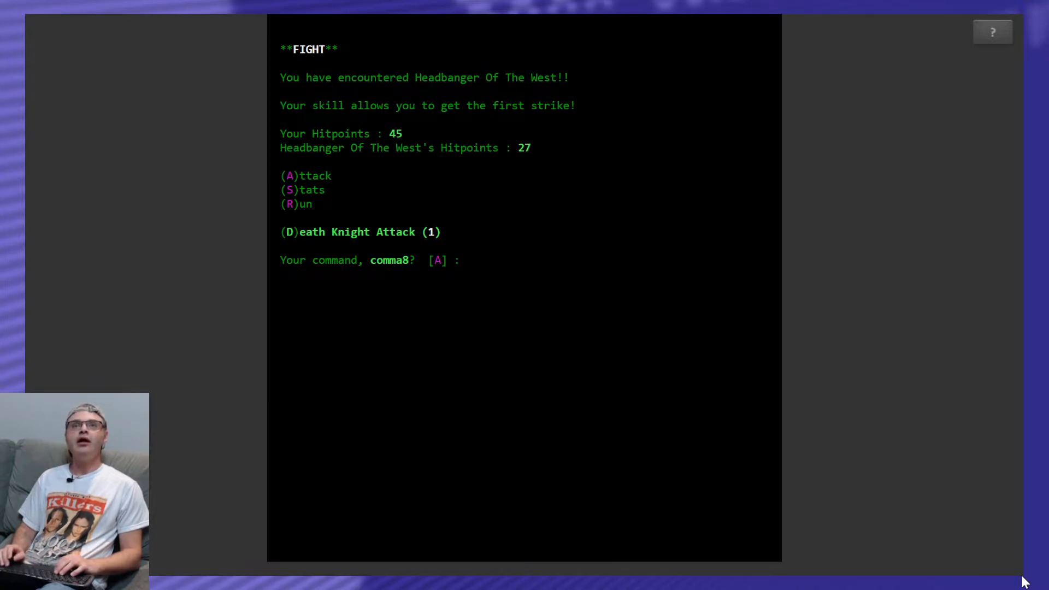
pyautogui.write('A')
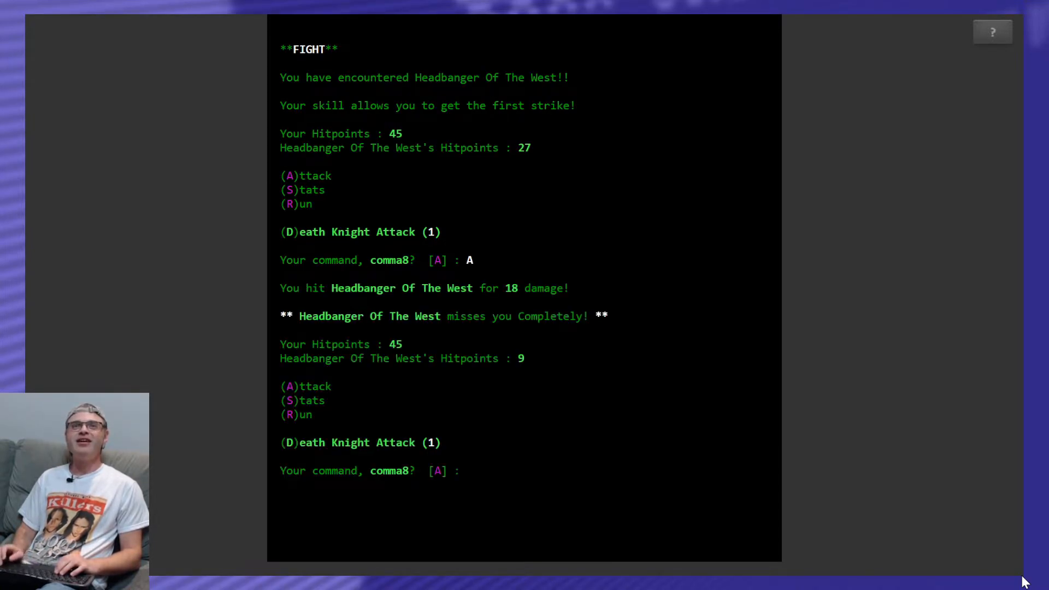
pyautogui.write('A')
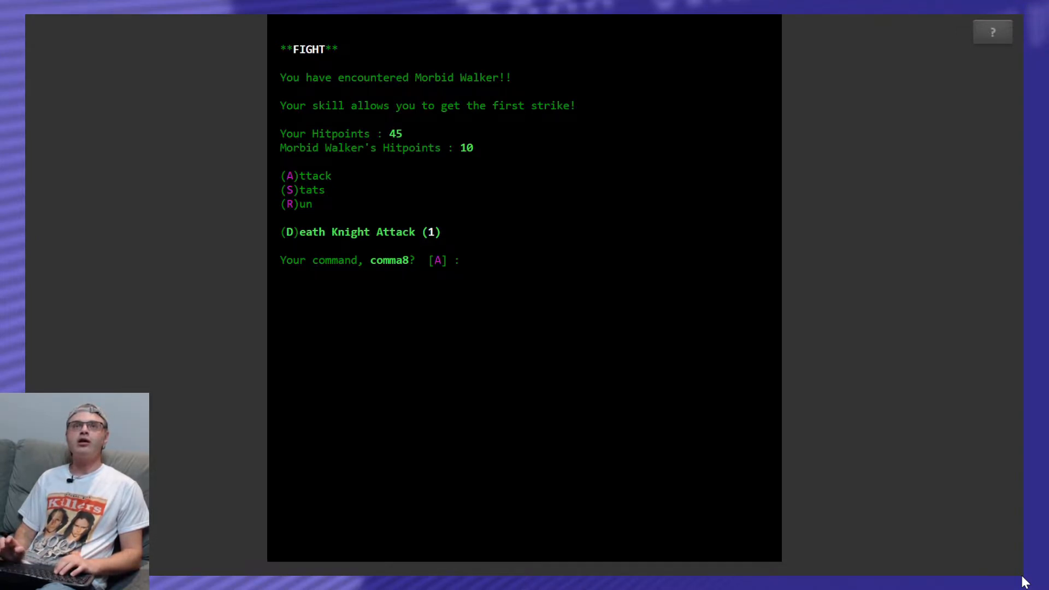
pyautogui.write('A')
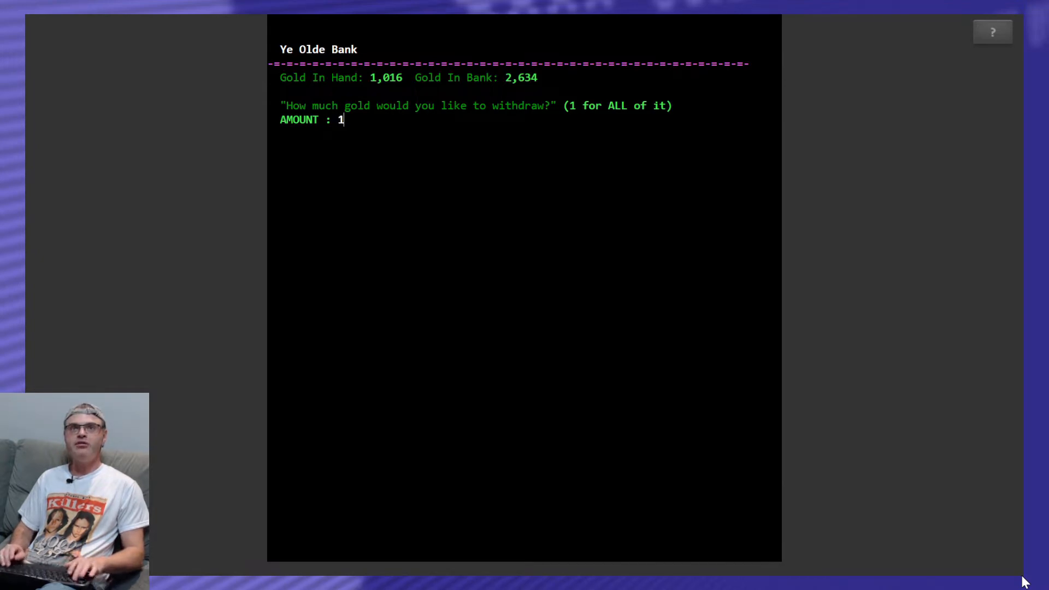
# Withdraw all banked gold for 3,650 in hand and head to the weapon shop.
pyautogui.press('enter')
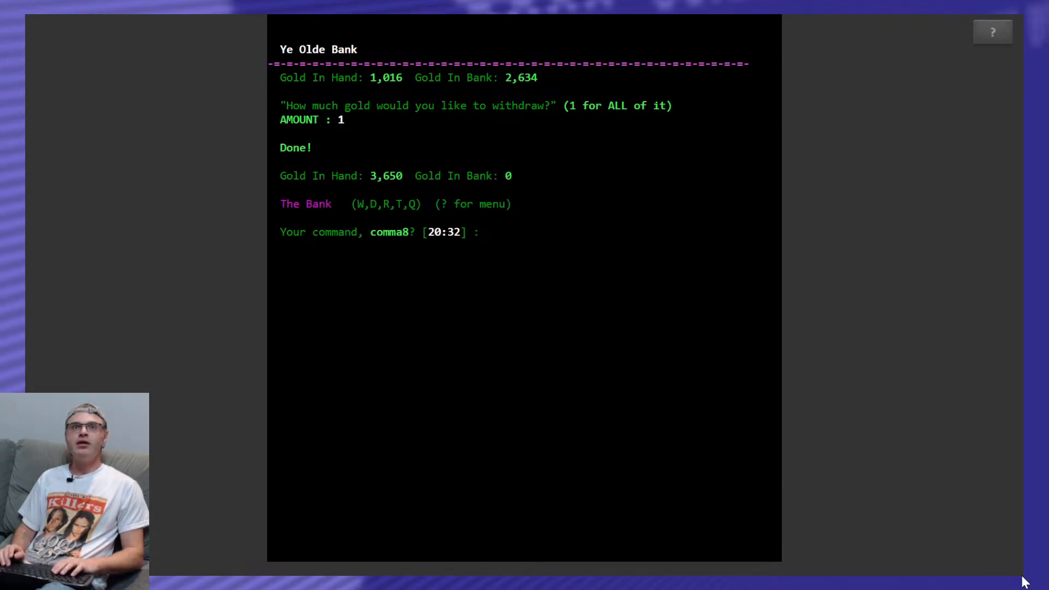
pyautogui.write('R')
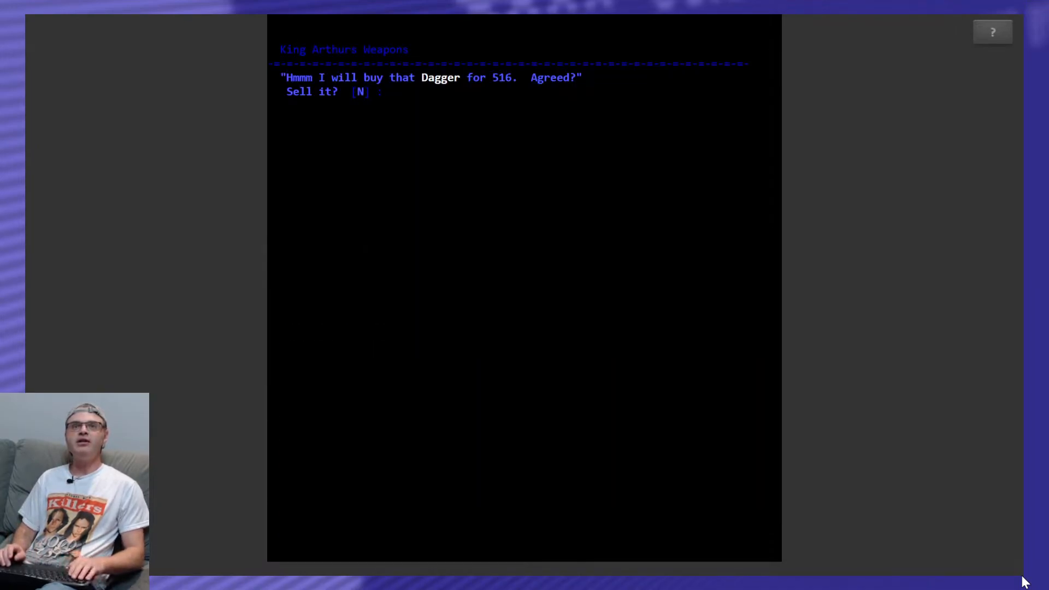
# Sell the Dagger, buy the Short Sword for 3,000 gold, then deposit the remaining 1,166 at the bank.
pyautogui.write('Y')
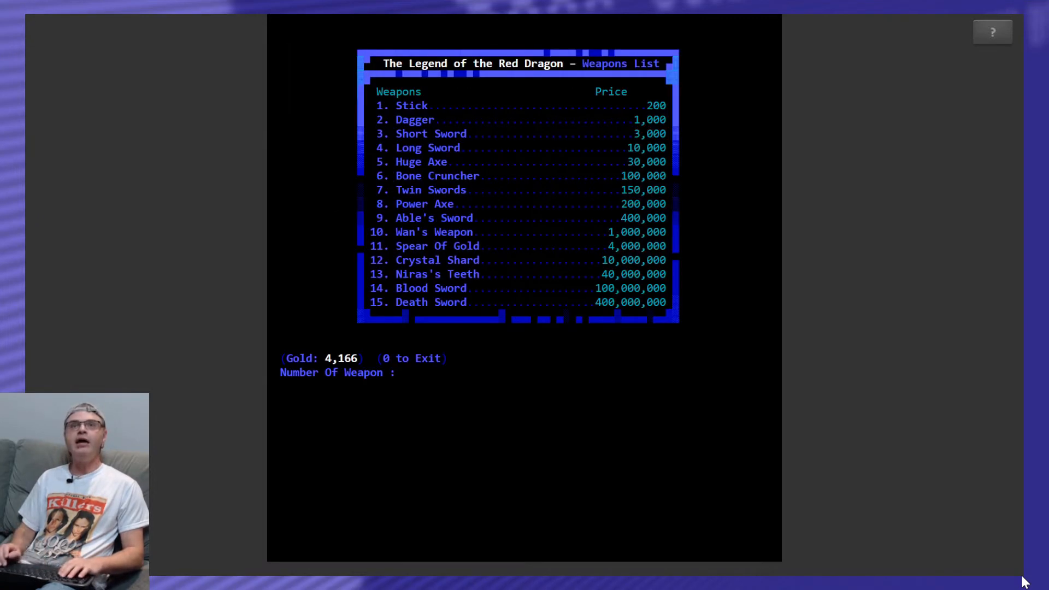
pyautogui.write('3')
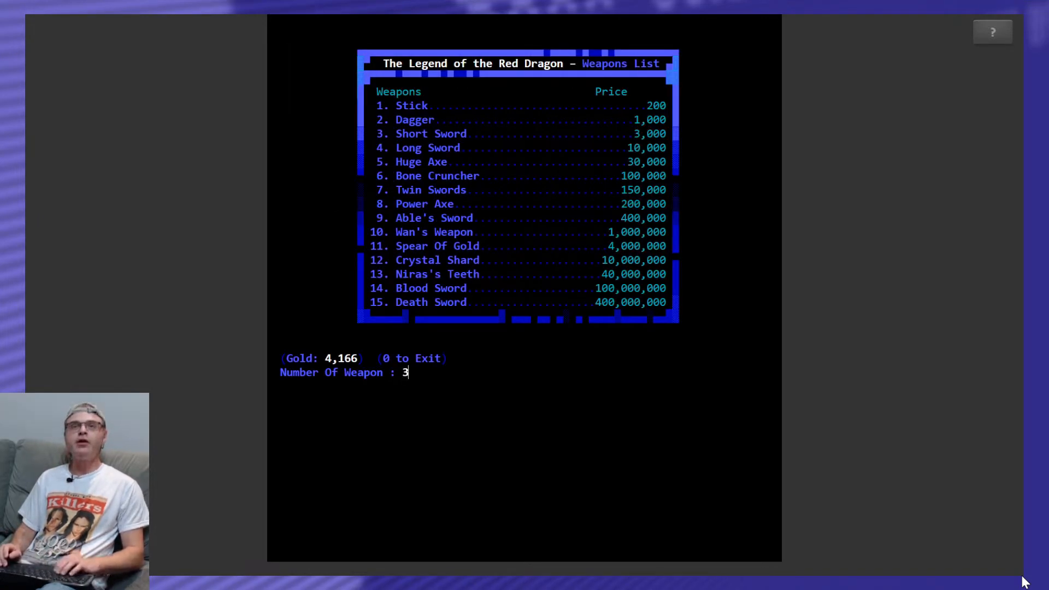
pyautogui.press('enter')
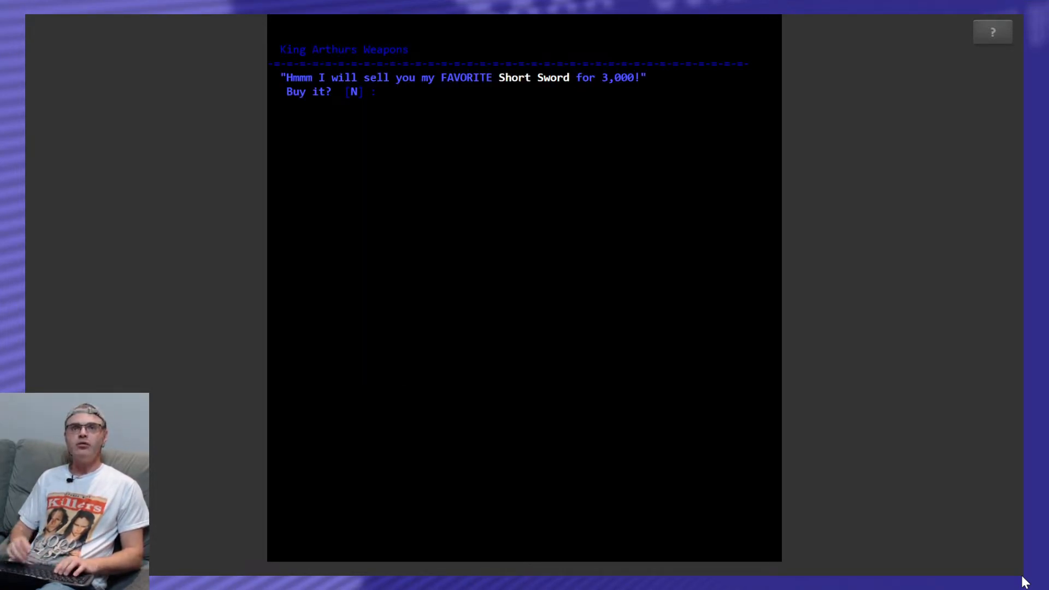
pyautogui.write('Y')
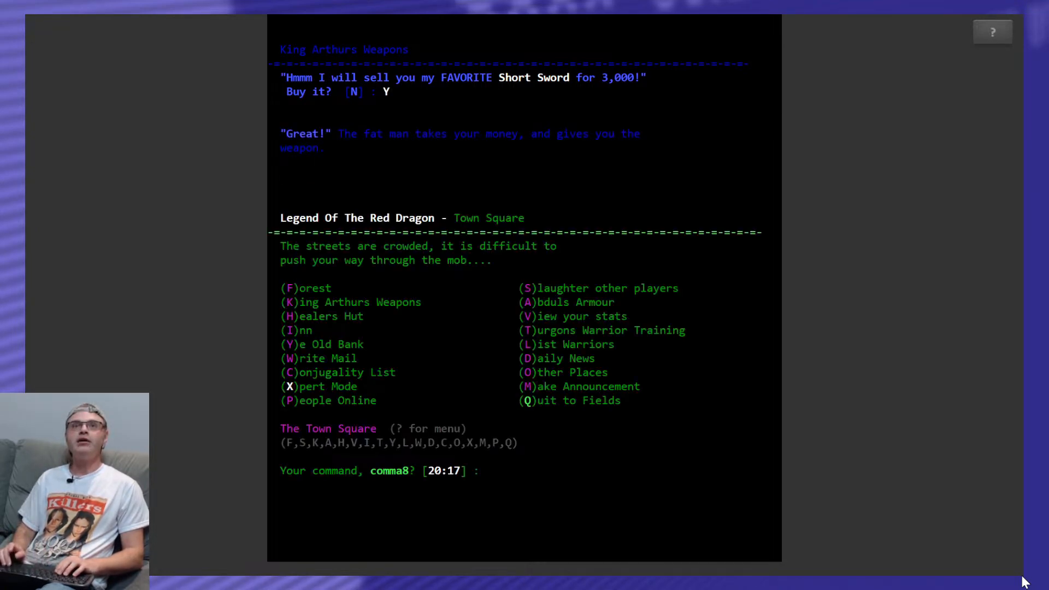
pyautogui.write('Y')
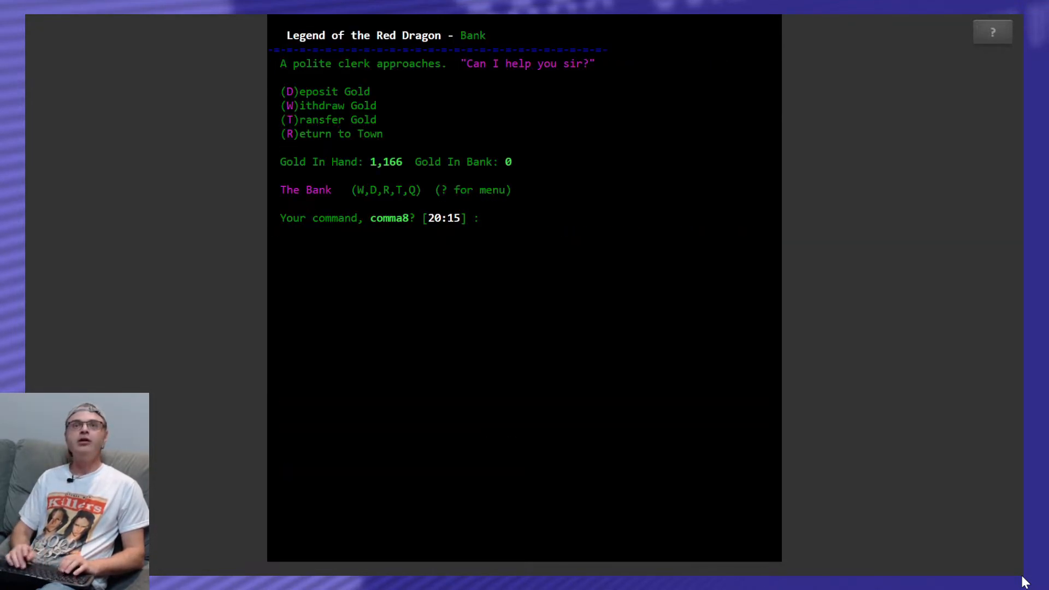
pyautogui.write('D')
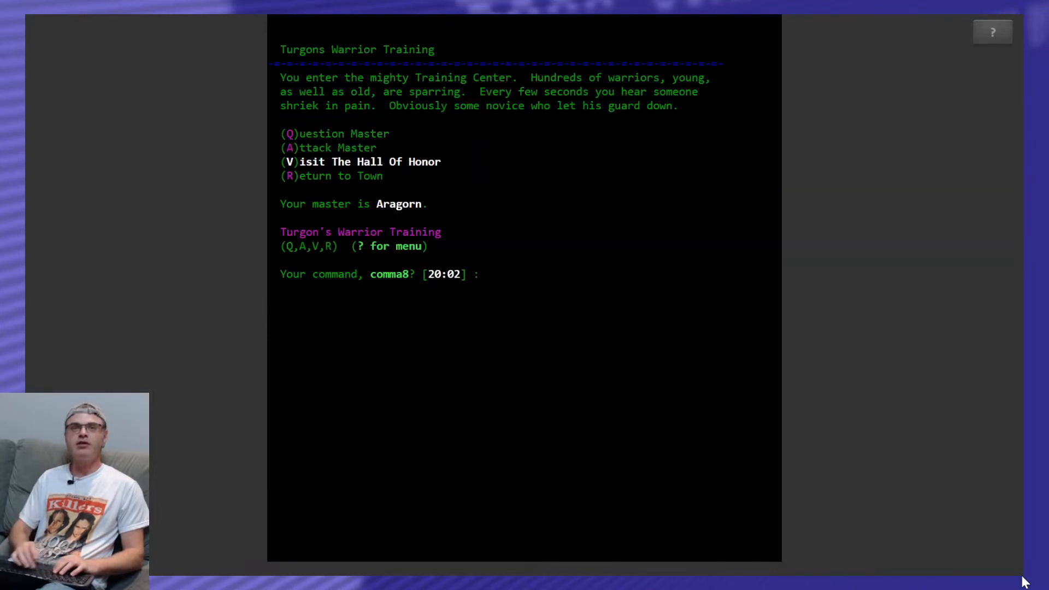
# Trade gems with the bartender for one vitality elixir and leave the bar.
pyautogui.write('R')
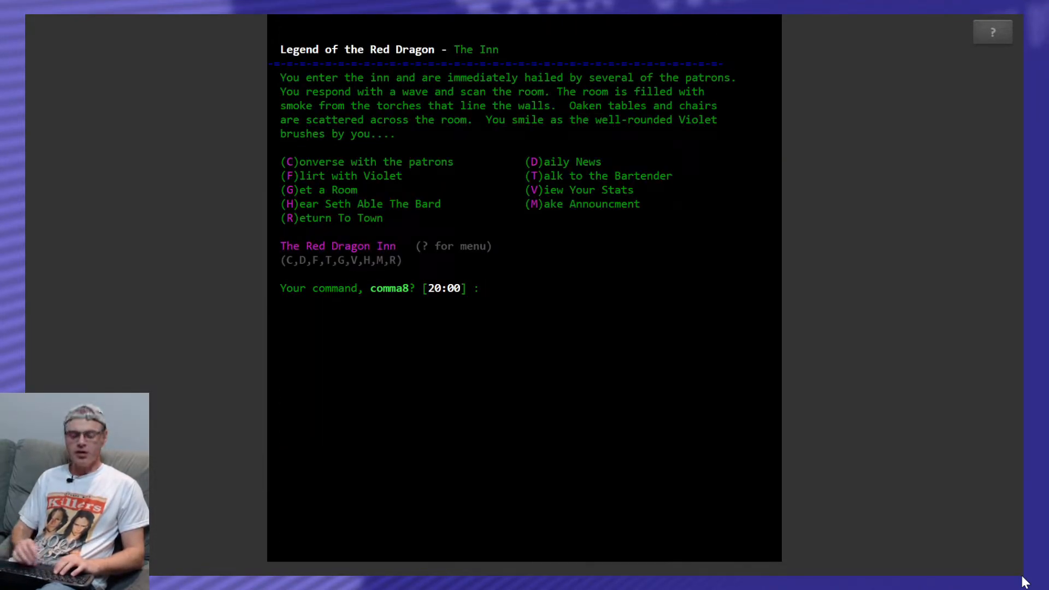
pyautogui.write('G')
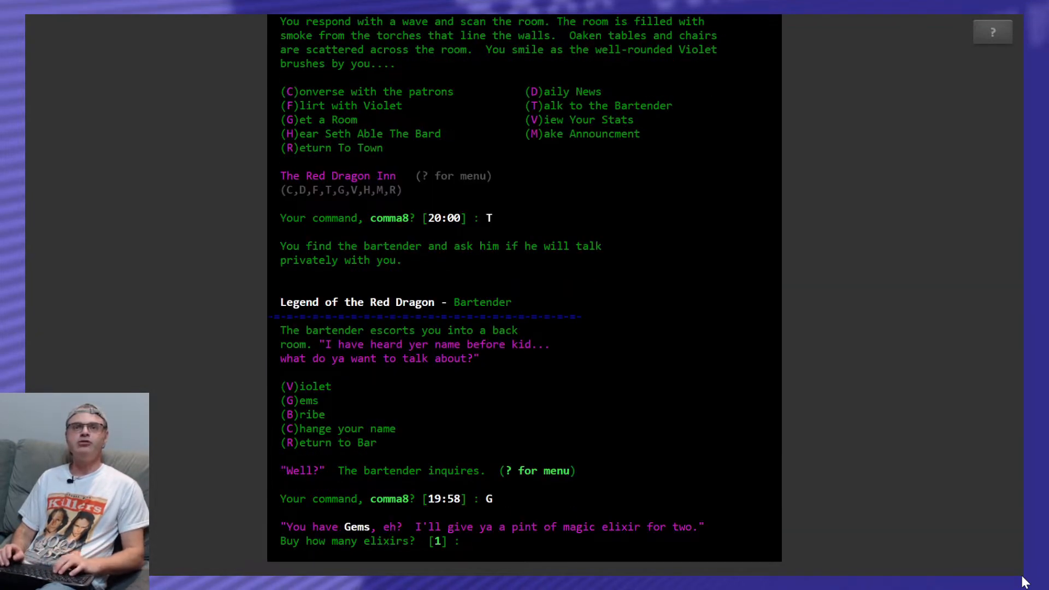
pyautogui.press('enter')
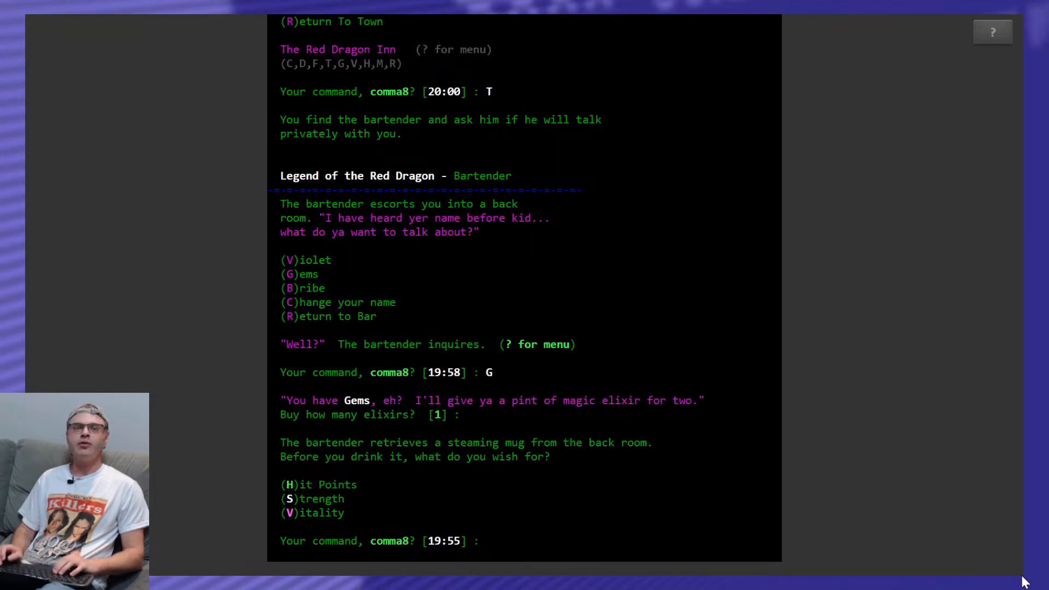
pyautogui.write('V')
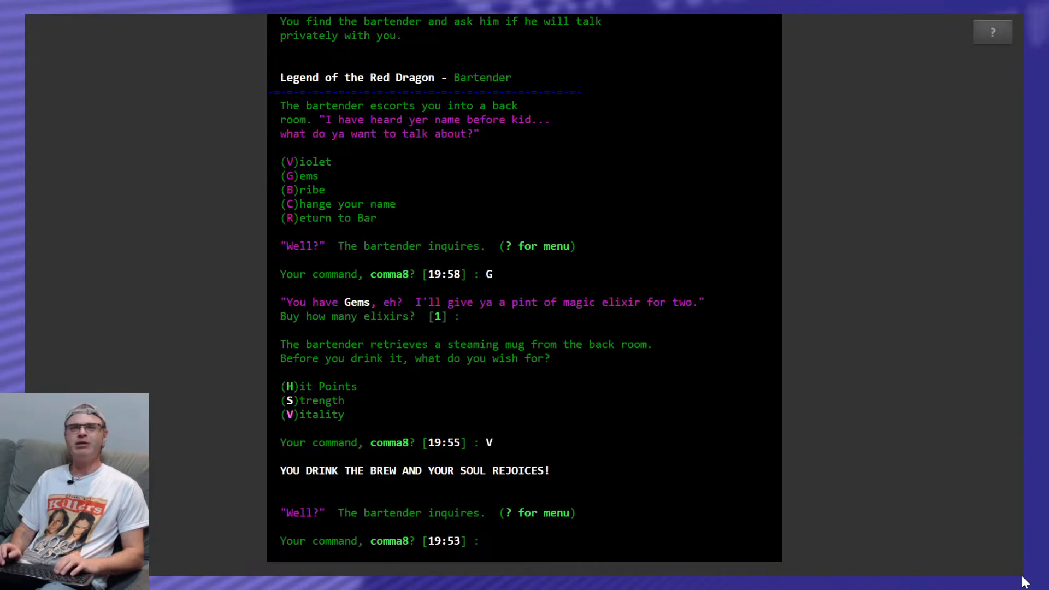
pyautogui.write('R')
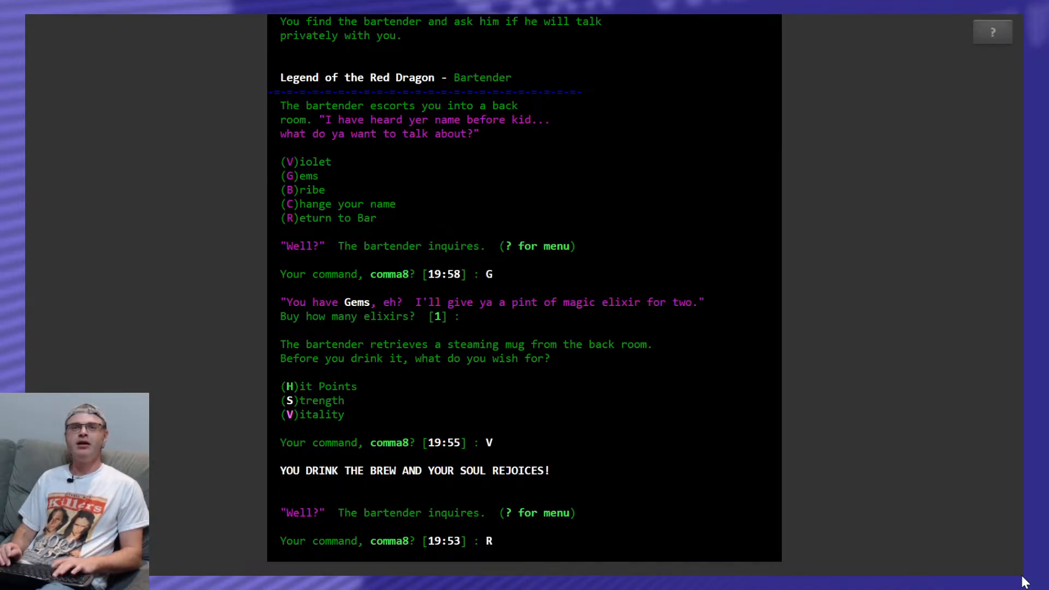
# Return to town, enter the forest, attack monsters and ask the fairies for a blessing.
pyautogui.write('R')
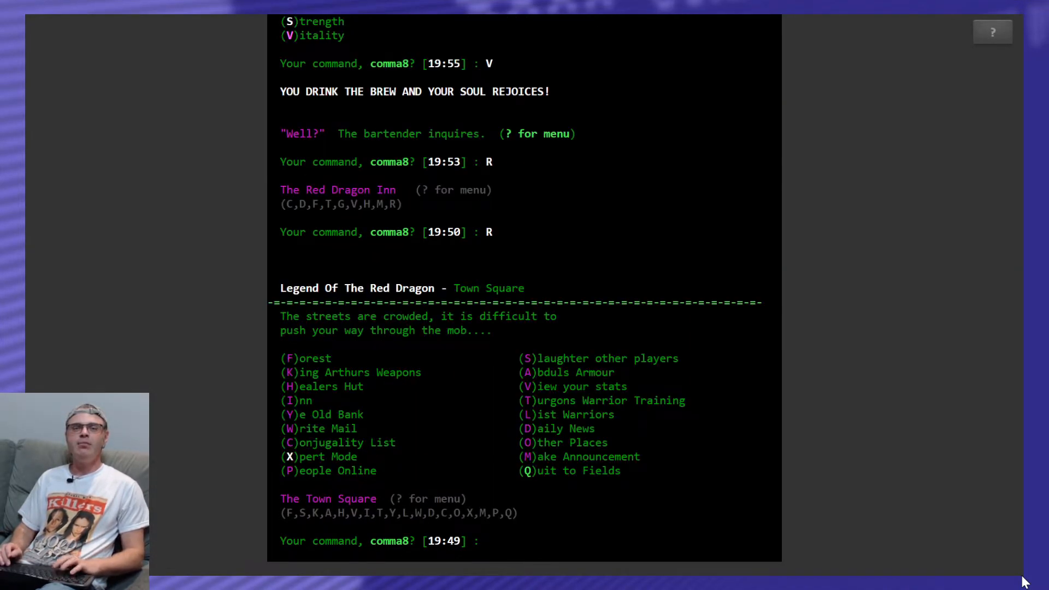
pyautogui.write('F')
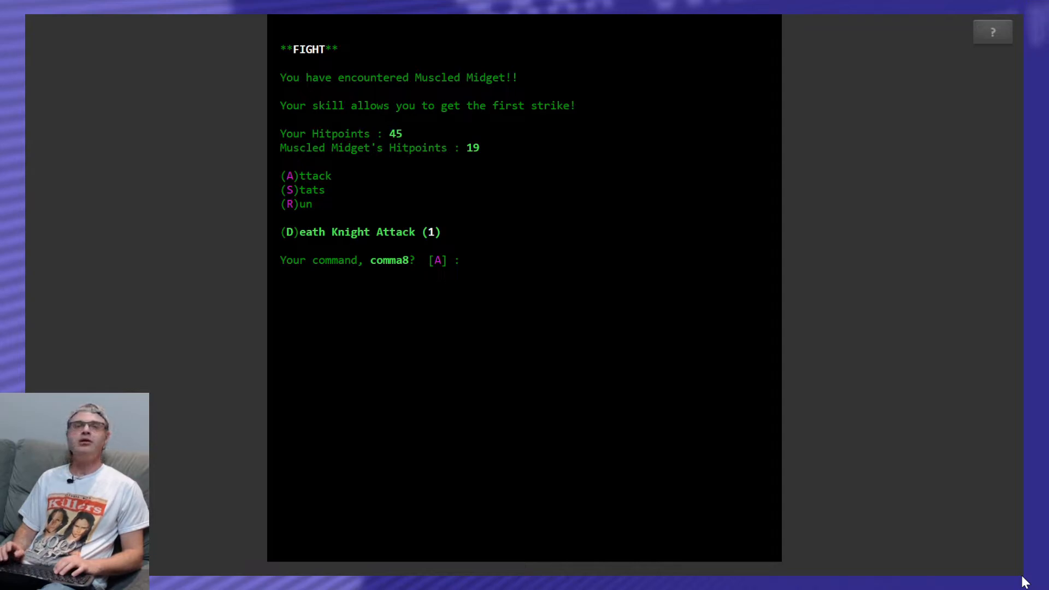
pyautogui.write('A')
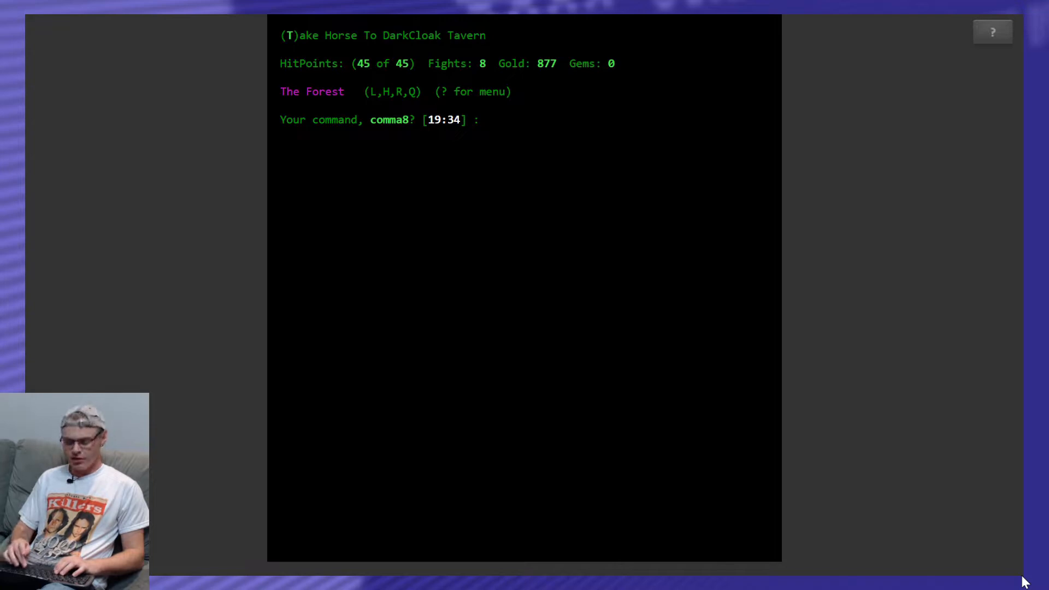
pyautogui.write('A')
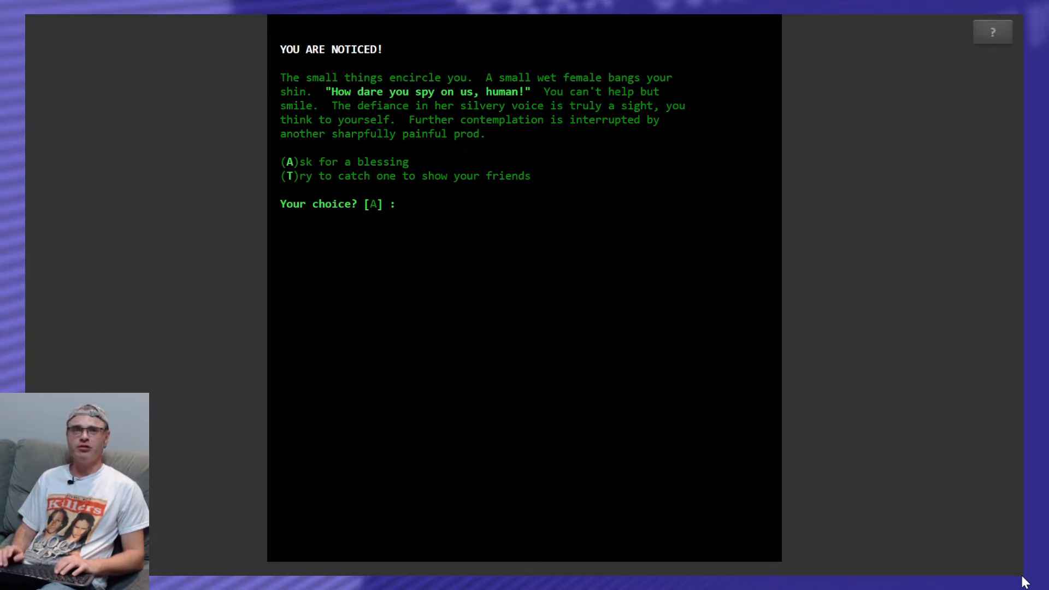
pyautogui.write('A')
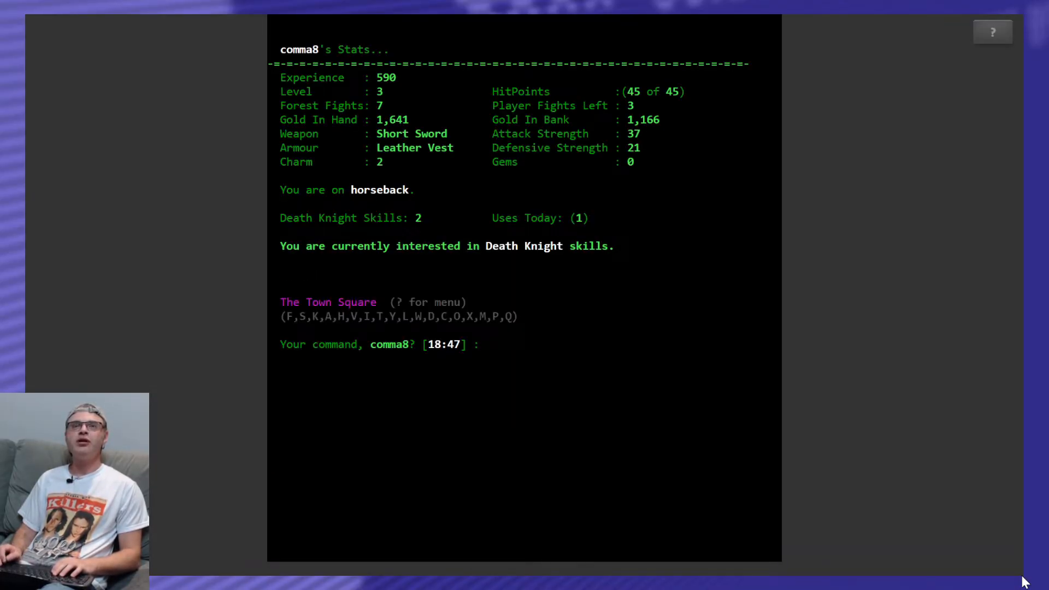
# Fight the Redneck and Black Owl, reaching 2,915 gold, then return to town.
pyautogui.write('R')
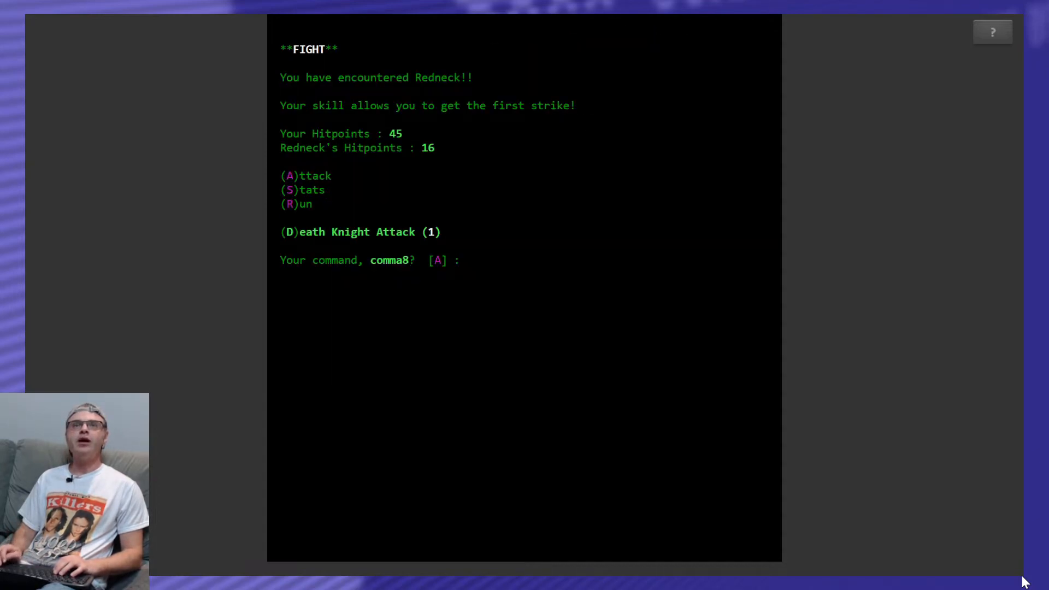
pyautogui.write('A')
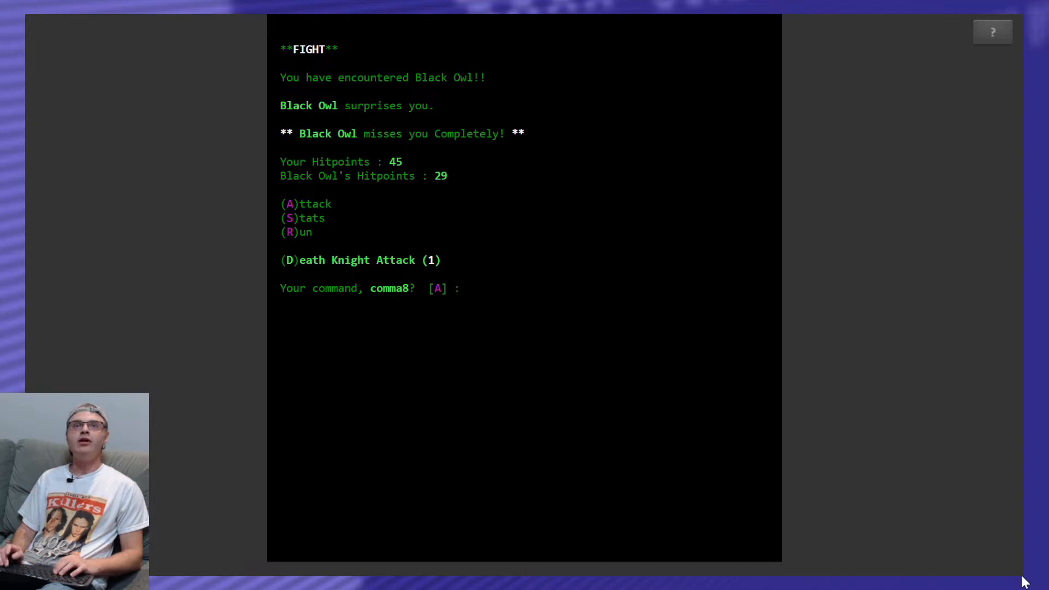
pyautogui.write('A')
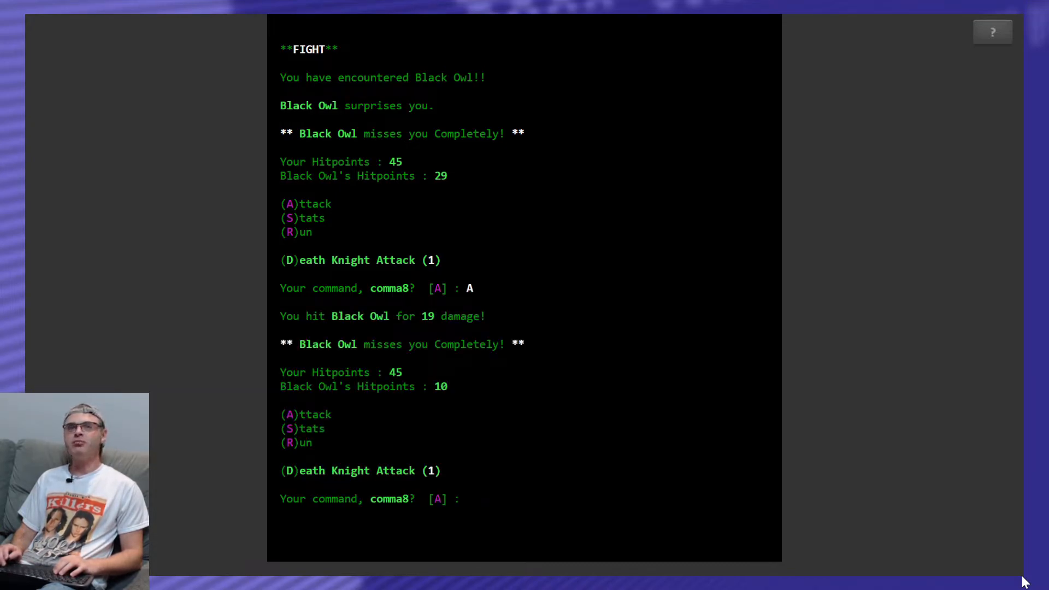
pyautogui.write('A')
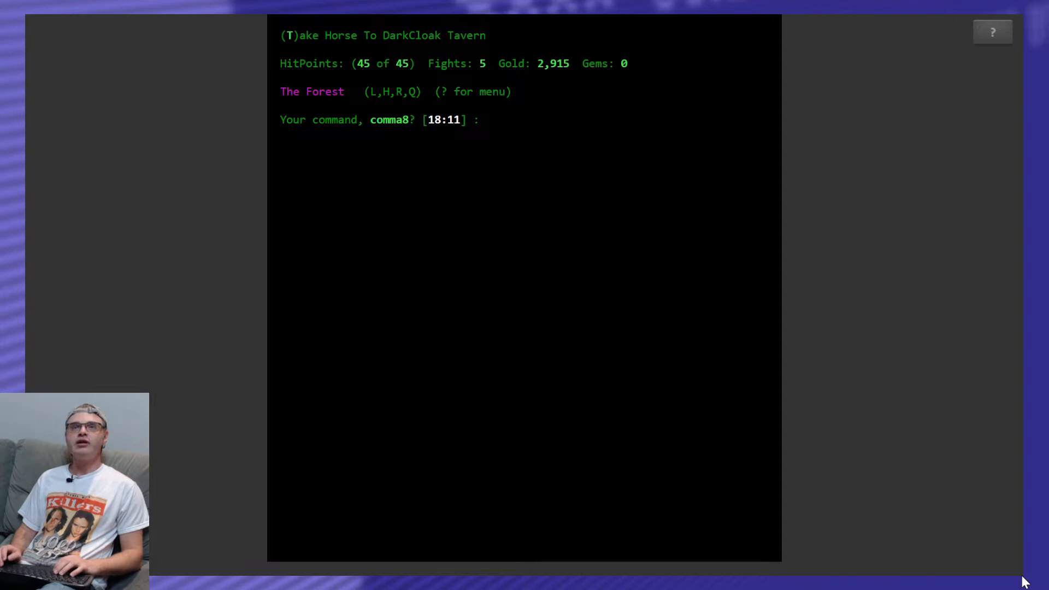
pyautogui.write('R')
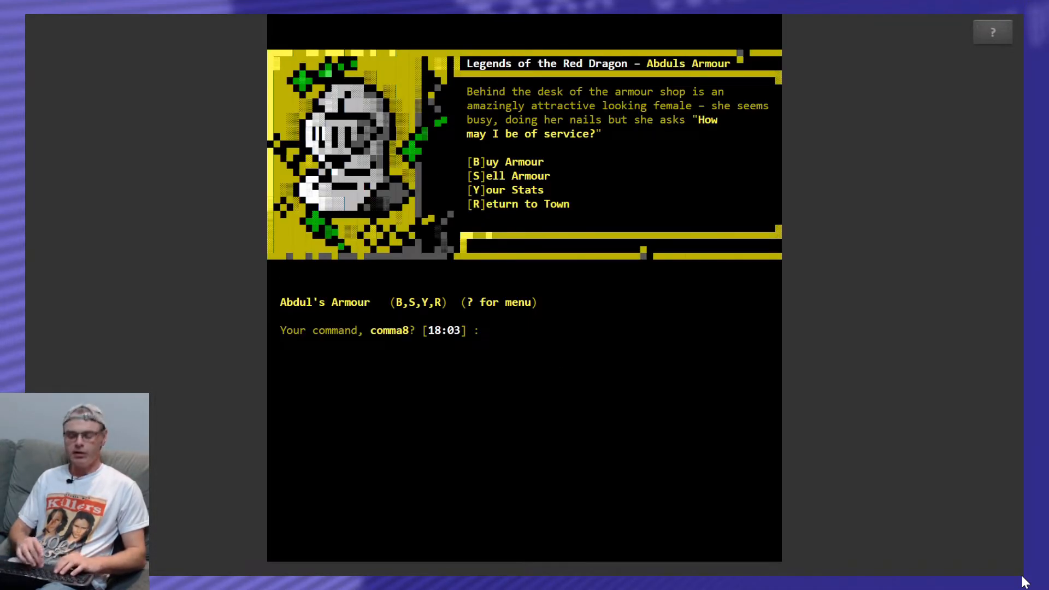
# Browse Abdul's armour prices without buying and head back to the forest.
pyautogui.write('B')
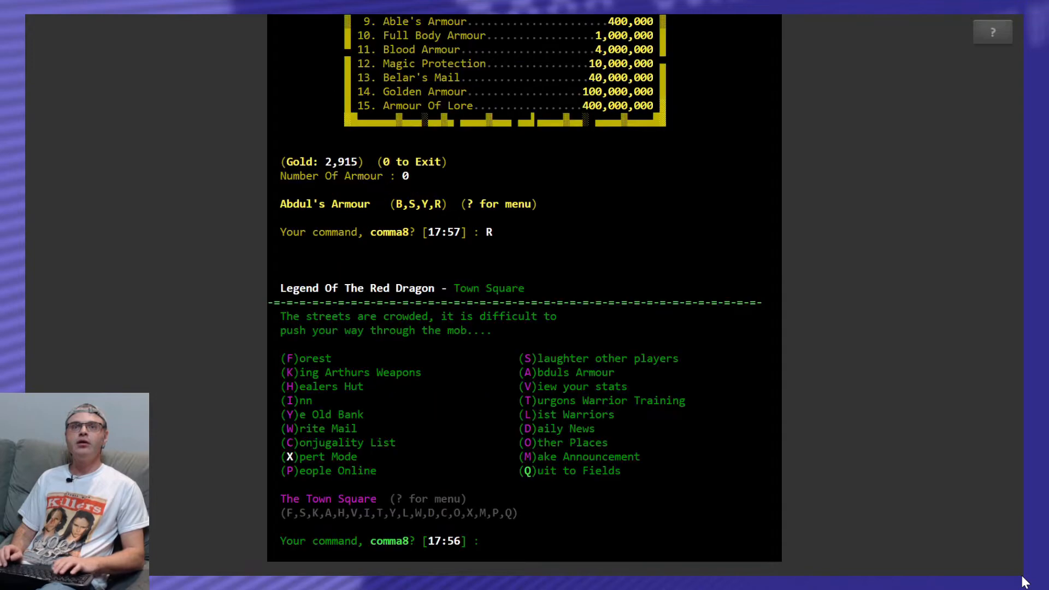
pyautogui.write('F')
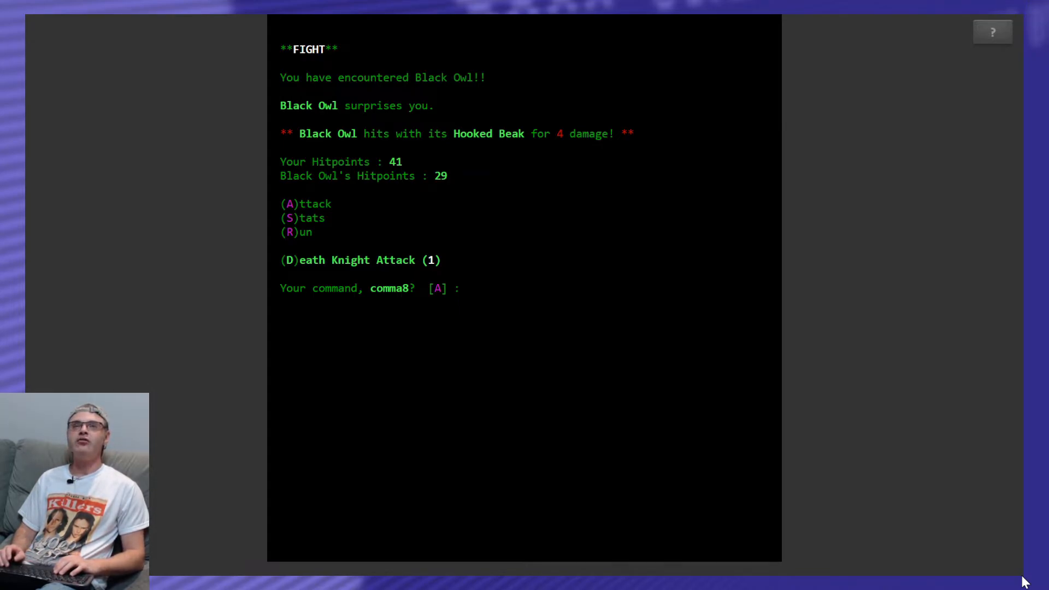
# Use the last forest fights on monsters like the Black Owl, ending with 5,925 gold, and return to town.
pyautogui.write('A')
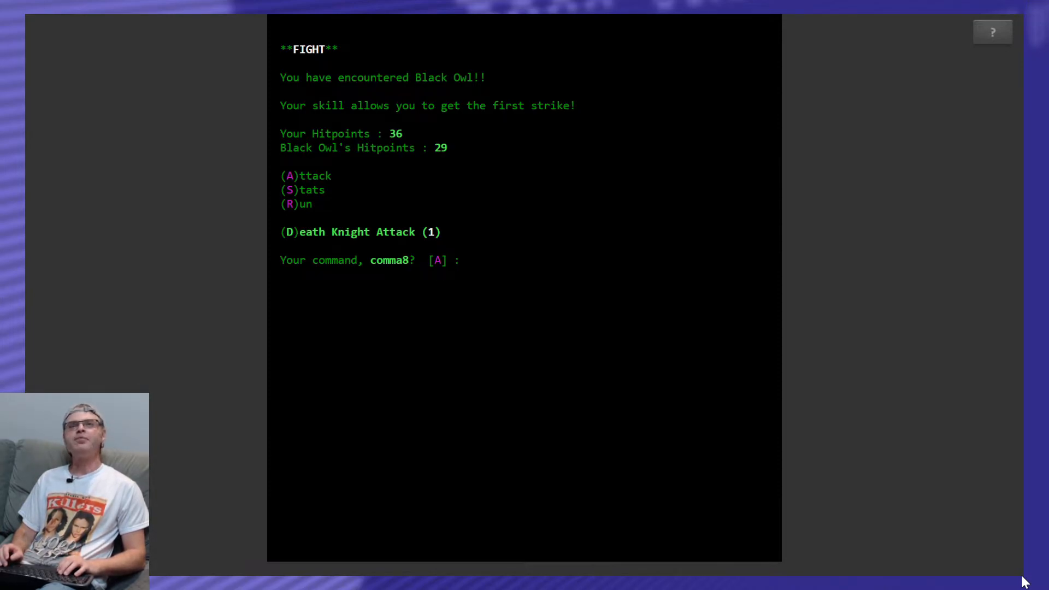
pyautogui.write('D')
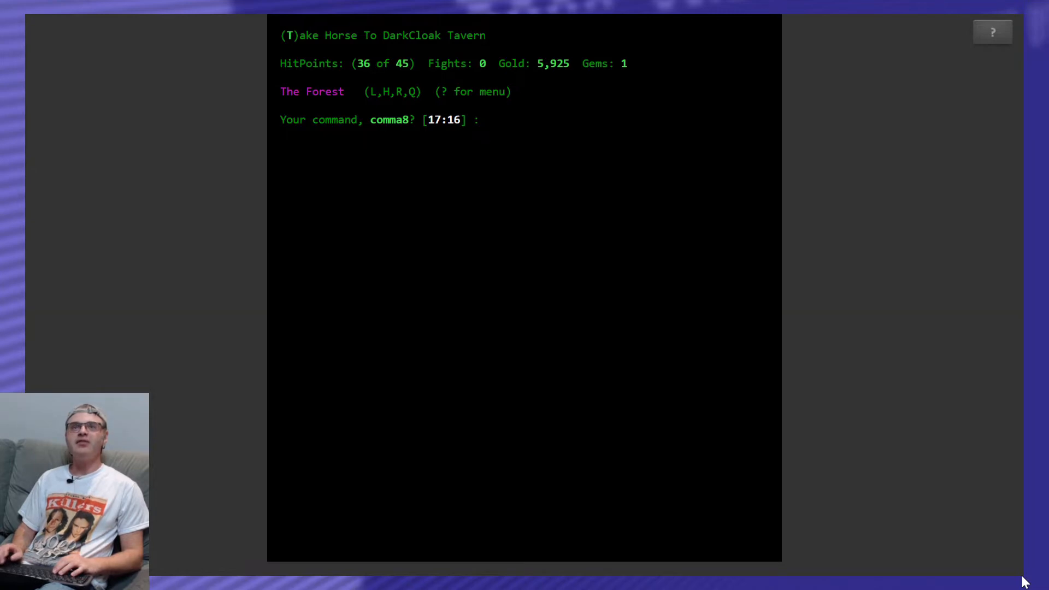
pyautogui.write('L')
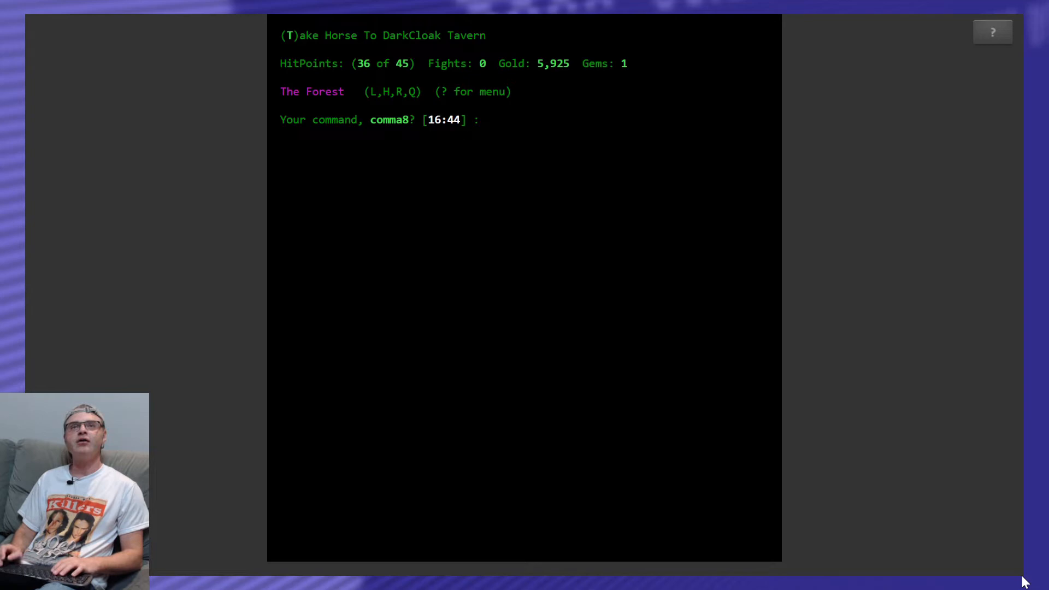
pyautogui.write('R')
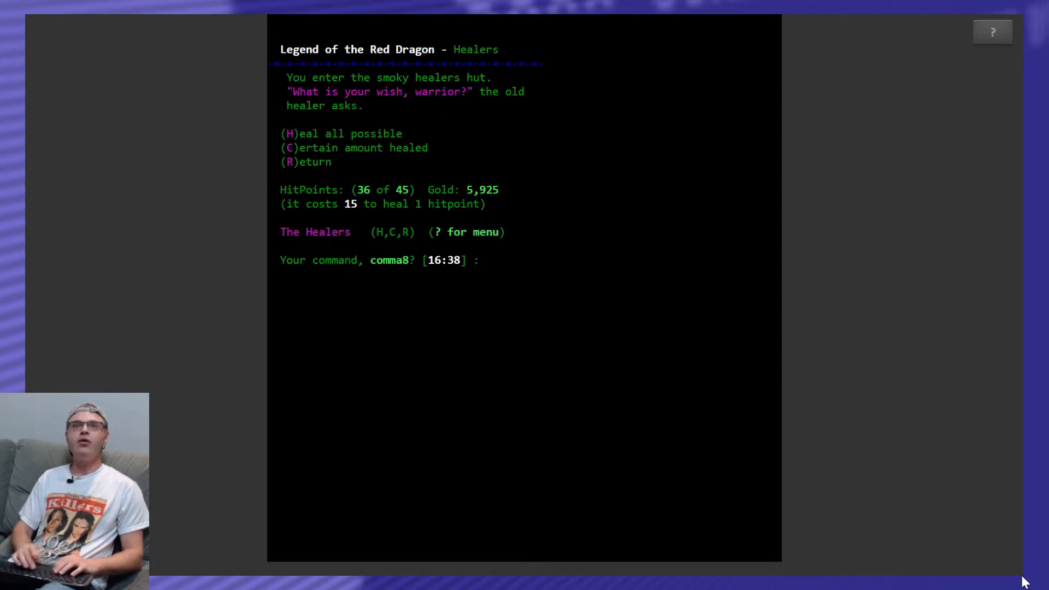
# Leave the healers unhealed and have Seth Able sing at the inn for a money blessing.
pyautogui.write('R')
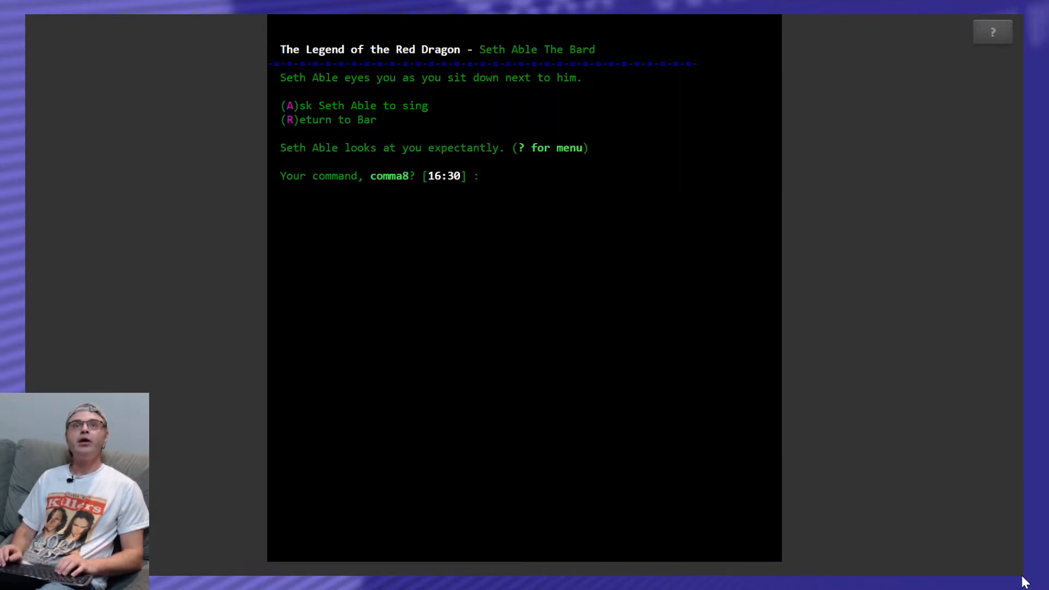
pyautogui.write('A')
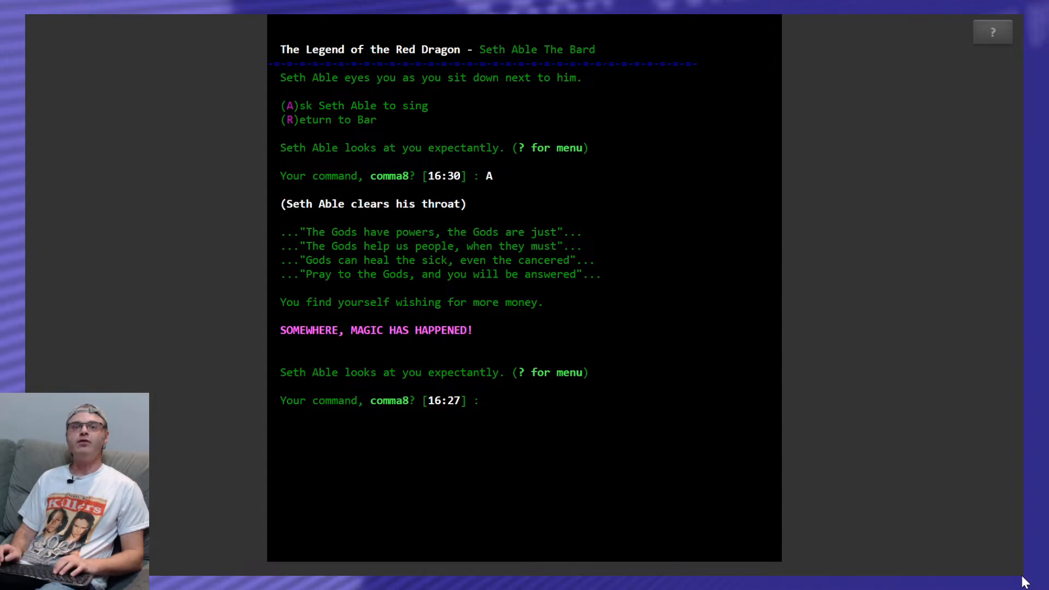
pyautogui.write('R')
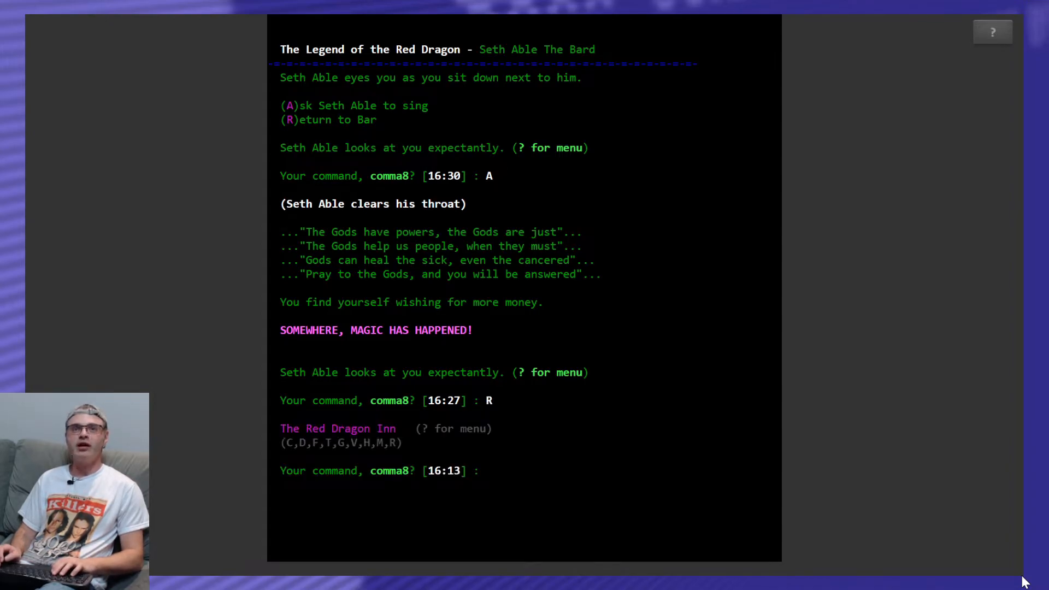
pyautogui.write('Y')
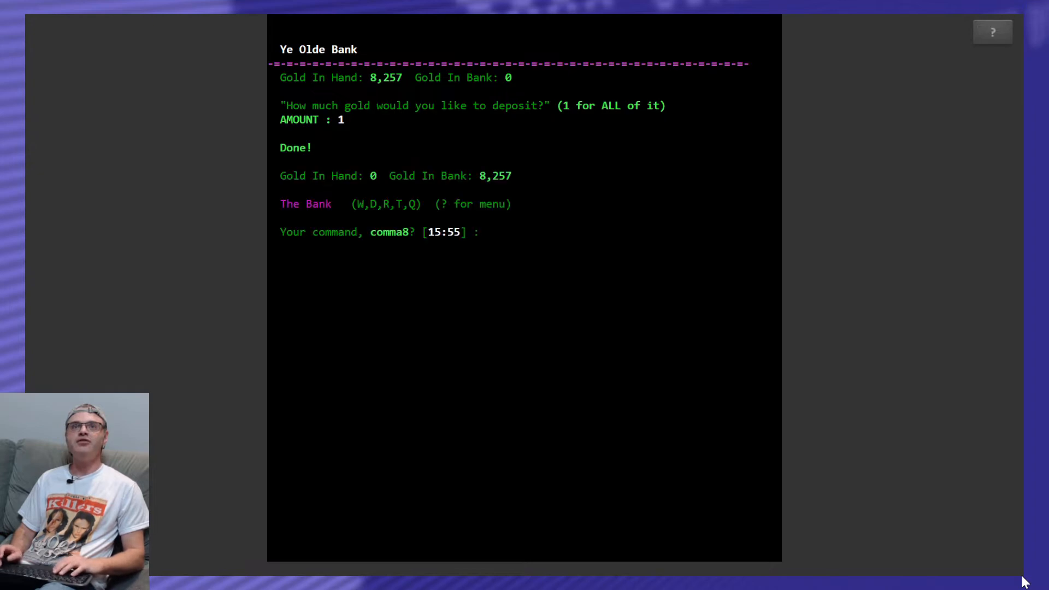
# Leave Ye Olde Bank with all 8,257 gold deposited.
pyautogui.write('R')
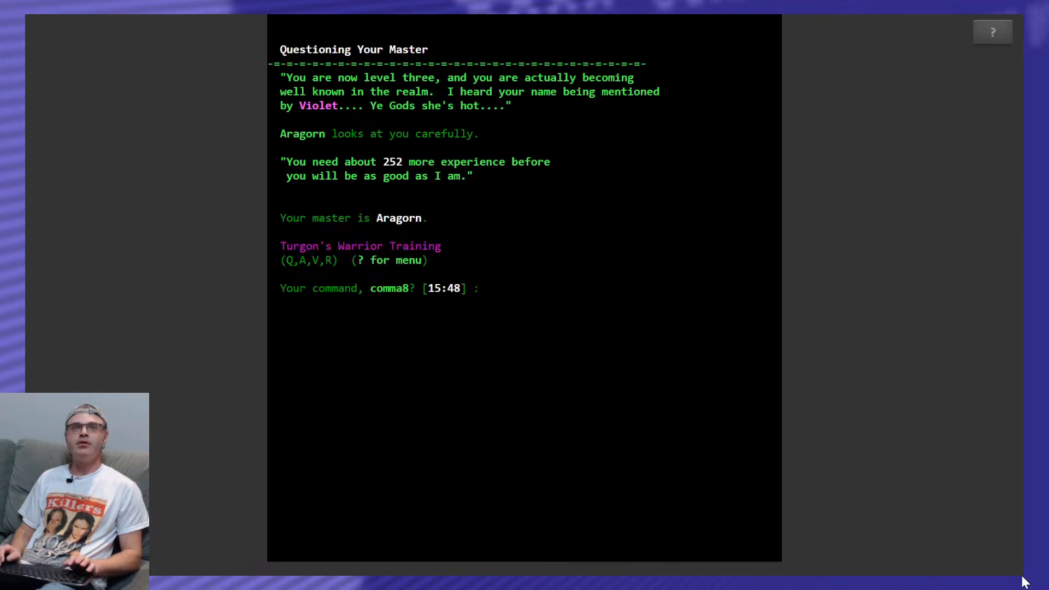
# Leave Turgon's training, check who is online, and enter Slaughter Other Players.
pyautogui.write('R')
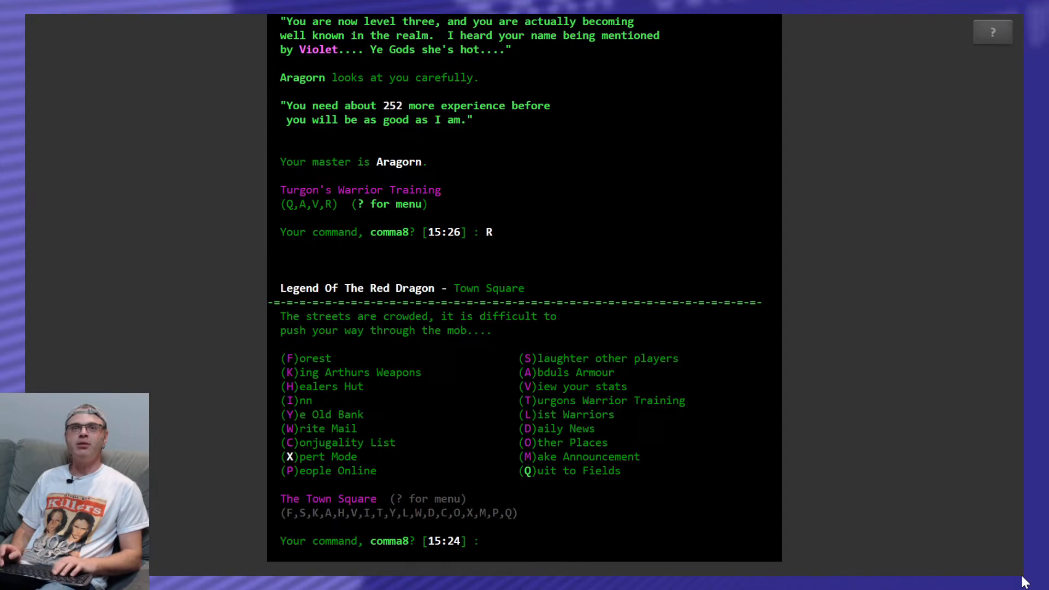
pyautogui.write('P')
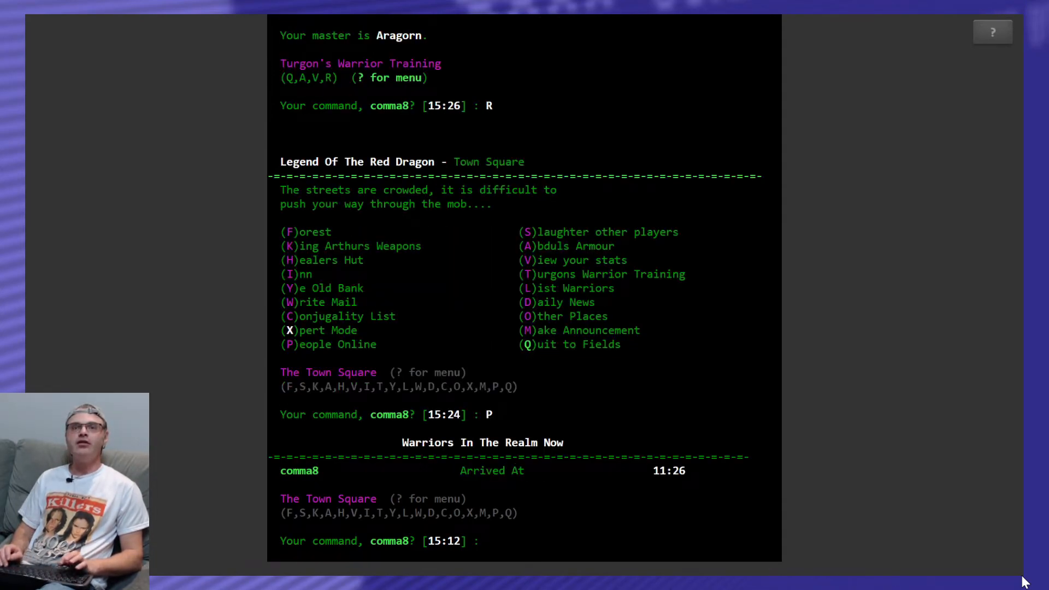
pyautogui.write('S')
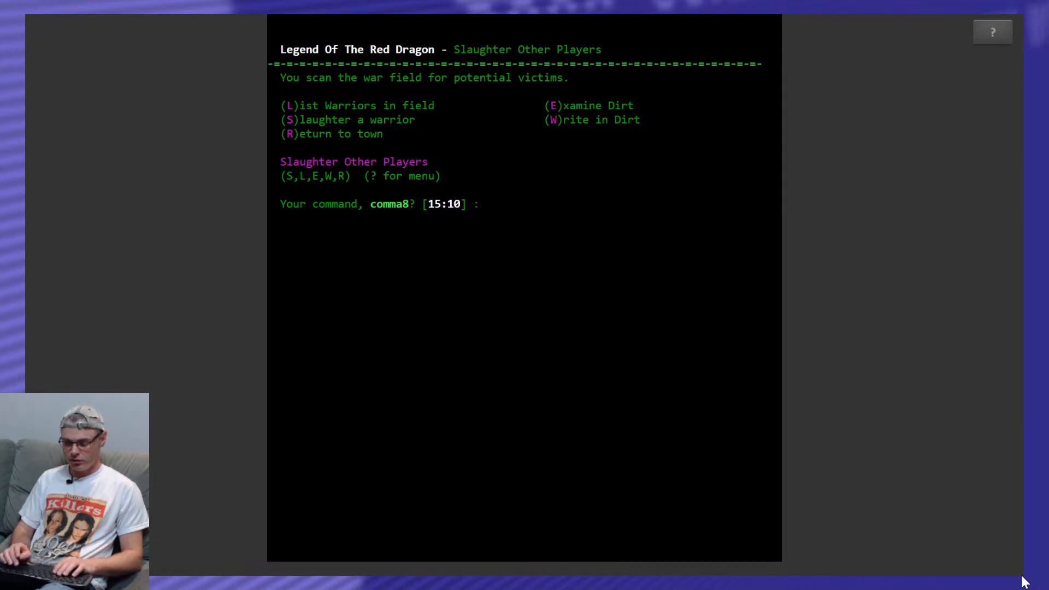
# Examine the dirt, review stats, and list the warriors in the field showing Rygore and Bigwig alive.
pyautogui.write('E')
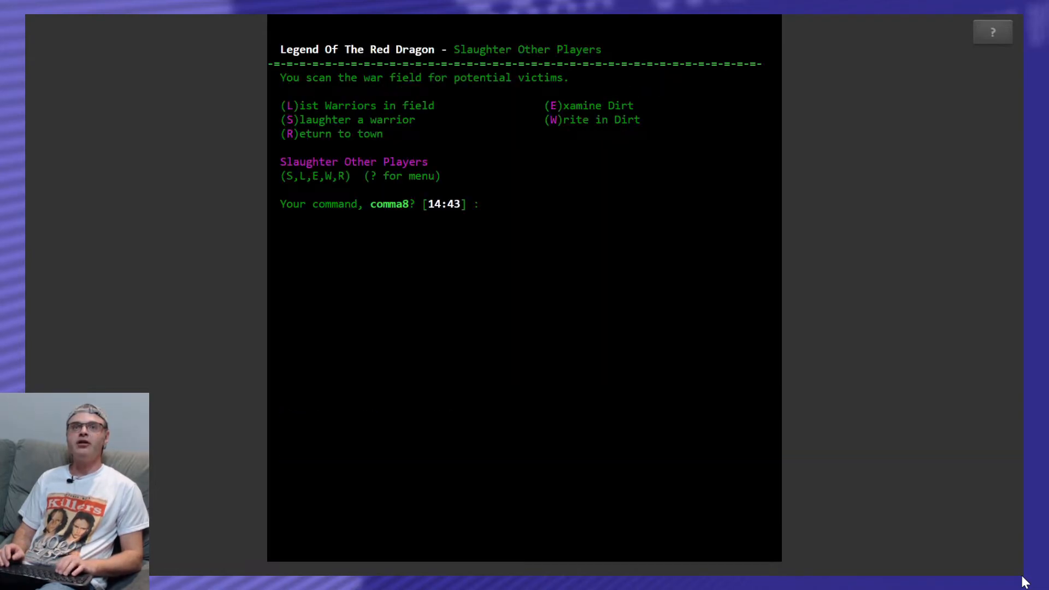
pyautogui.write('L')
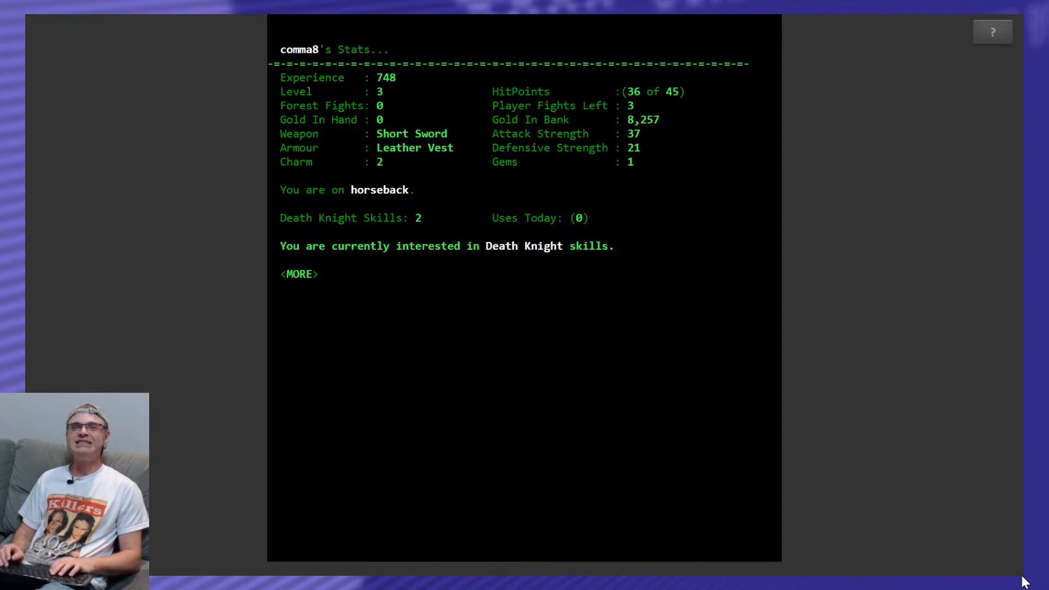
pyautogui.press('enter')
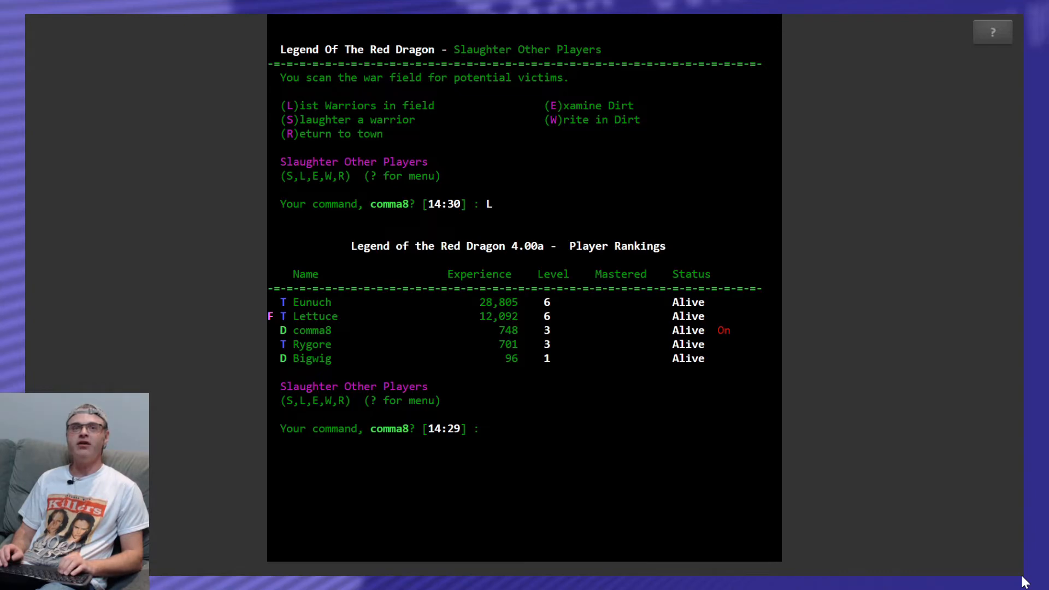
# Attack and kill bigwig for 400 gold and 2 gems, leaving the press comment 'Sorry'.
pyautogui.write('big')
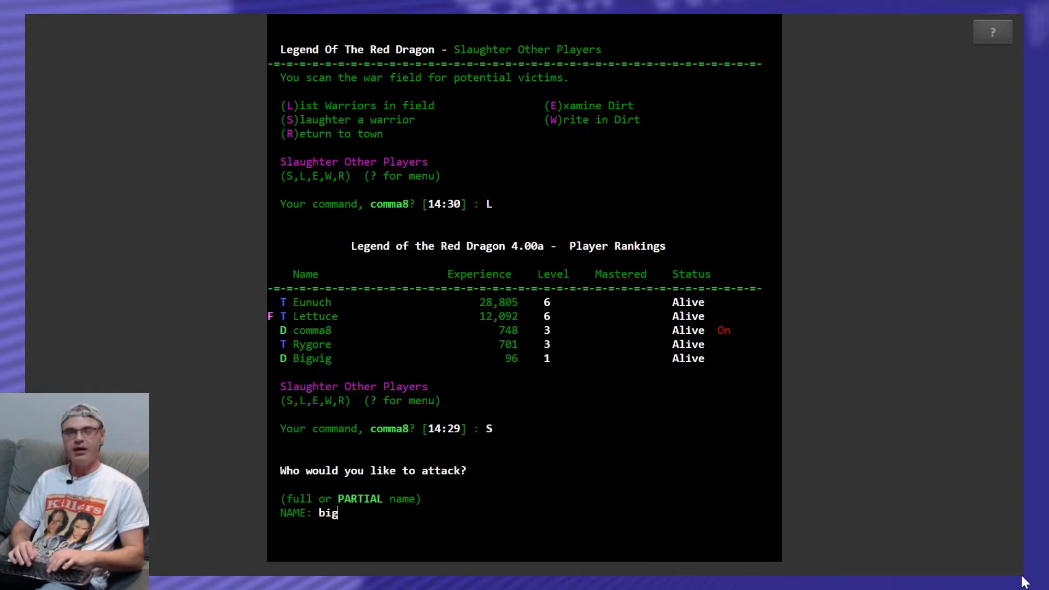
pyautogui.write('wig')
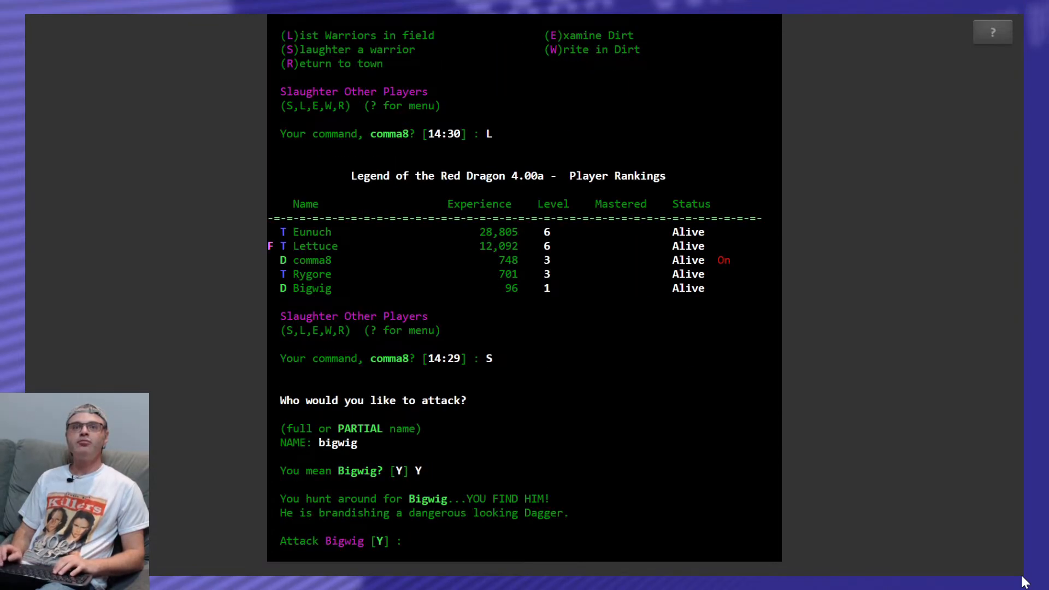
pyautogui.write('Y')
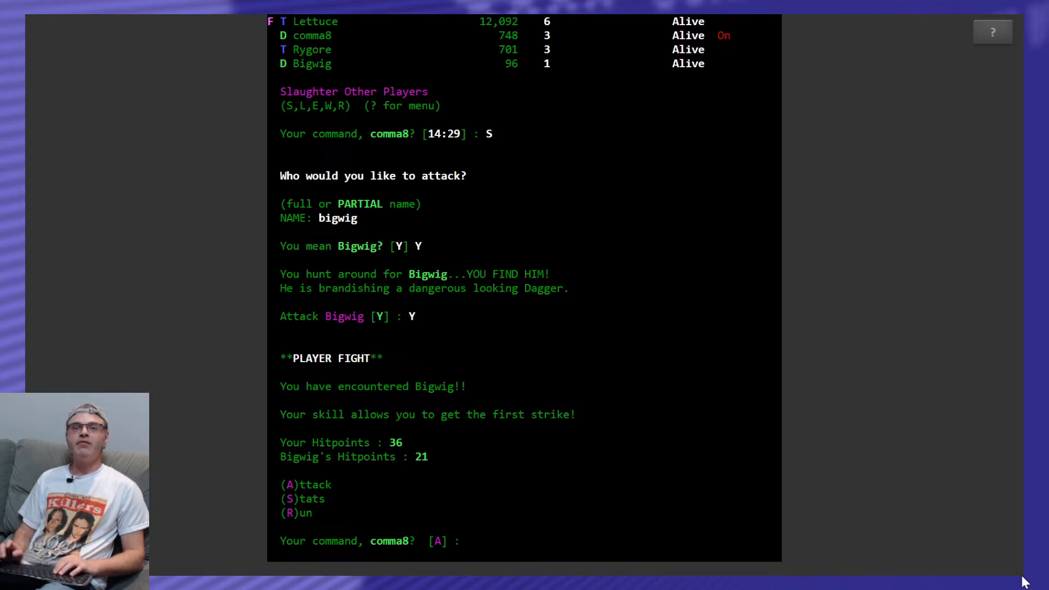
pyautogui.write('A')
pyautogui.write('SD')
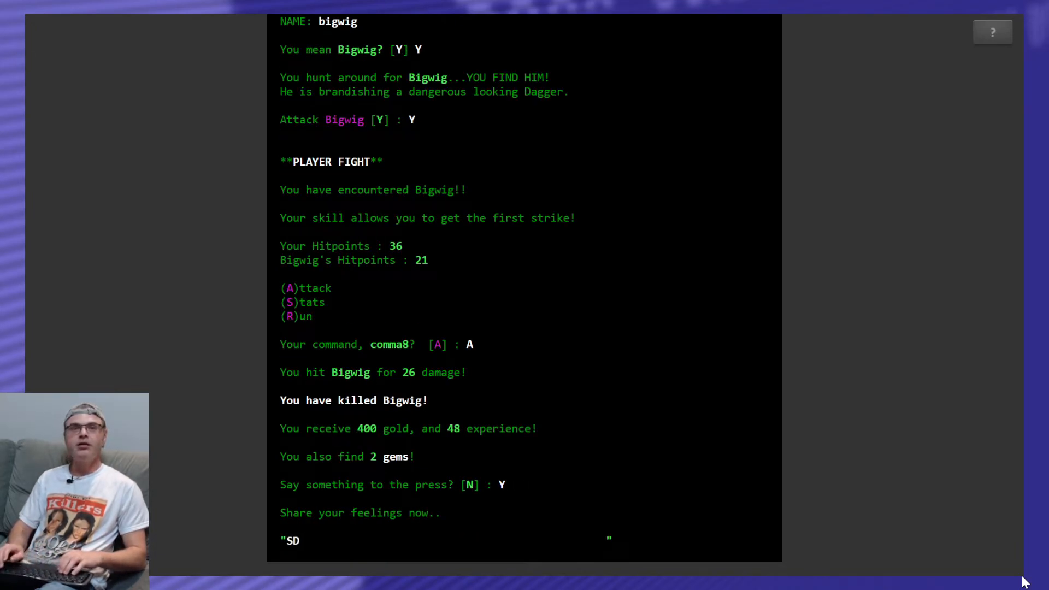
pyautogui.write('Sorry')
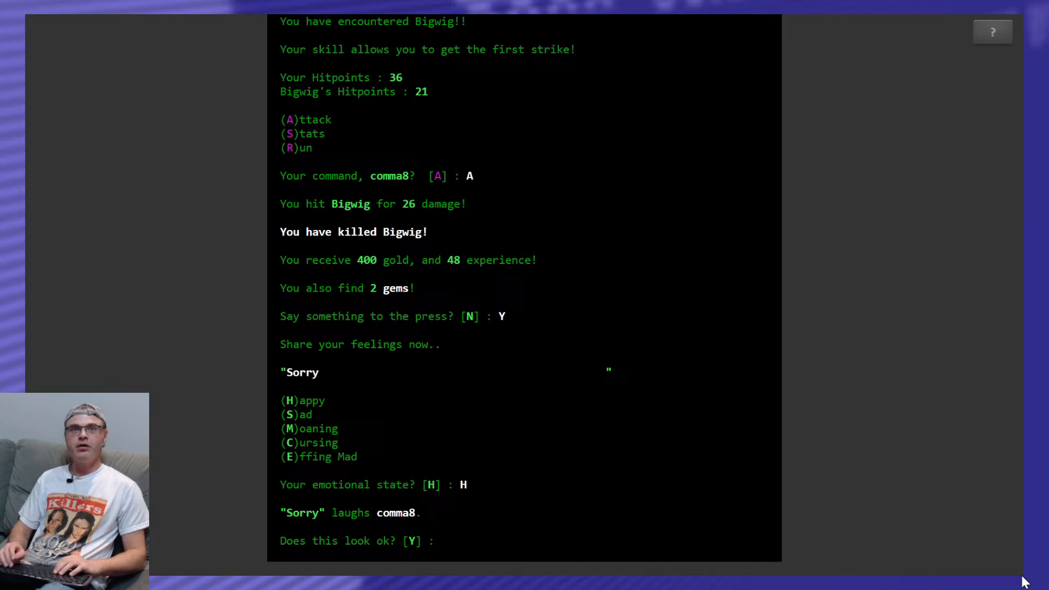
pyautogui.write('Y')
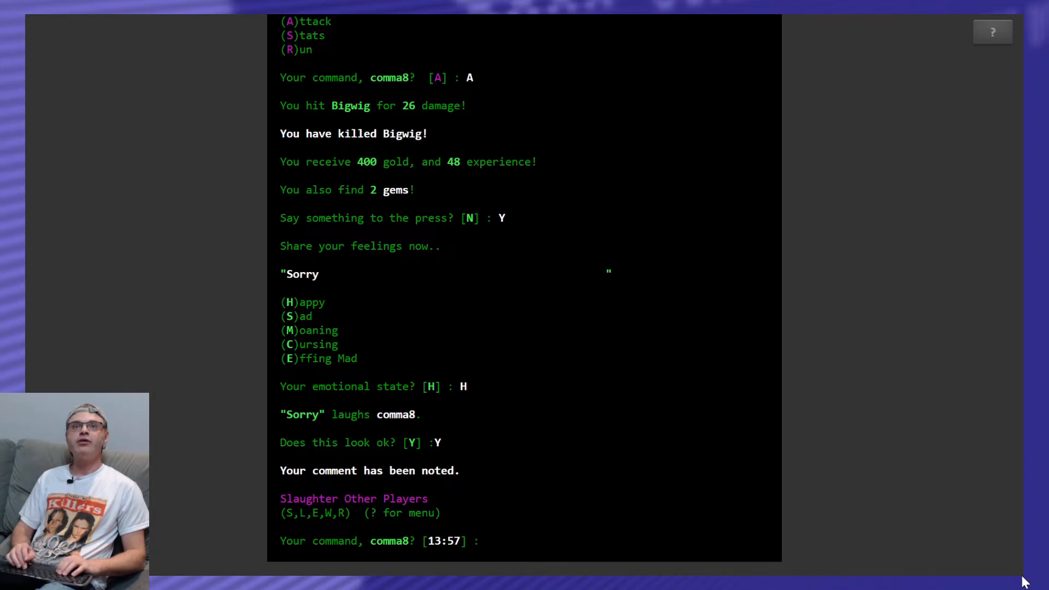
# Leave the slaughter area, trade gems with the bartender for a vitality elixir, and bank Bigwig's 400 gold.
pyautogui.write('R')
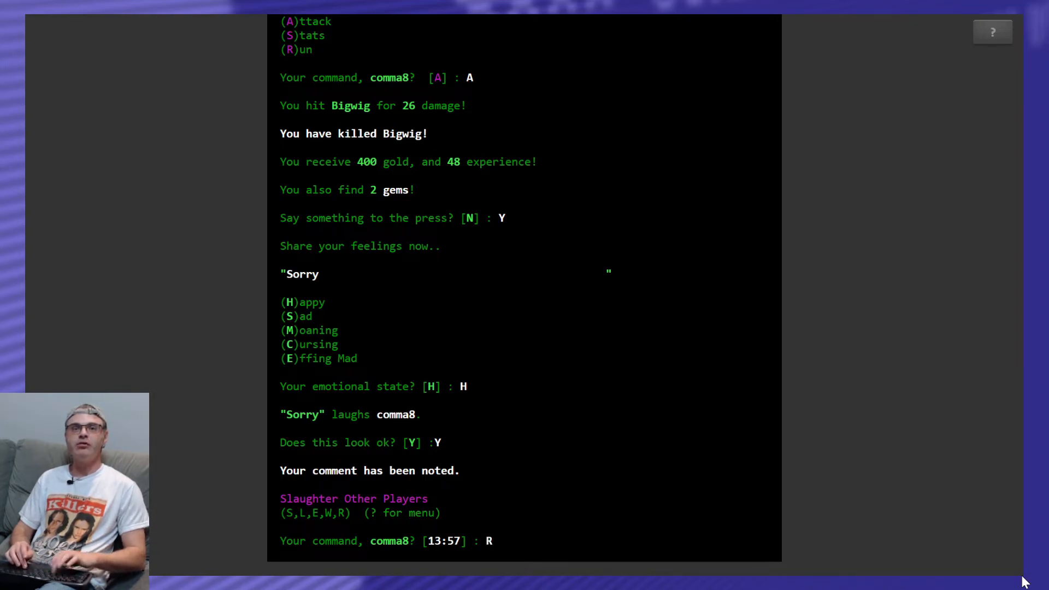
pyautogui.press('R')
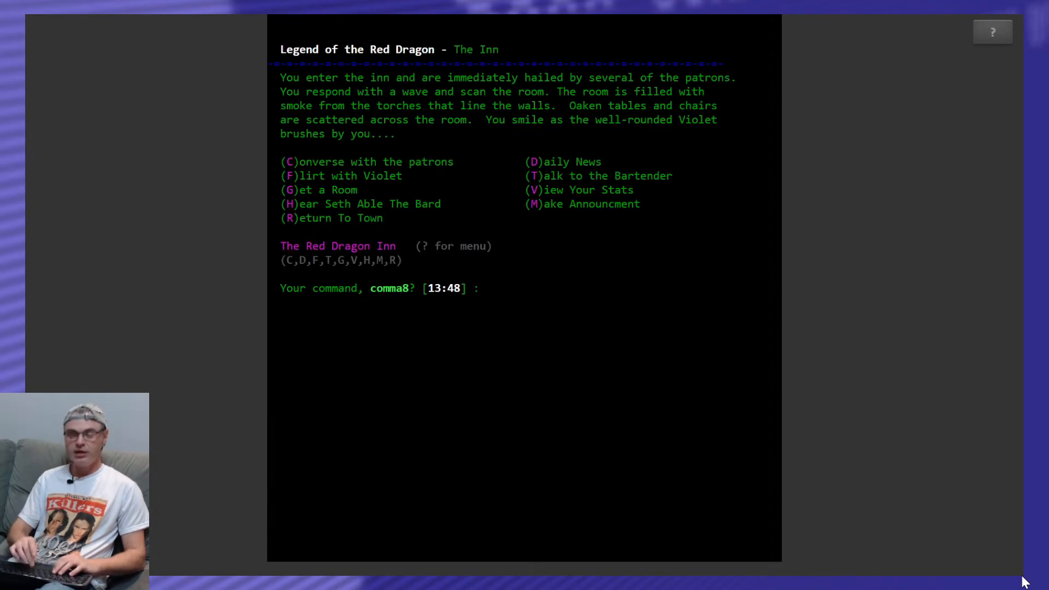
pyautogui.write('T')
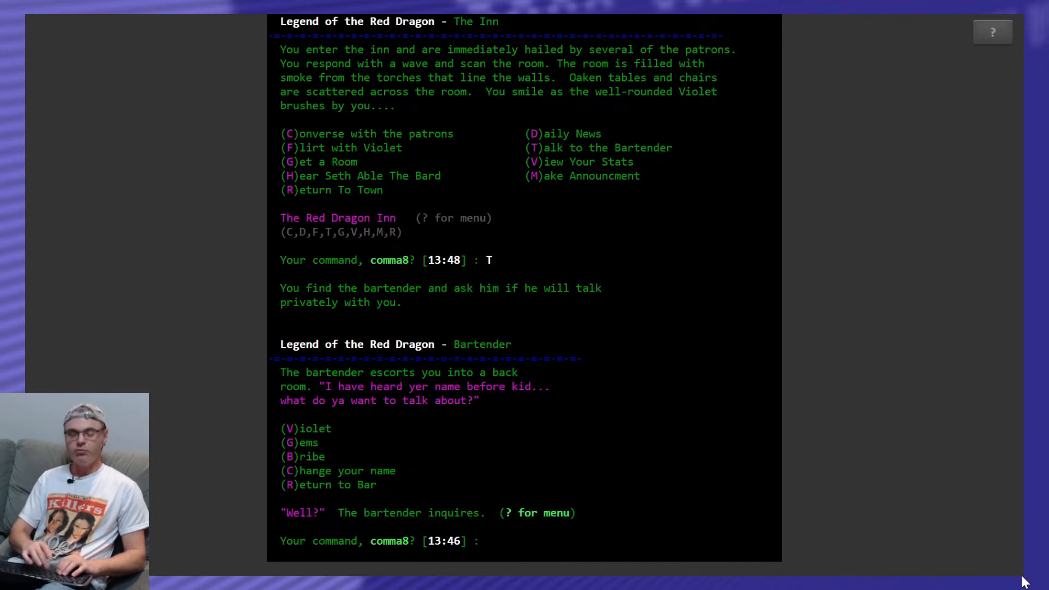
pyautogui.write('G')
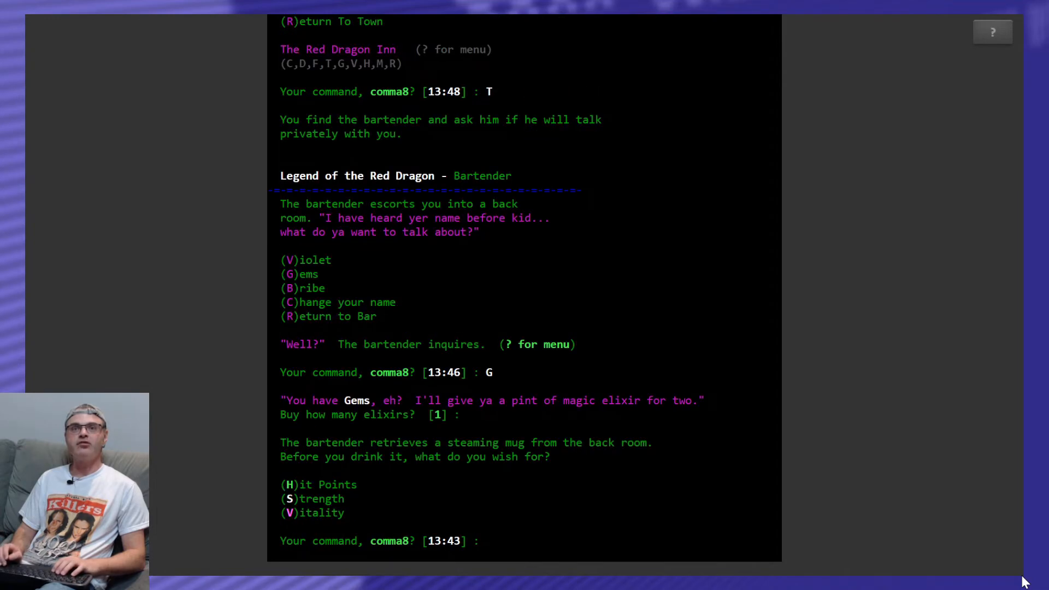
pyautogui.write('V')
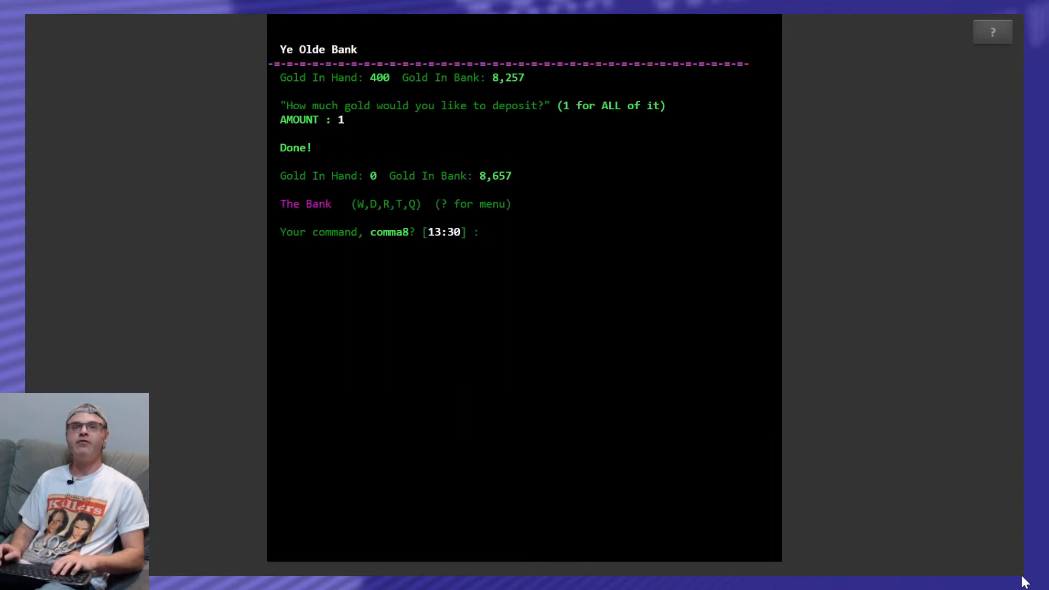
pyautogui.write('R')
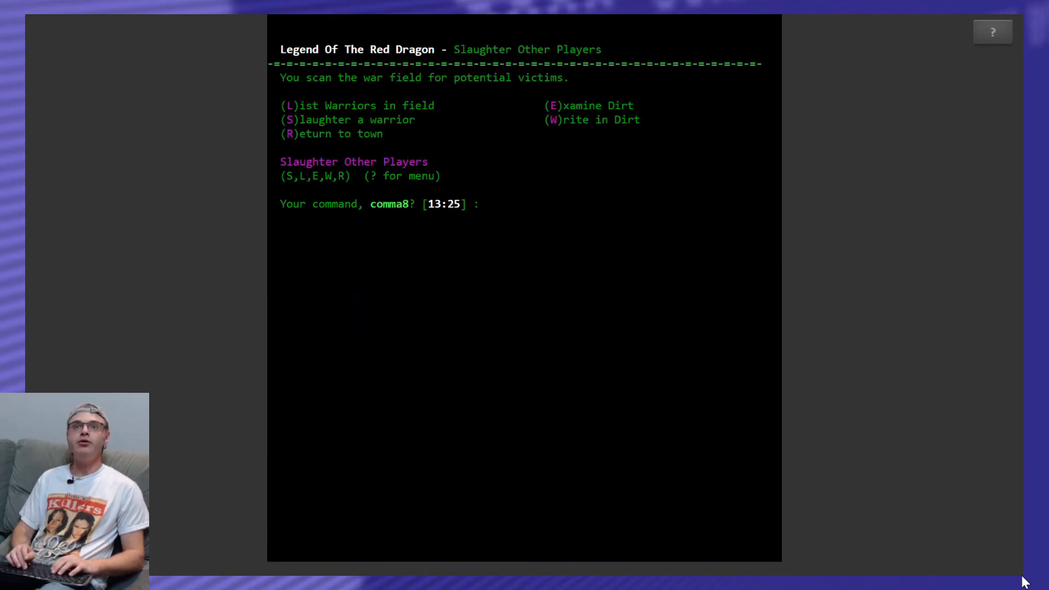
# List the warriors and search for Rygore as the player to attack.
pyautogui.write('L')
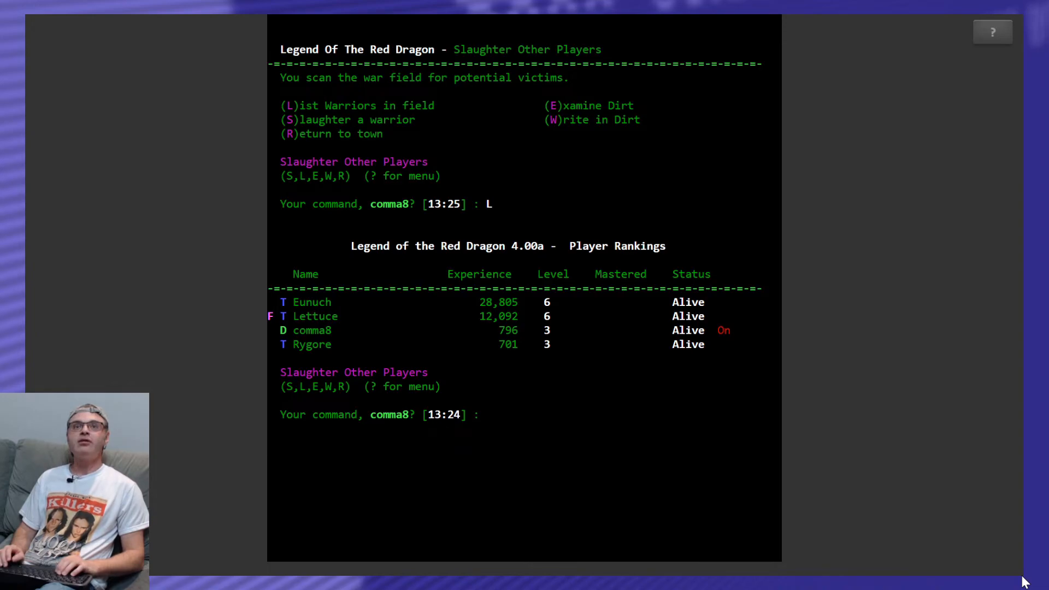
pyautogui.write('S')
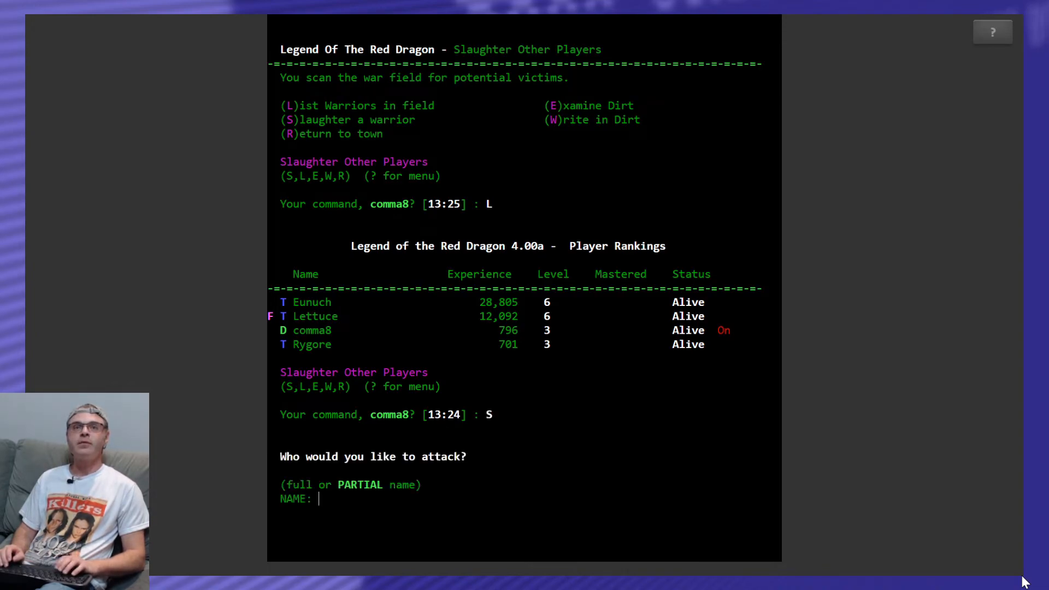
pyautogui.write('ry')
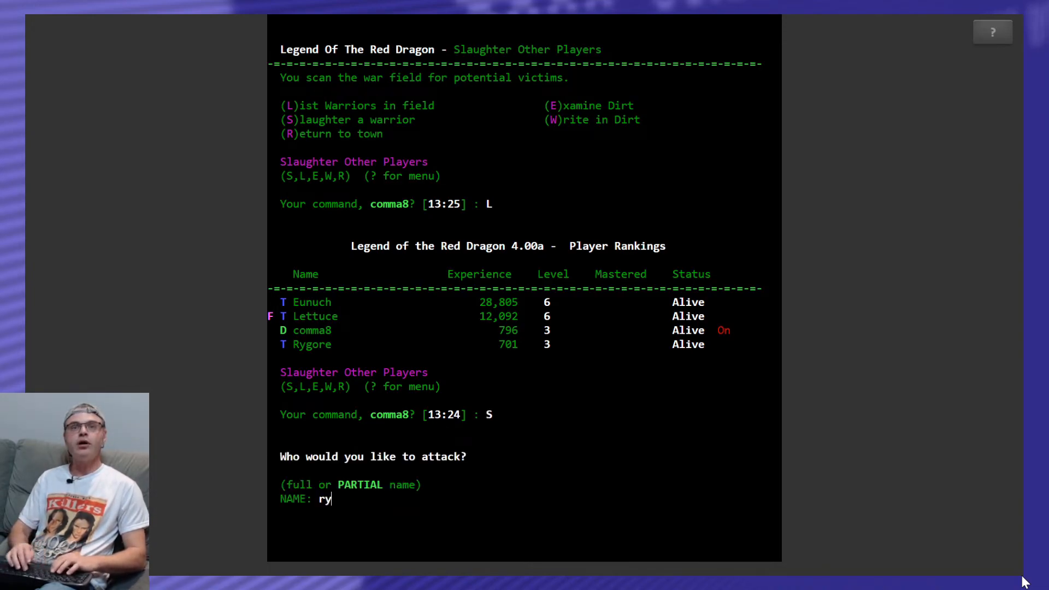
pyautogui.write('gore')
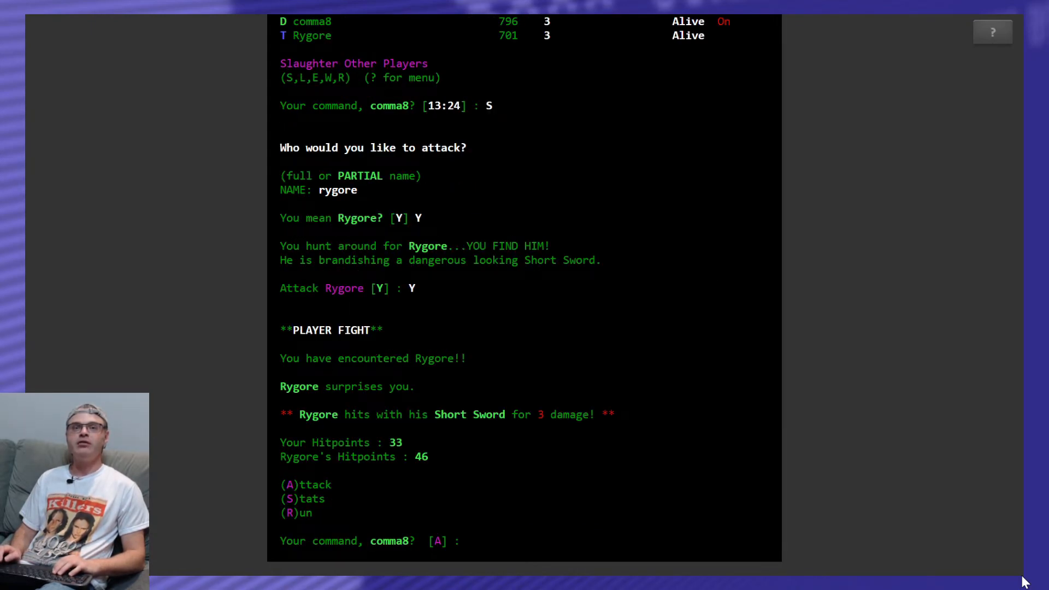
# Attack Rygore until he dies for 350 experience and a gem, leaving the comment 'Sorry'.
pyautogui.write('A')
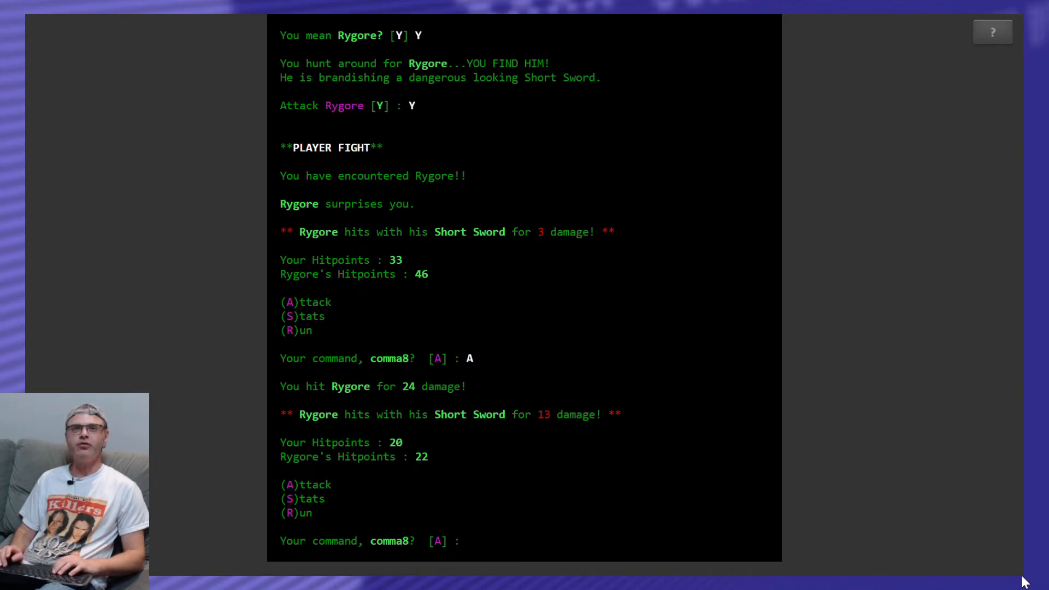
pyautogui.write('A')
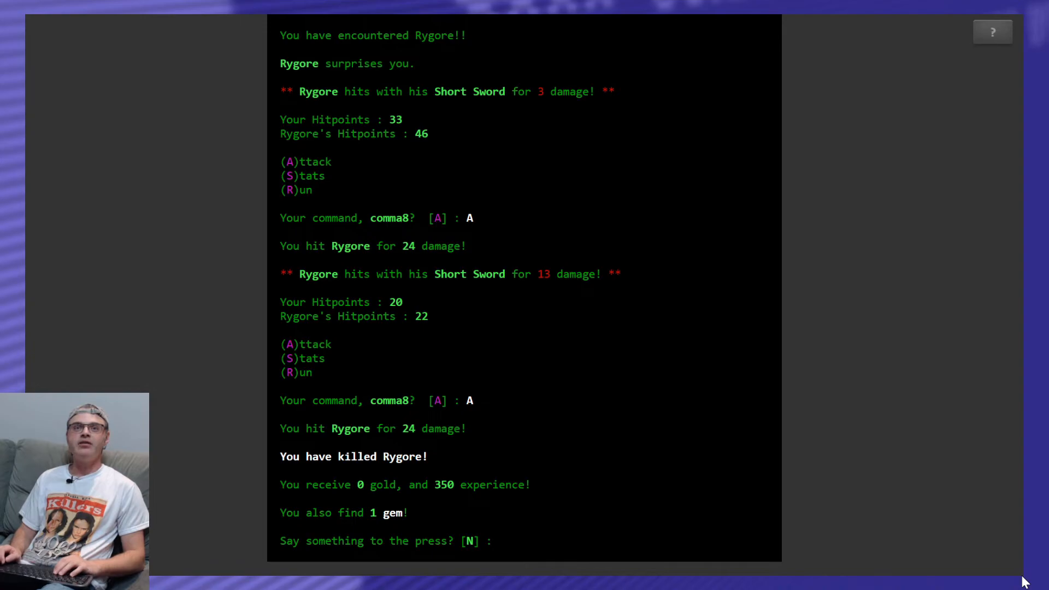
pyautogui.write('Y')
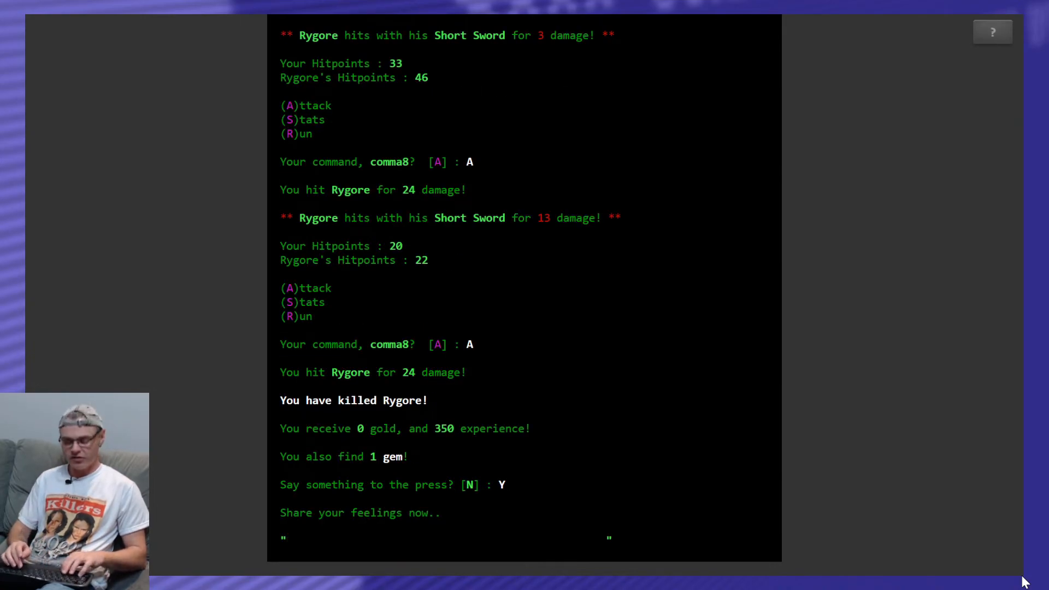
pyautogui.write('Sorry')
pyautogui.write('F')
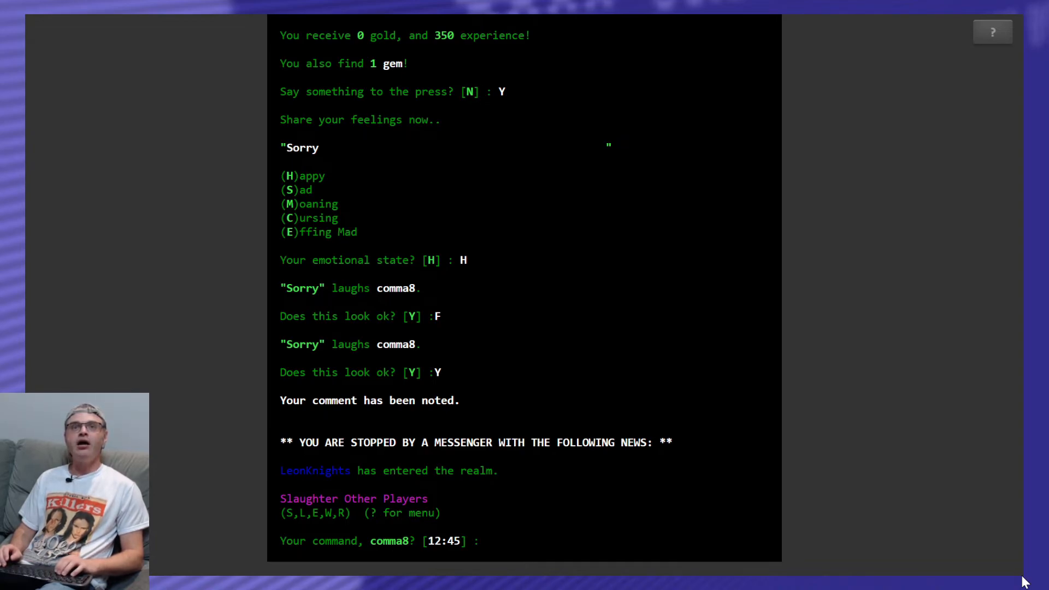
pyautogui.write('R')
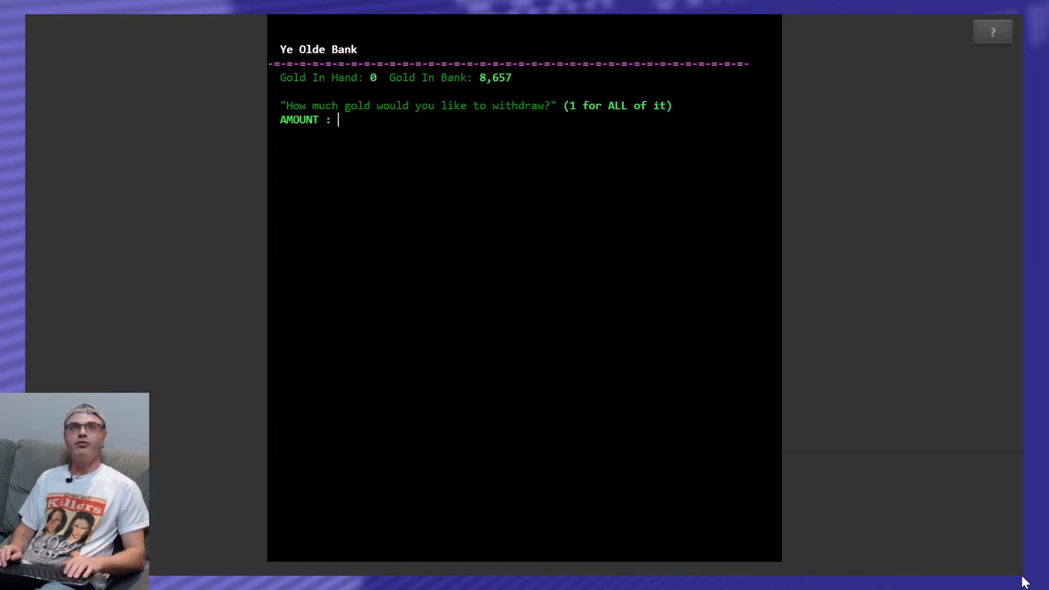
# Withdraw 1000 gold from Ye Olde Bank and list the warriors currently in the field.
pyautogui.write('1000')
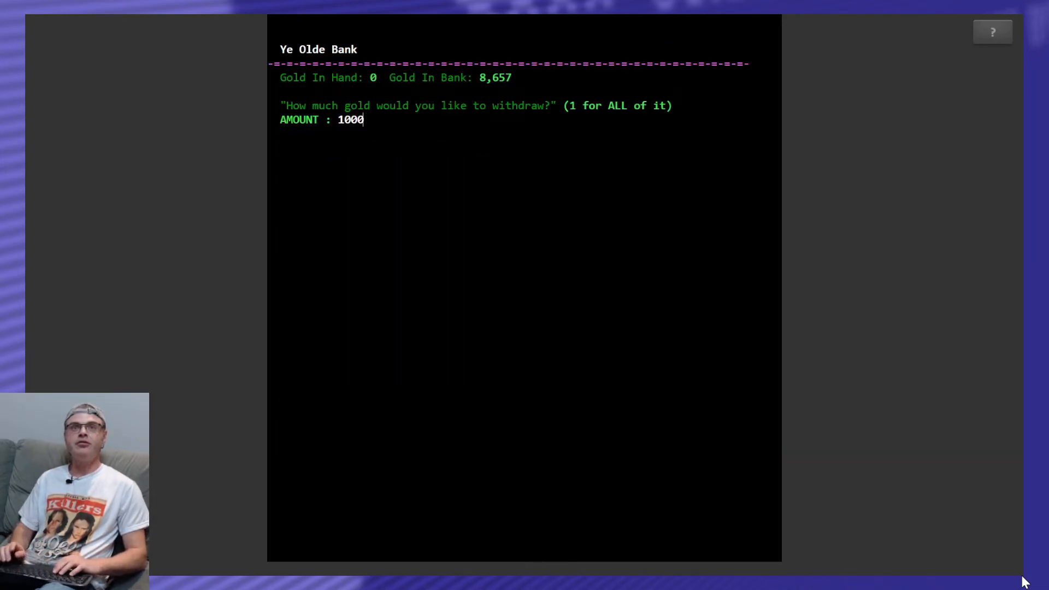
pyautogui.press('enter')
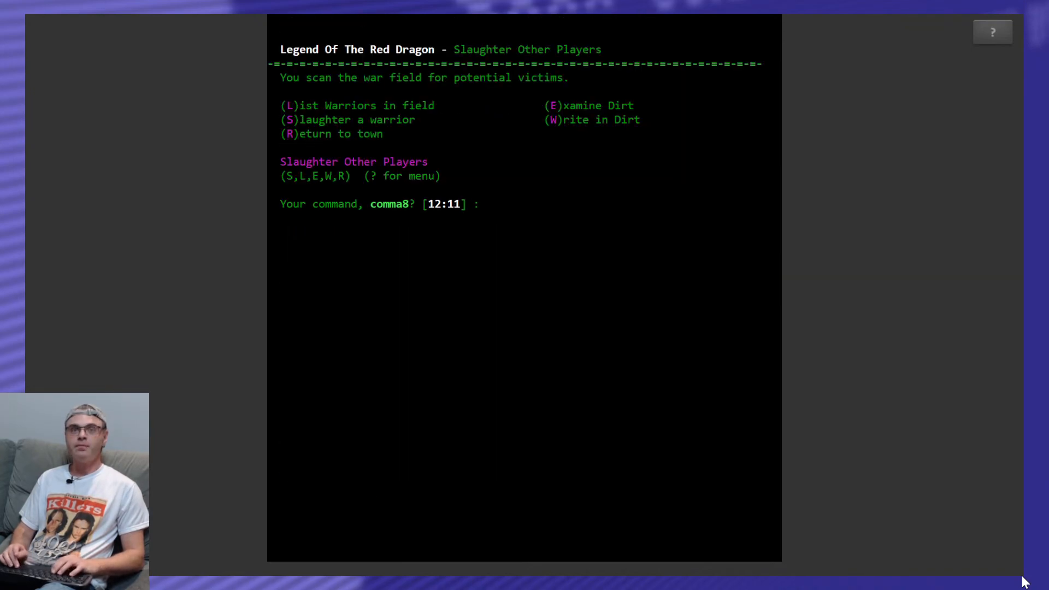
pyautogui.write('L')
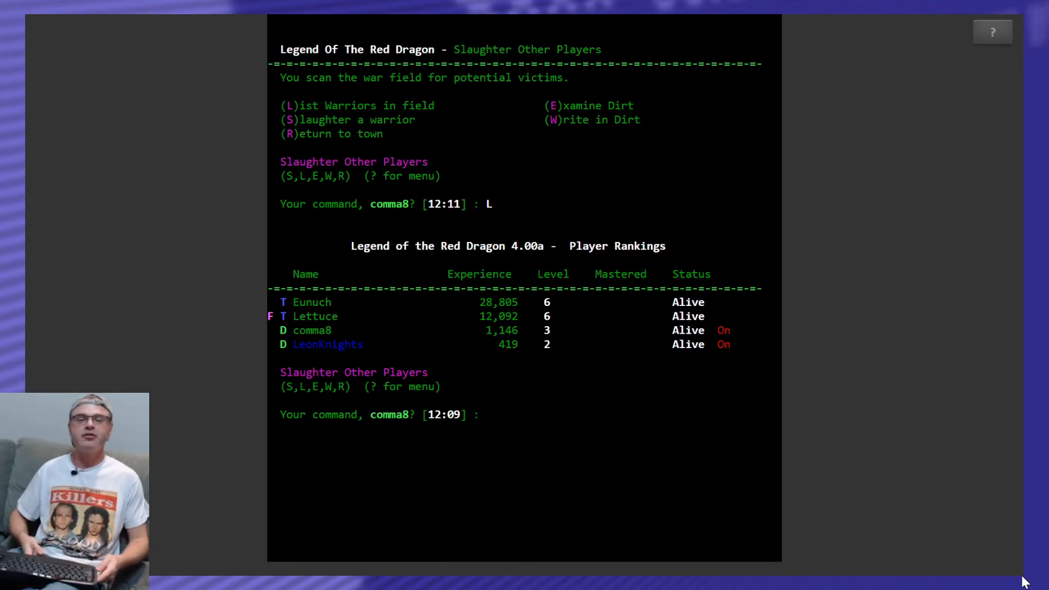
# Challenge LeonKnights to an online duel, which he dodges by hiding, then relist and return to town.
pyautogui.write('S')
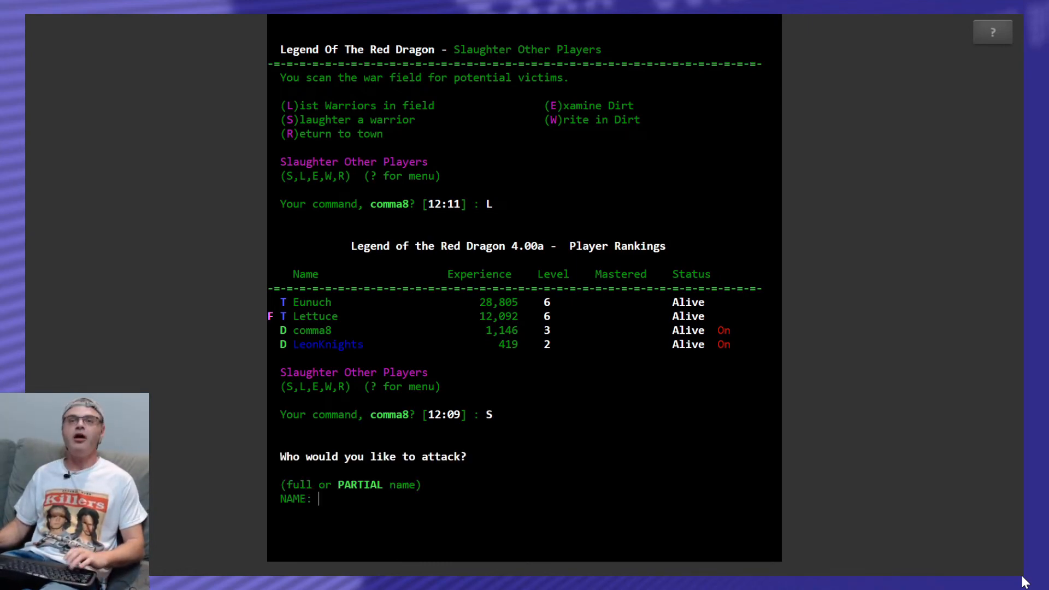
pyautogui.write('leon')
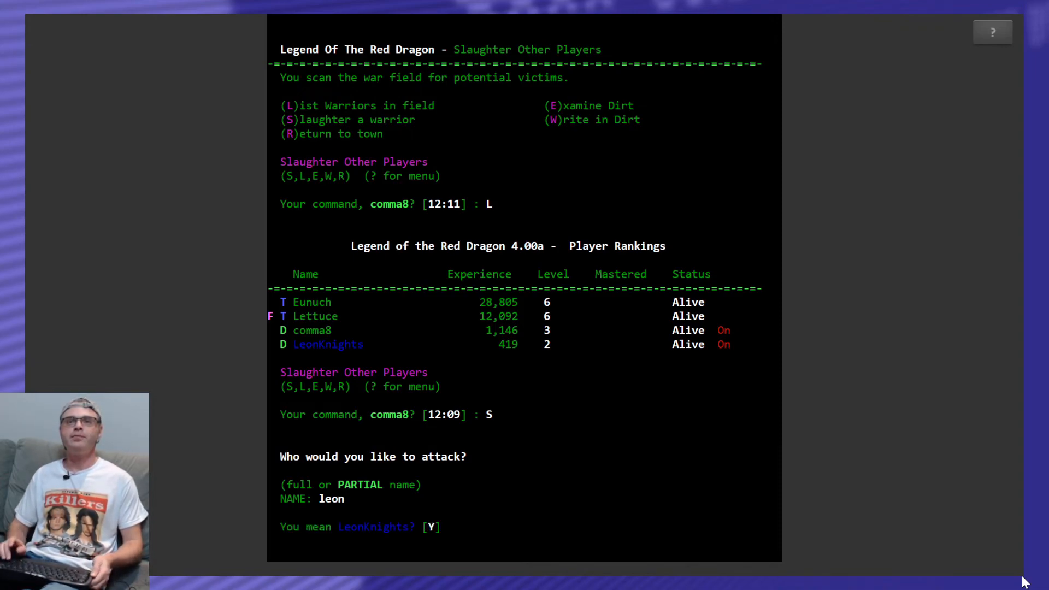
pyautogui.write('Y')
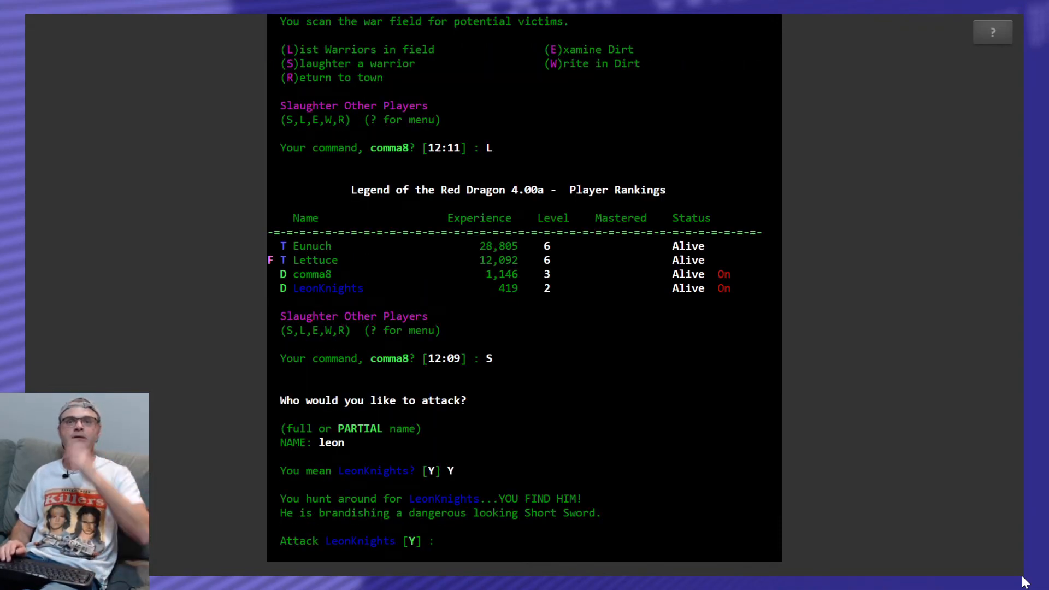
pyautogui.write('Y')
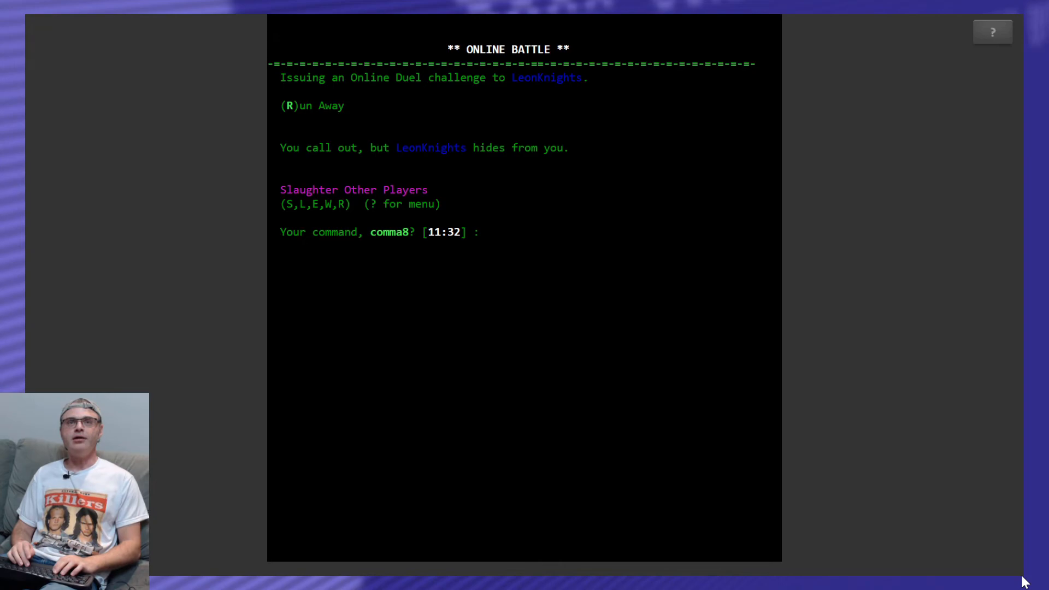
pyautogui.write('L')
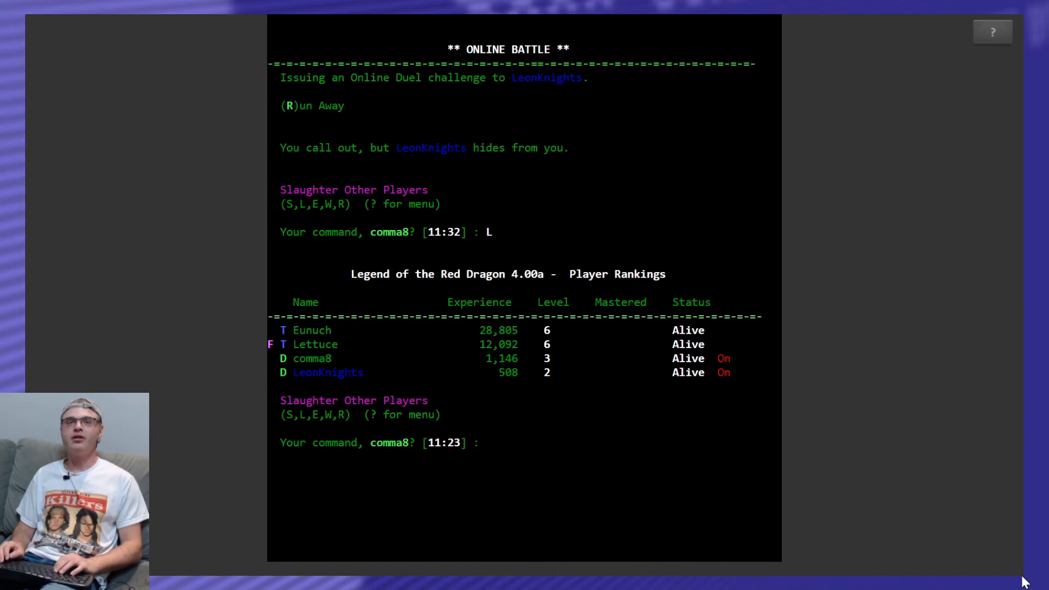
pyautogui.write('R')
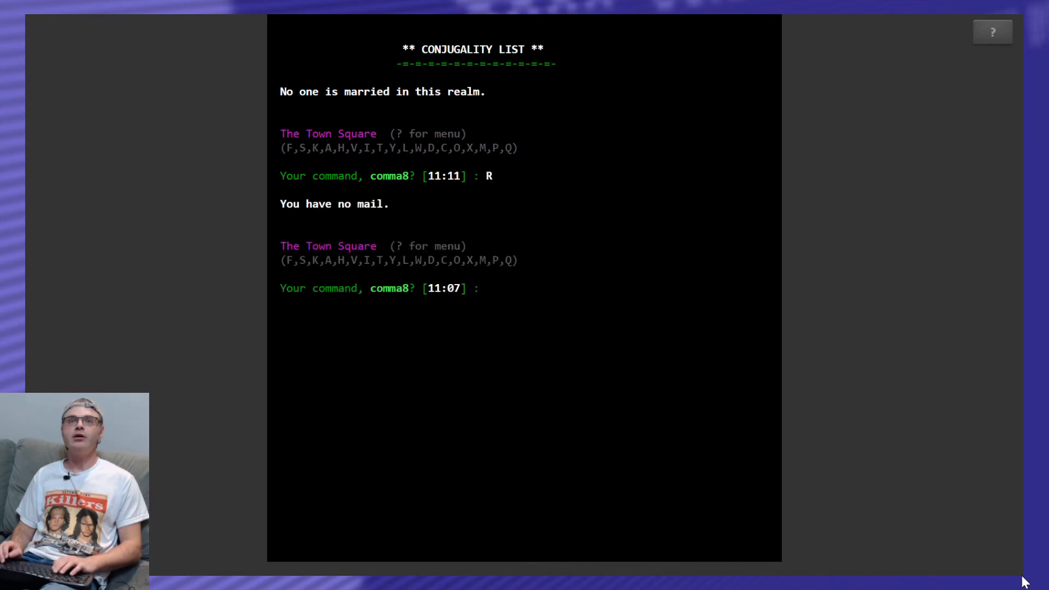
pyautogui.write('?')
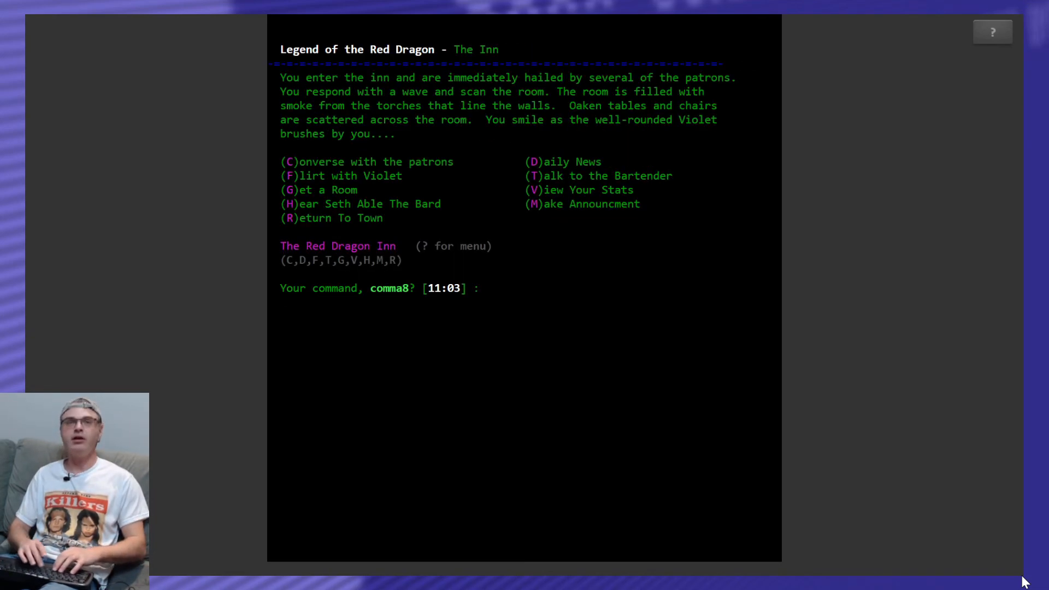
pyautogui.write('F')
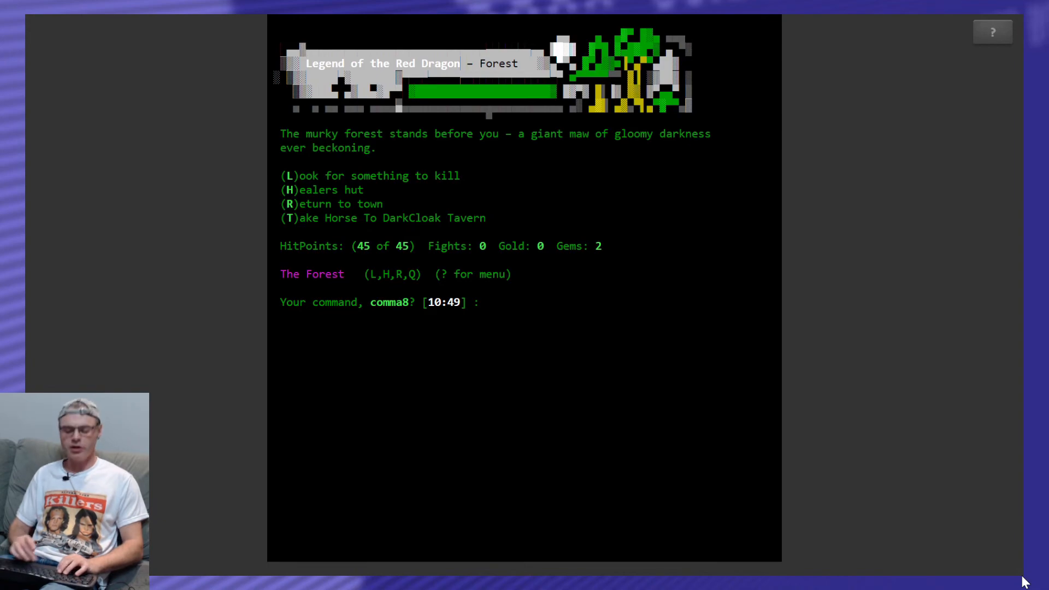
pyautogui.write('T')
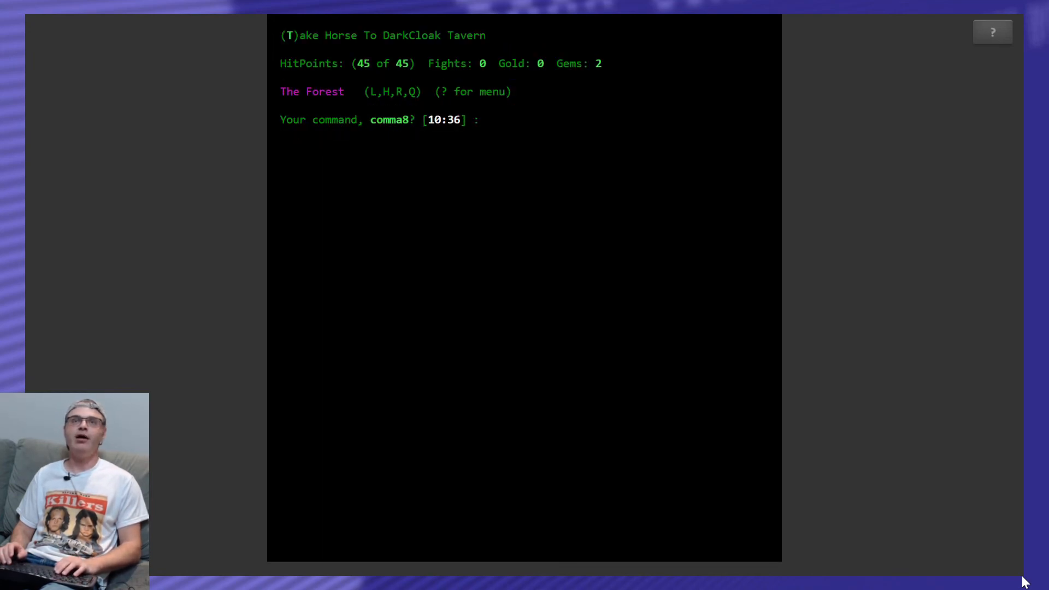
pyautogui.write('R')
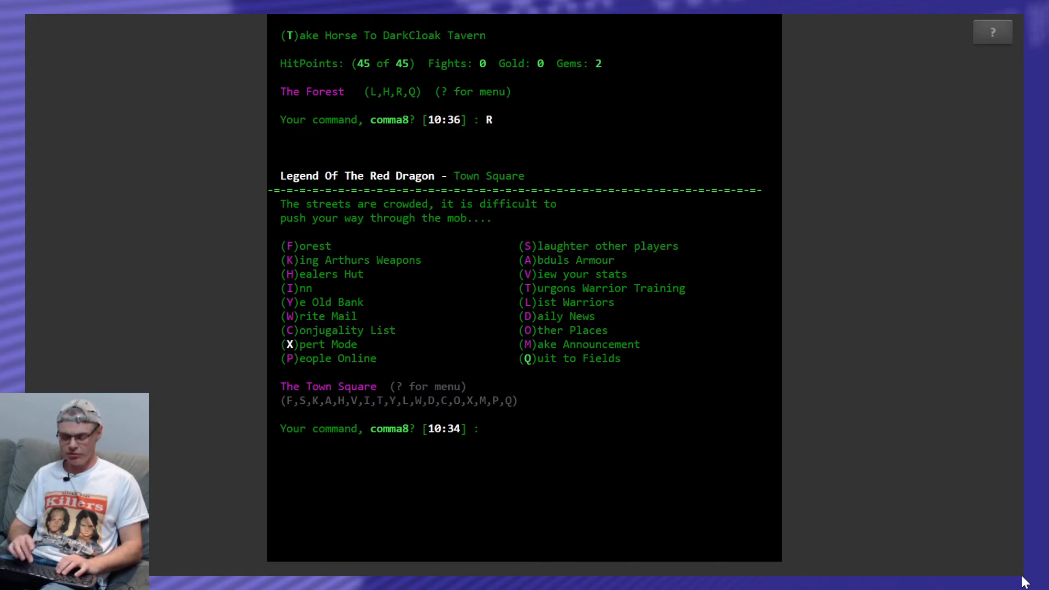
# List warriors to confirm Rygore and Bigwig are dead, then head to Ye Olde Bank.
pyautogui.write('L')
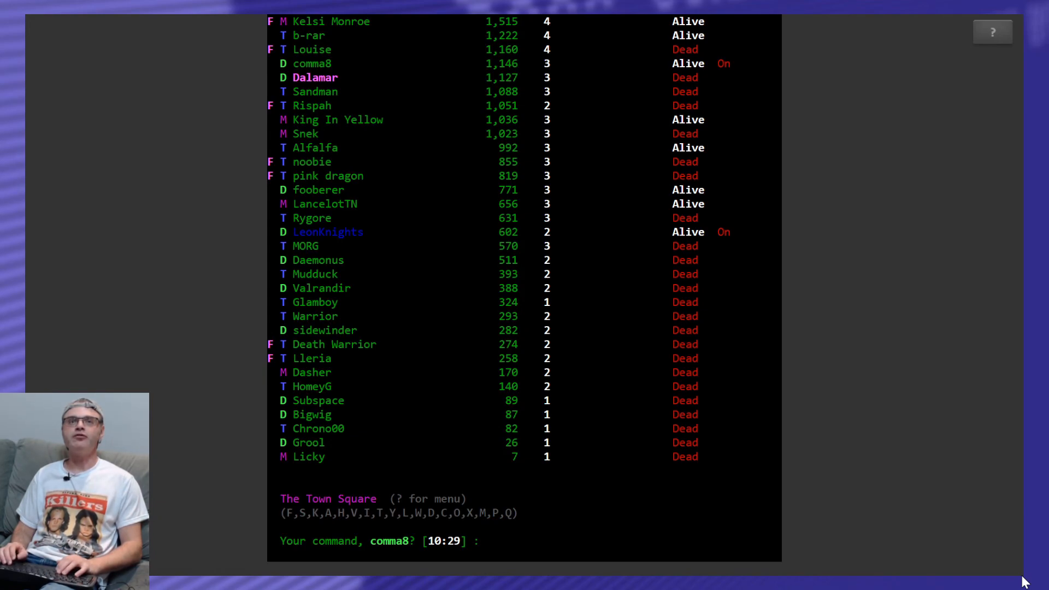
pyautogui.write('R')
pyautogui.write('800')
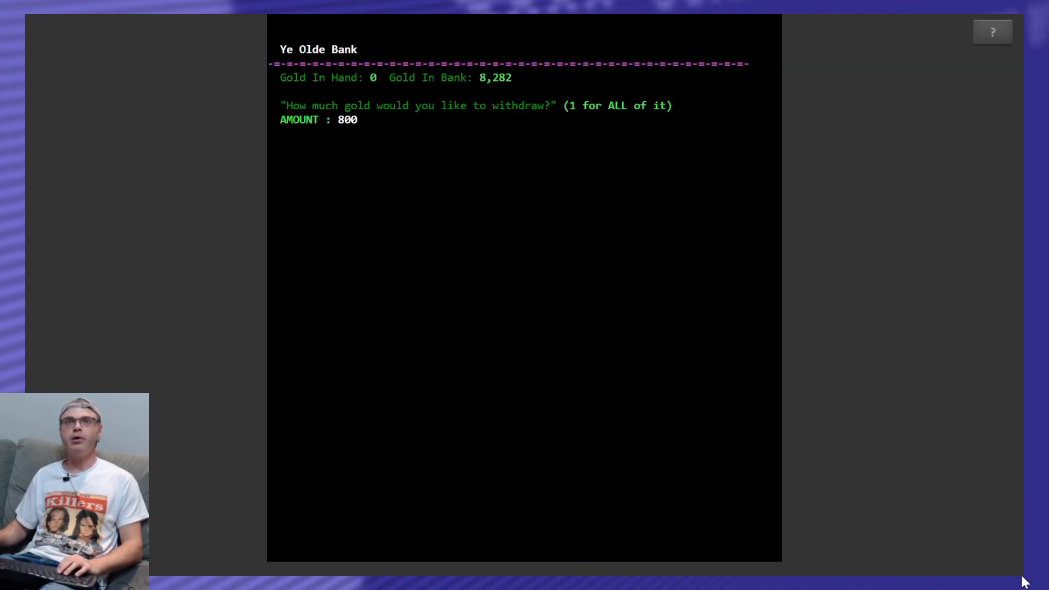
# Withdraw the 800 gold, adjust gold at the bank, then rent an inn room for the night and leave the realm.
pyautogui.press('enter')
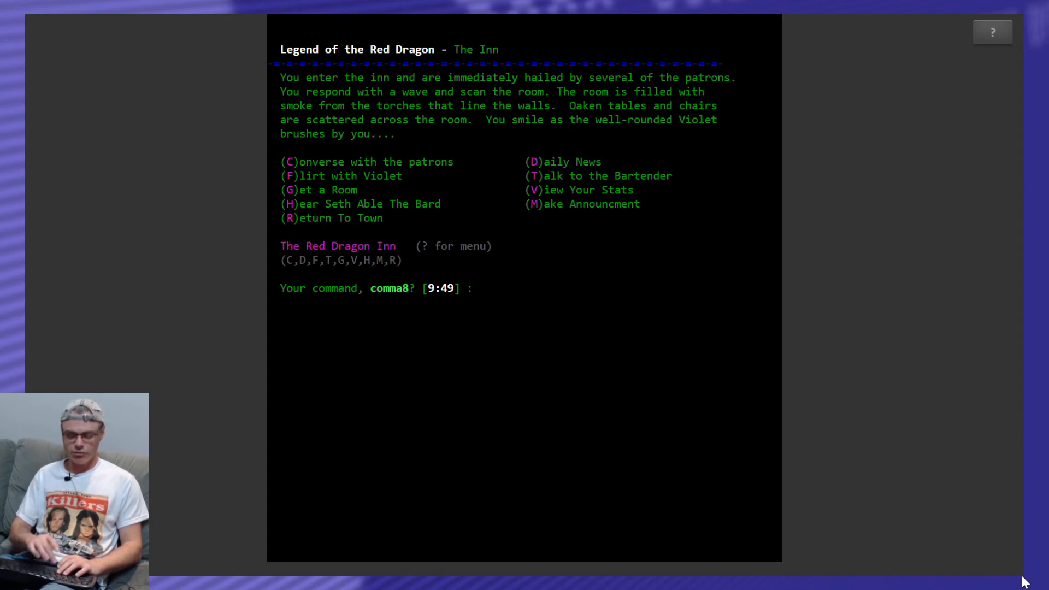
pyautogui.write('G')
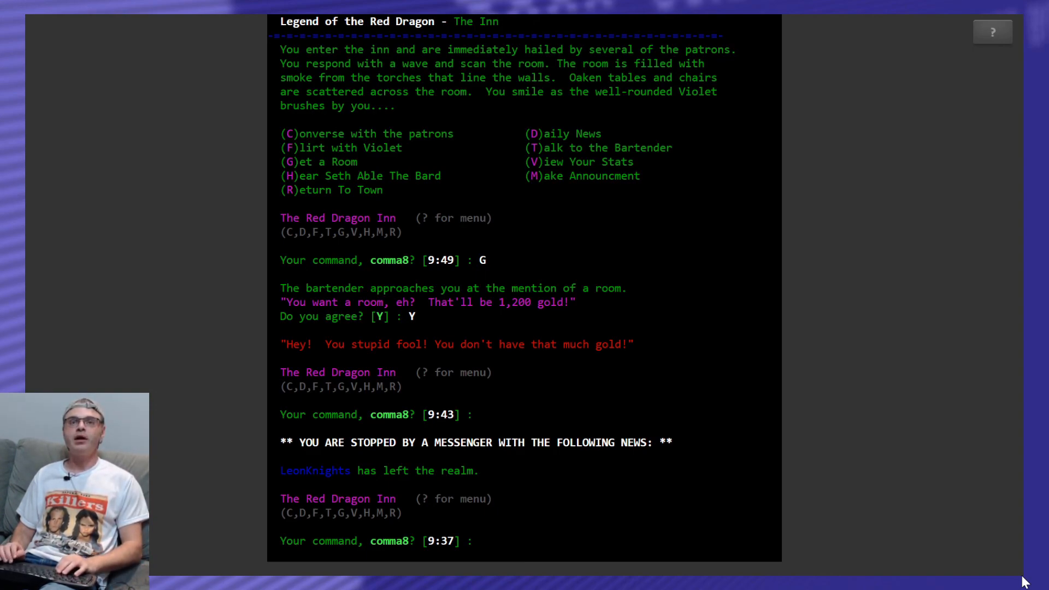
pyautogui.write('R')
pyautogui.write('1')
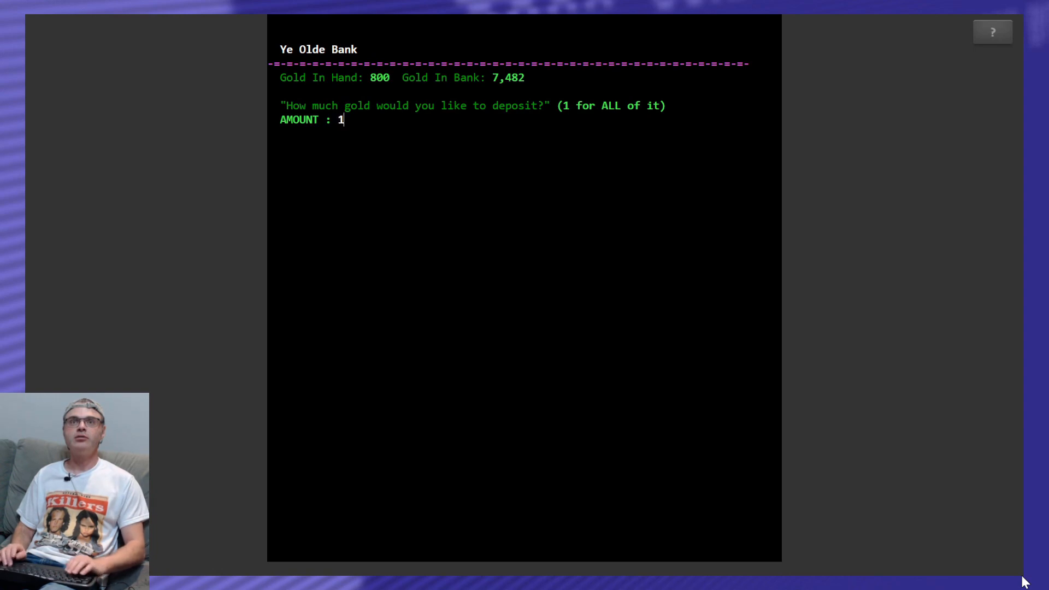
pyautogui.write('2')
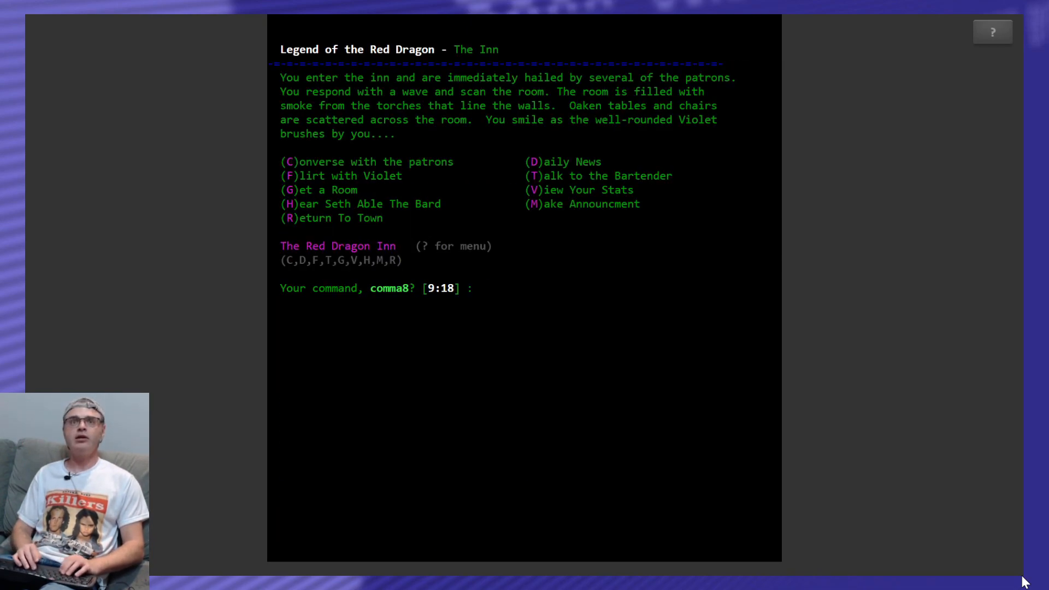
pyautogui.press('G')
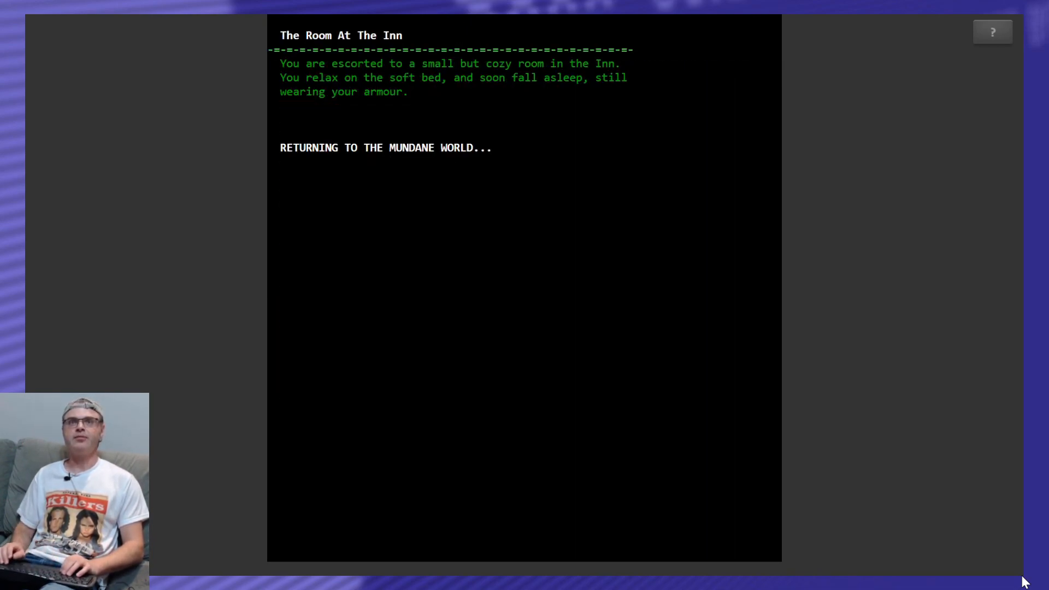